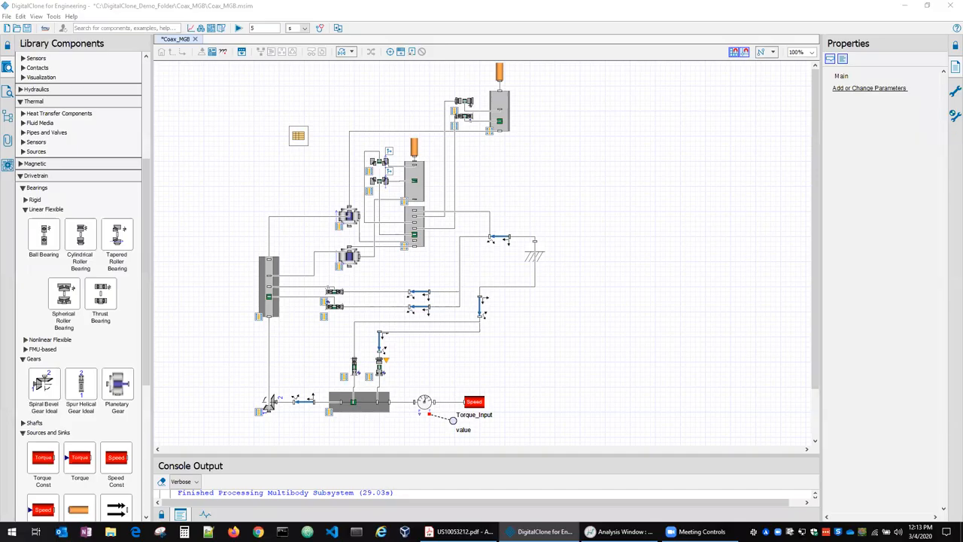
mouse_move(673, 259)
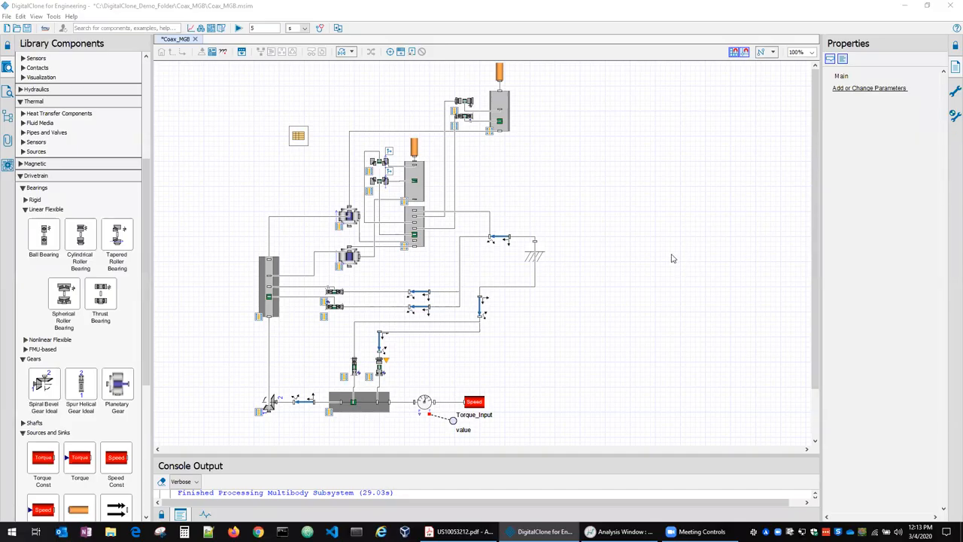
mouse_move(717, 217)
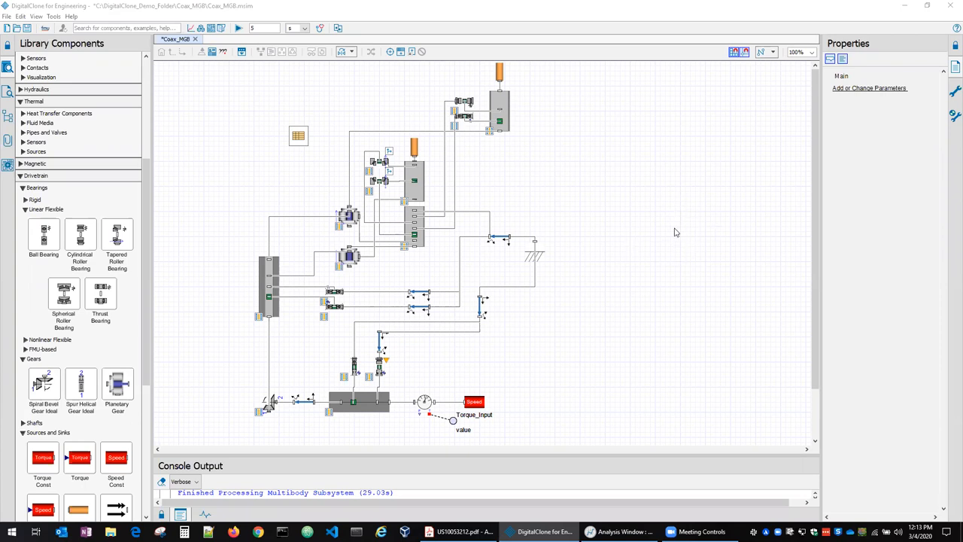
mouse_move(659, 312)
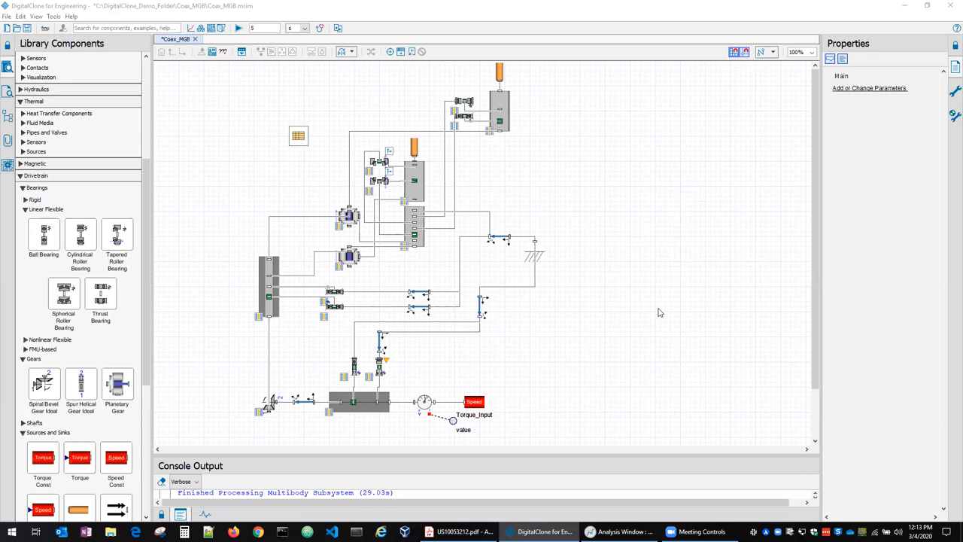
mouse_move(683, 353)
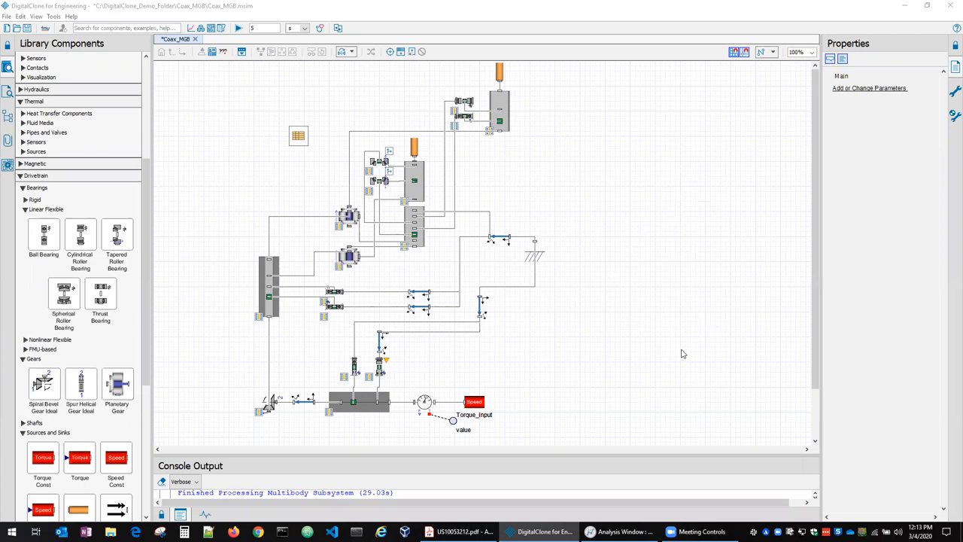
mouse_move(653, 310)
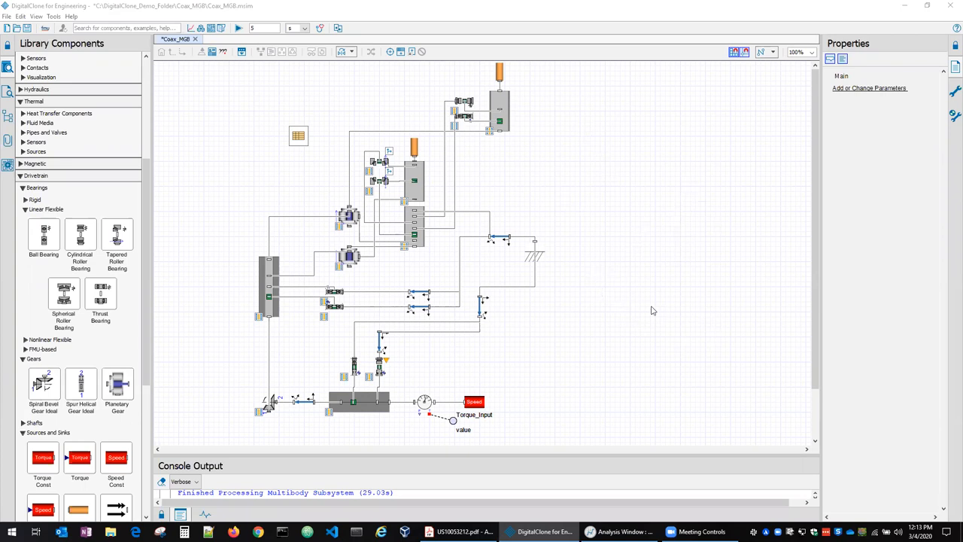
mouse_move(629, 356)
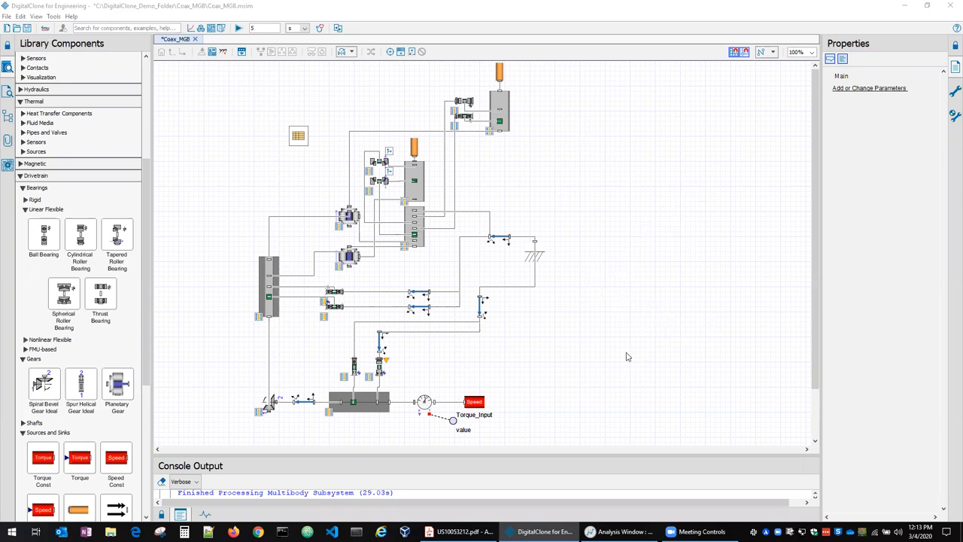
mouse_move(511, 493)
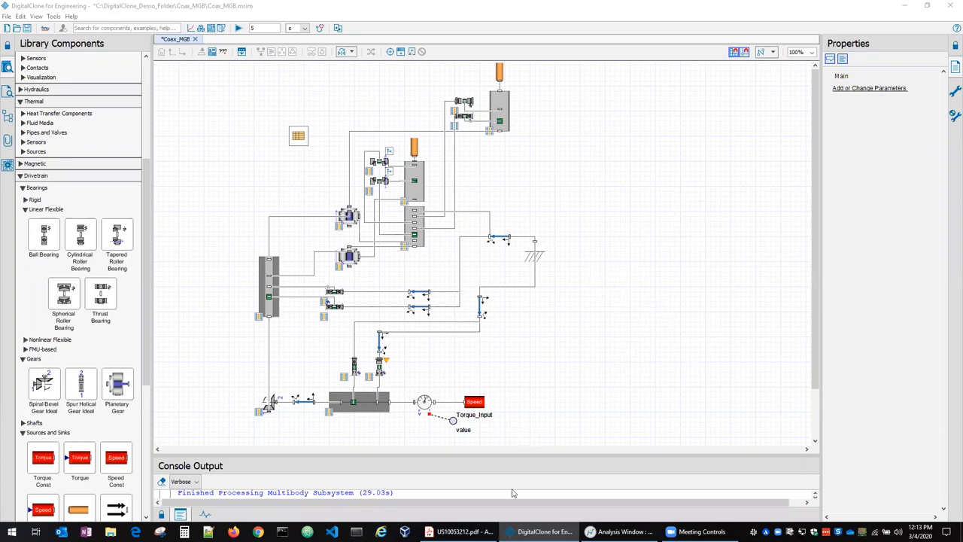
Bring up the patent PDF's FIG. 2 gearbox cross-section in Acrobat Reader.
left_click(459, 532)
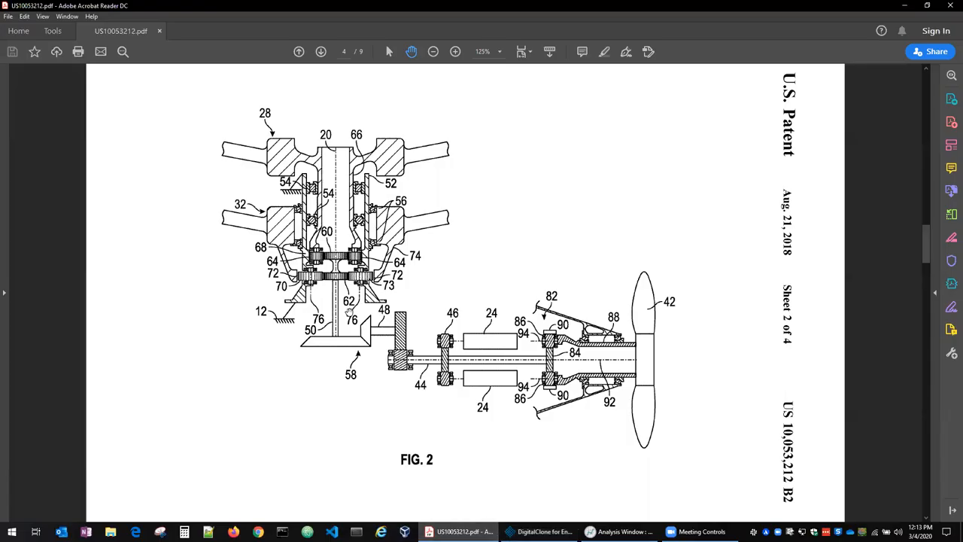
mouse_move(256, 259)
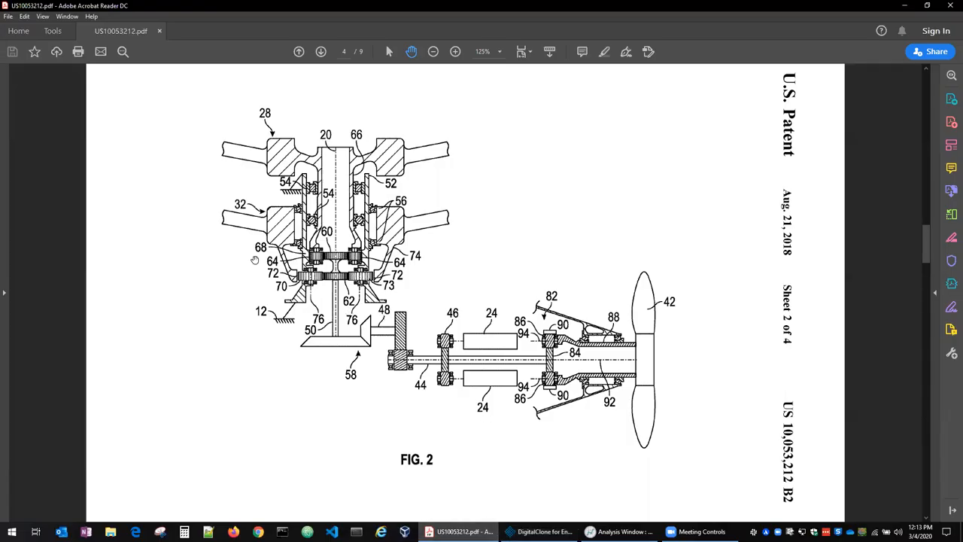
mouse_move(317, 315)
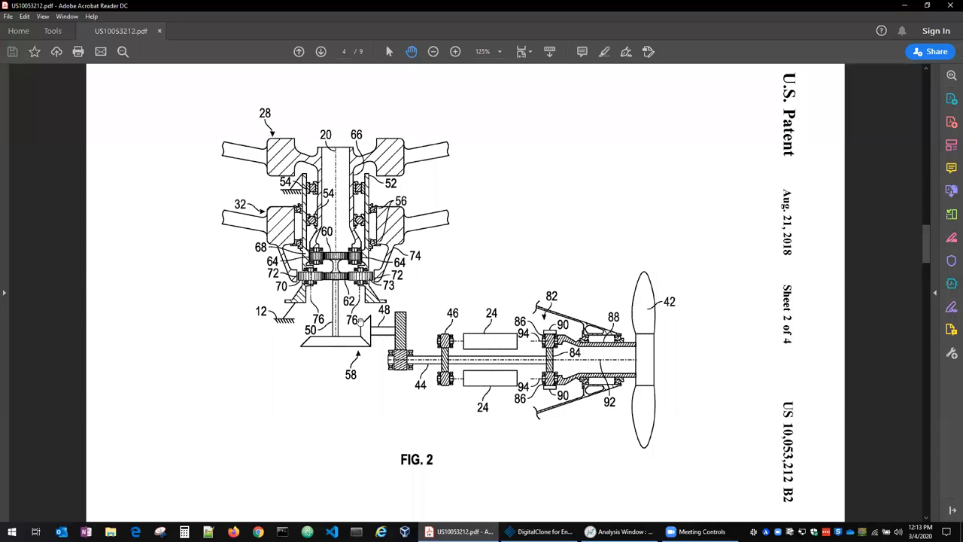
mouse_move(331, 300)
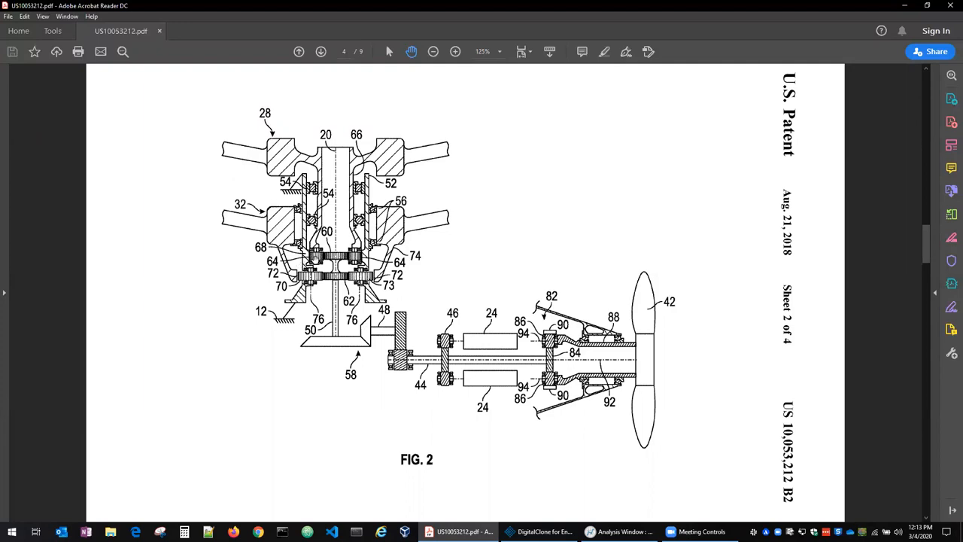
mouse_move(434, 148)
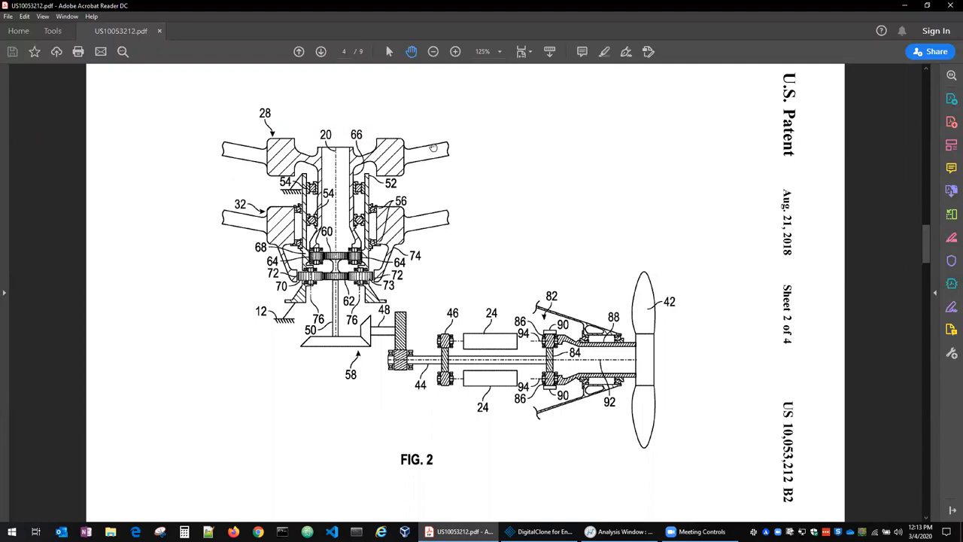
mouse_move(331, 316)
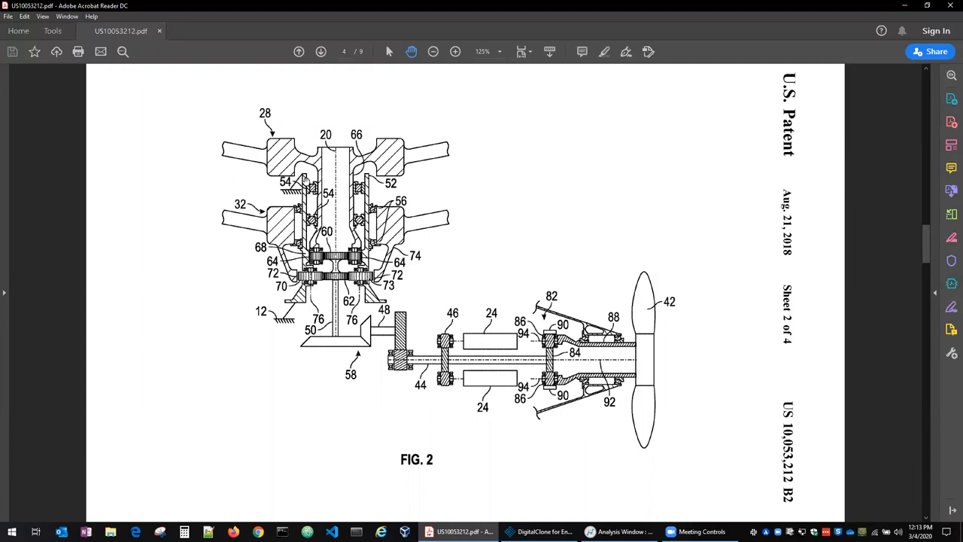
mouse_move(212, 207)
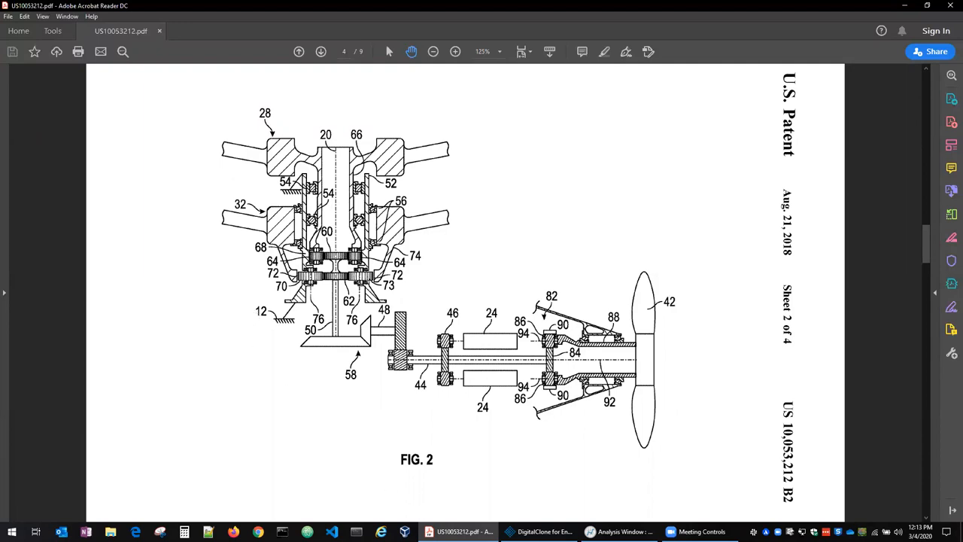
Return from the patent drawing to the gearbox system model in DigitalClone.
left_click(544, 532)
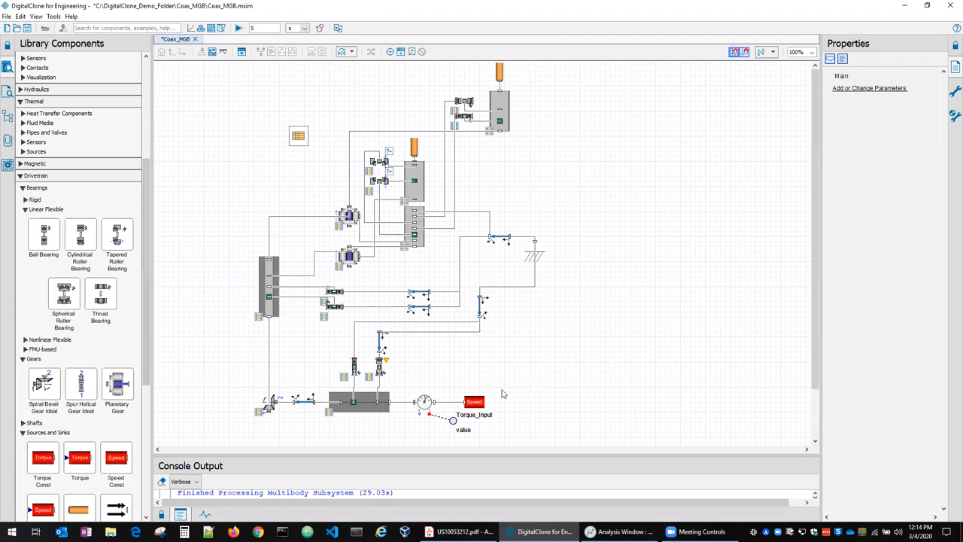
mouse_move(621, 193)
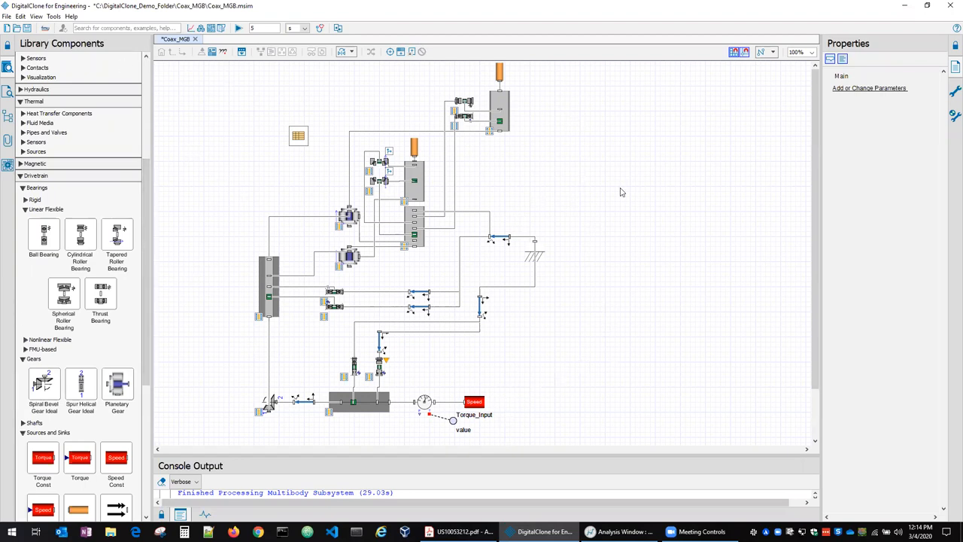
mouse_move(610, 193)
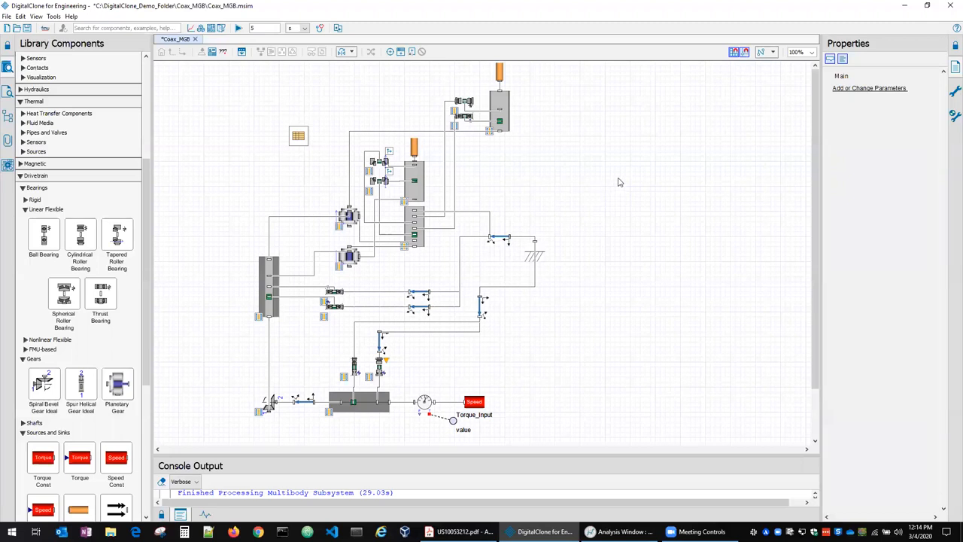
mouse_move(443, 247)
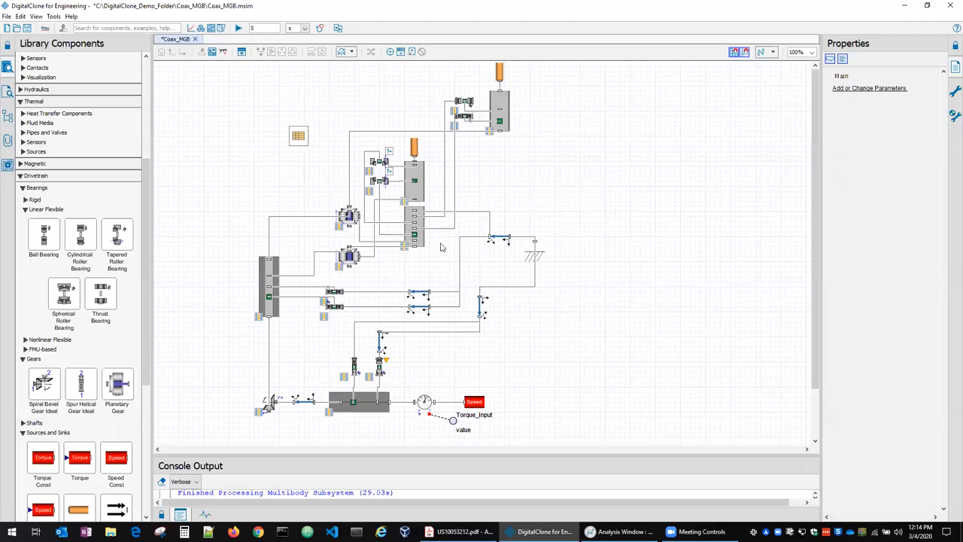
mouse_move(594, 388)
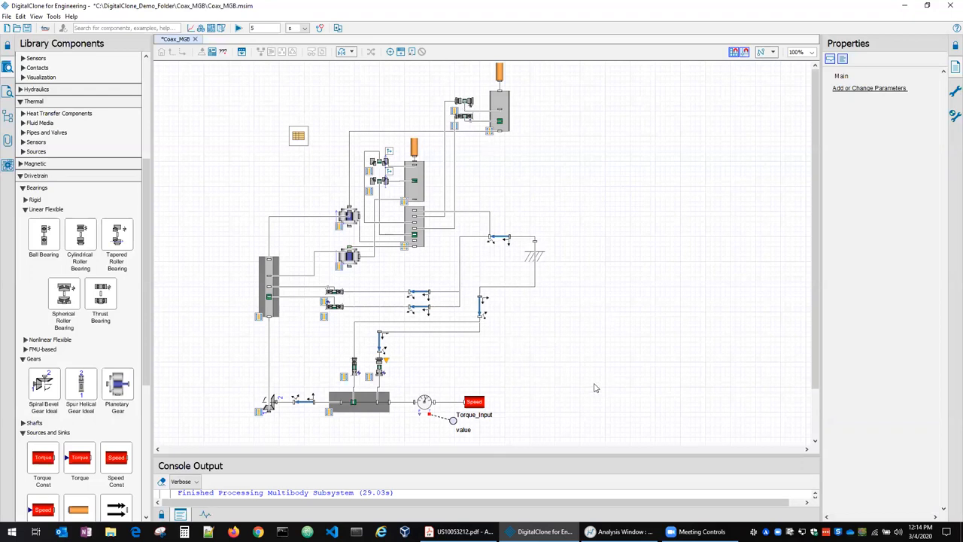
mouse_move(621, 531)
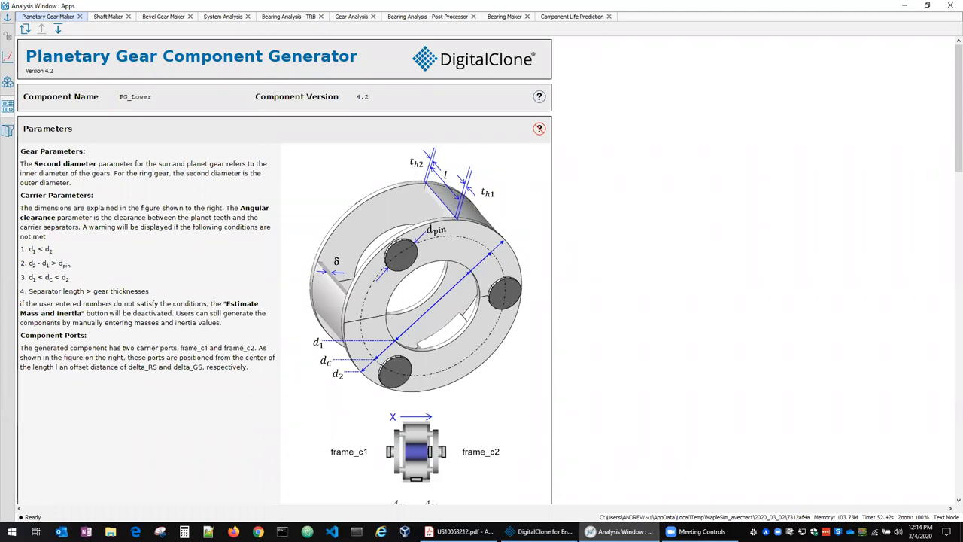
mouse_move(226, 220)
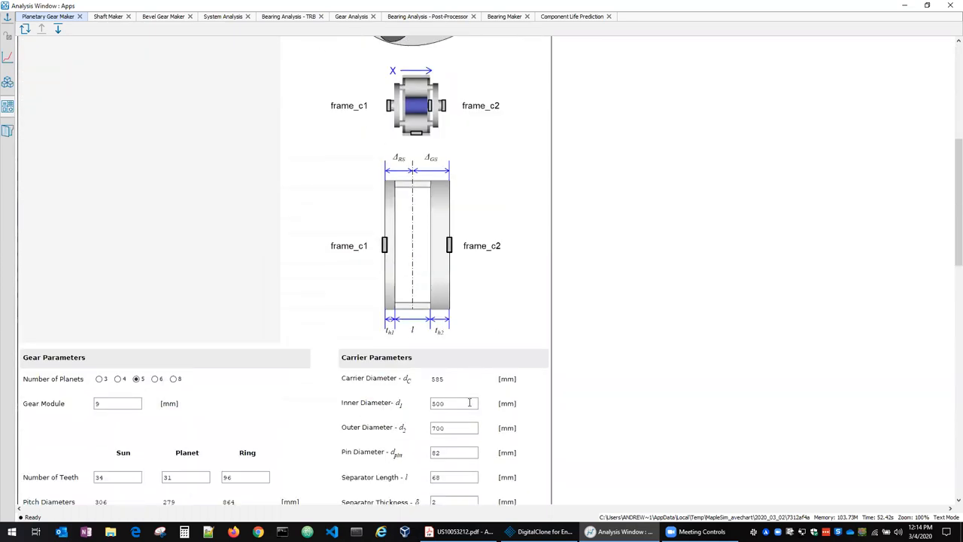
Review the PG_Lower planetary gear and carrier parameters down to the gearset visualization.
scroll("down", 3)
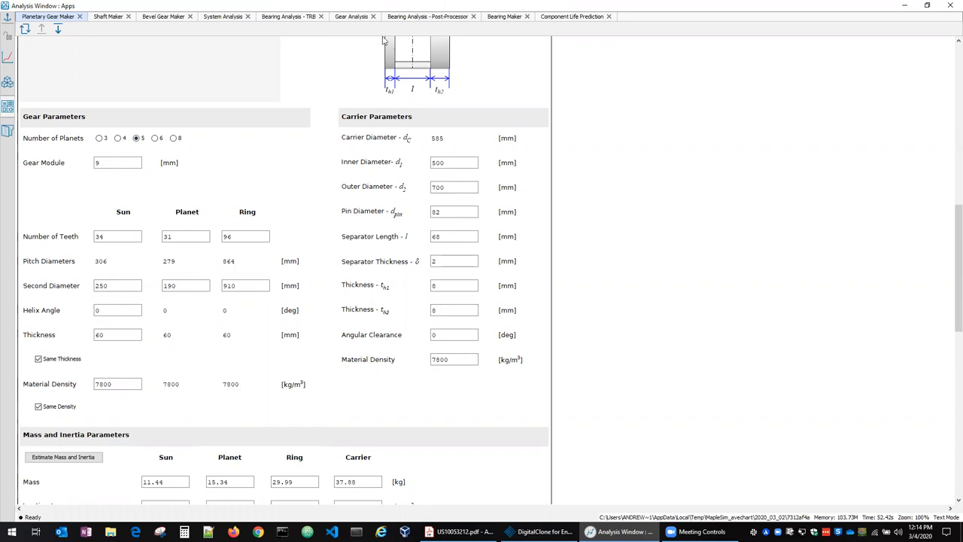
mouse_move(401, 404)
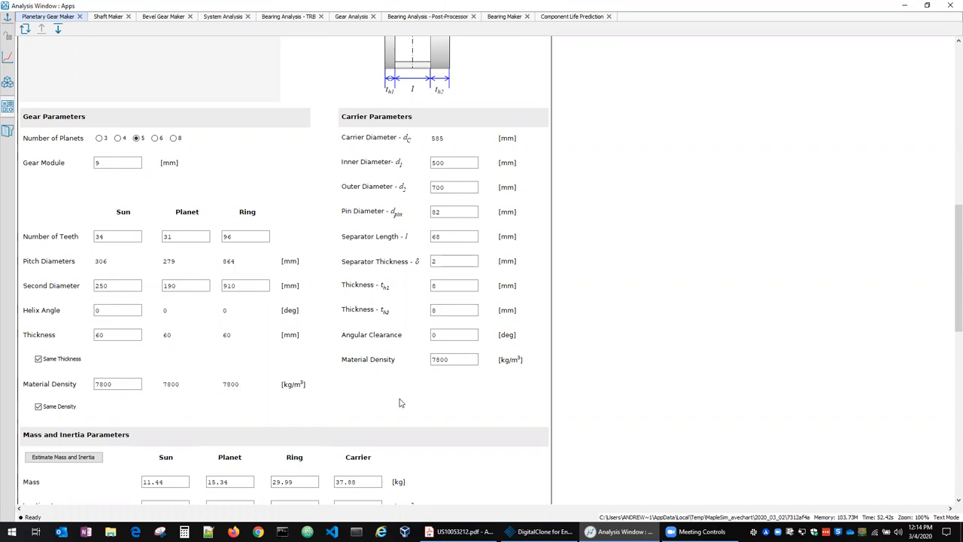
scroll("down", 3)
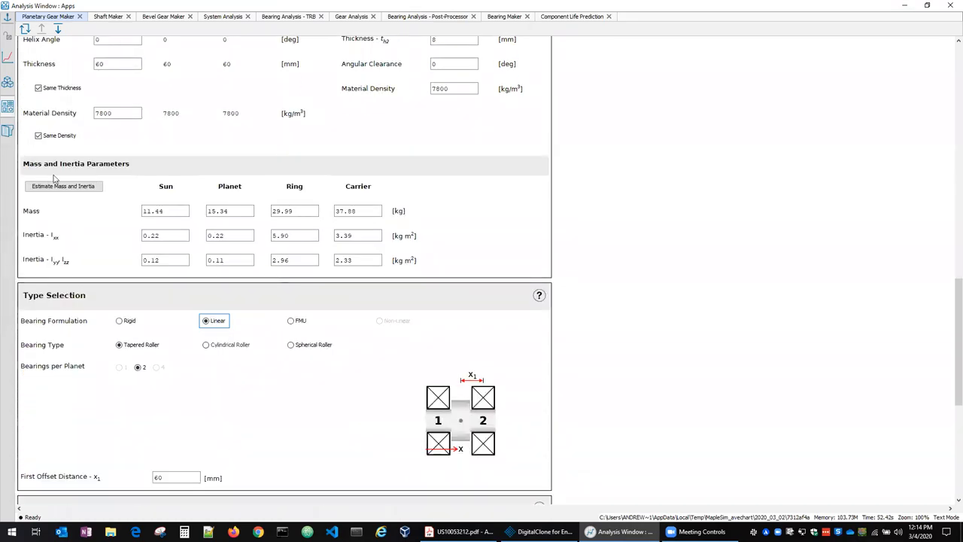
mouse_move(380, 370)
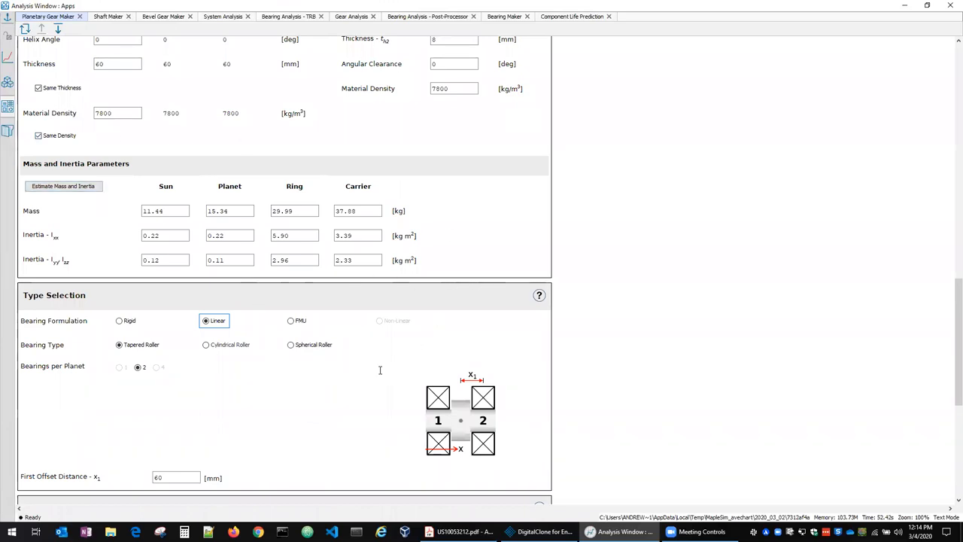
scroll("down", 3)
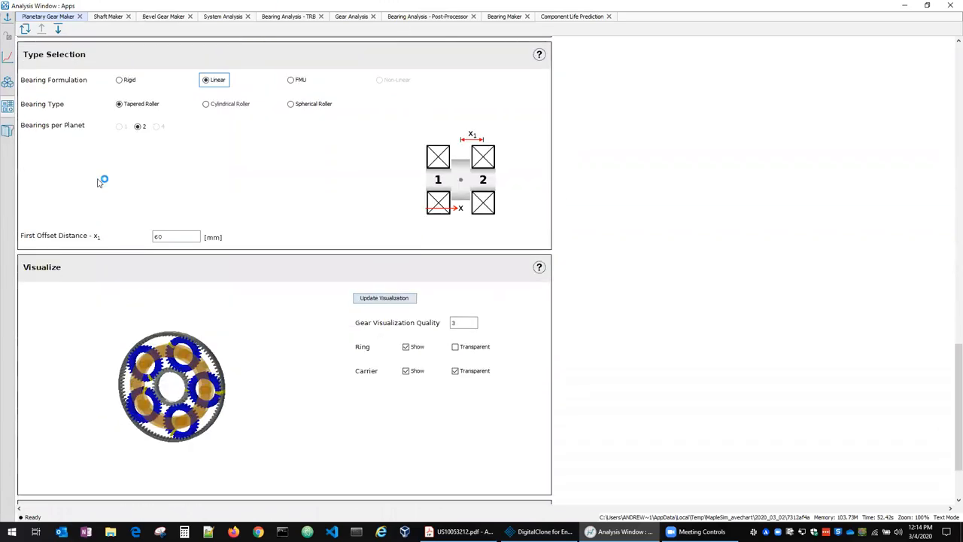
mouse_move(229, 253)
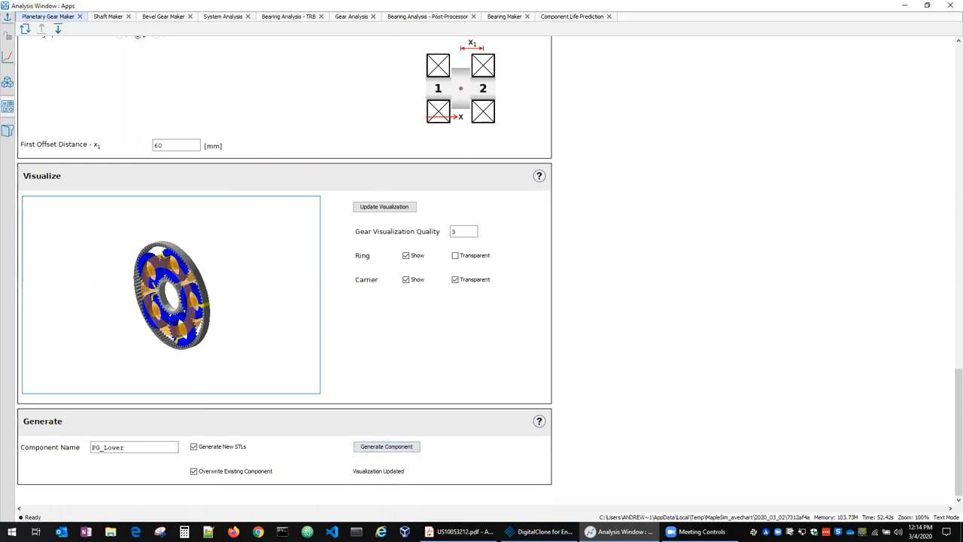
left_click(543, 532)
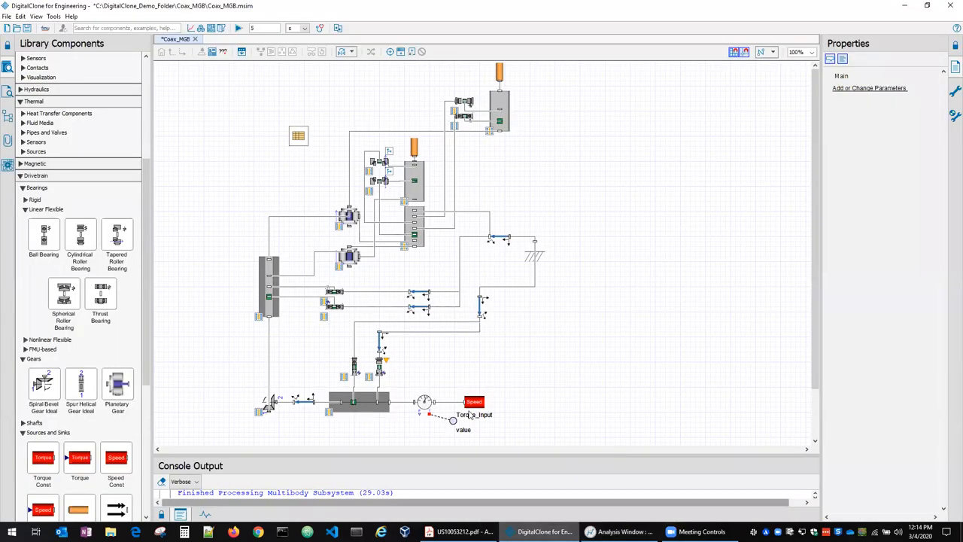
left_click(349, 217)
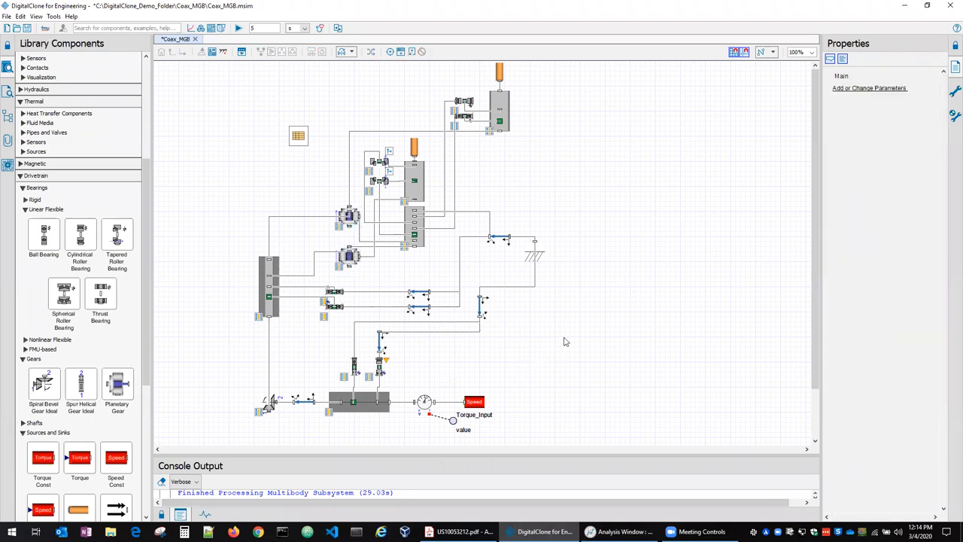
mouse_move(601, 391)
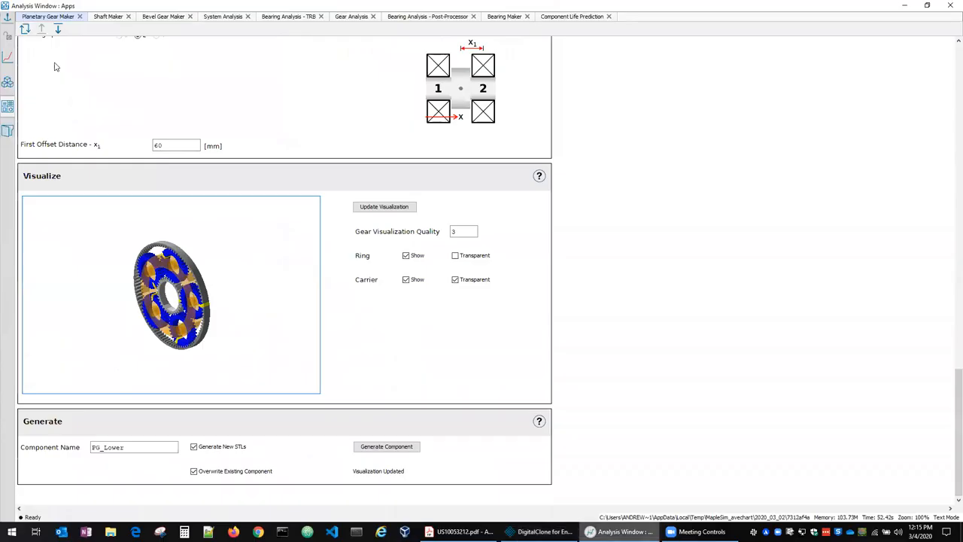
Show the Shaft generator's length, diameter and material parameters for Driver_Input_Shaft.
left_click(108, 15)
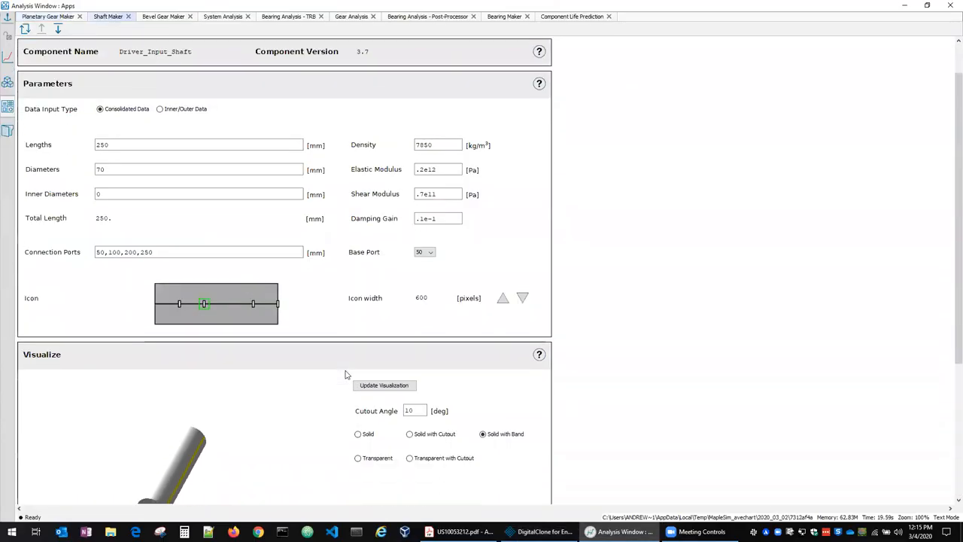
scroll("up", 3)
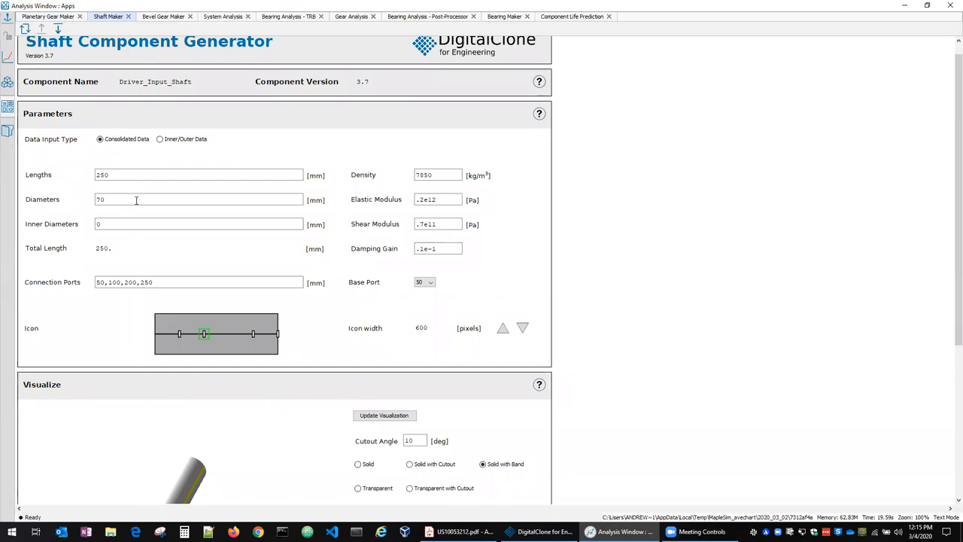
mouse_move(121, 229)
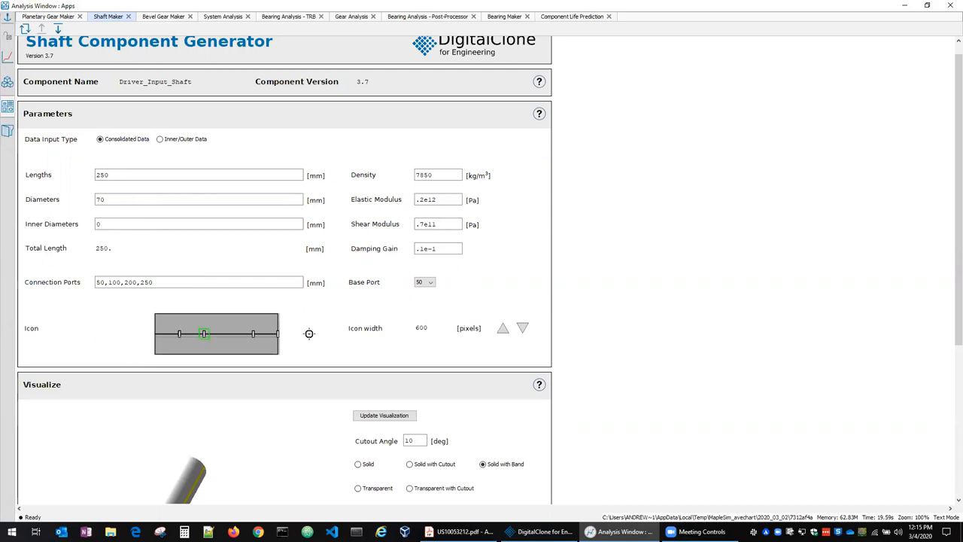
mouse_move(397, 165)
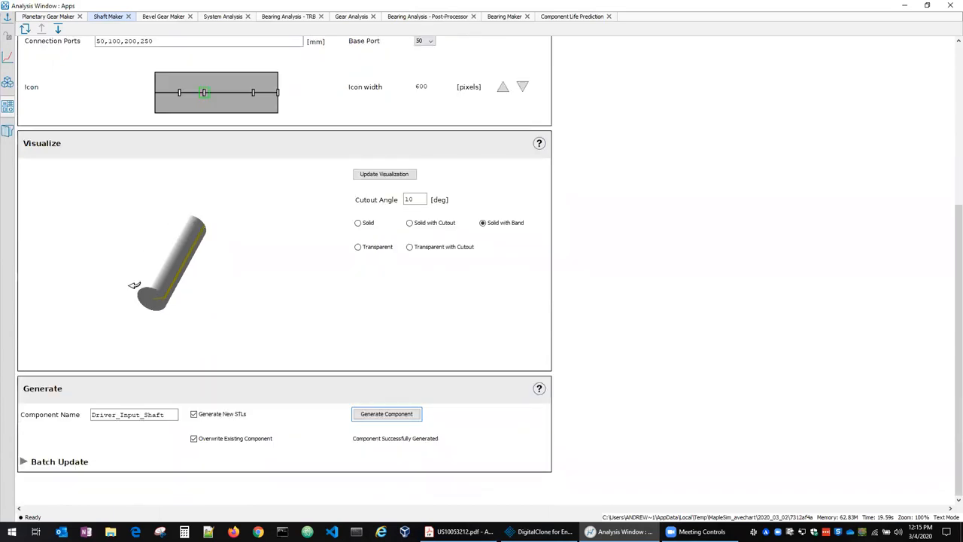
left_click(541, 533)
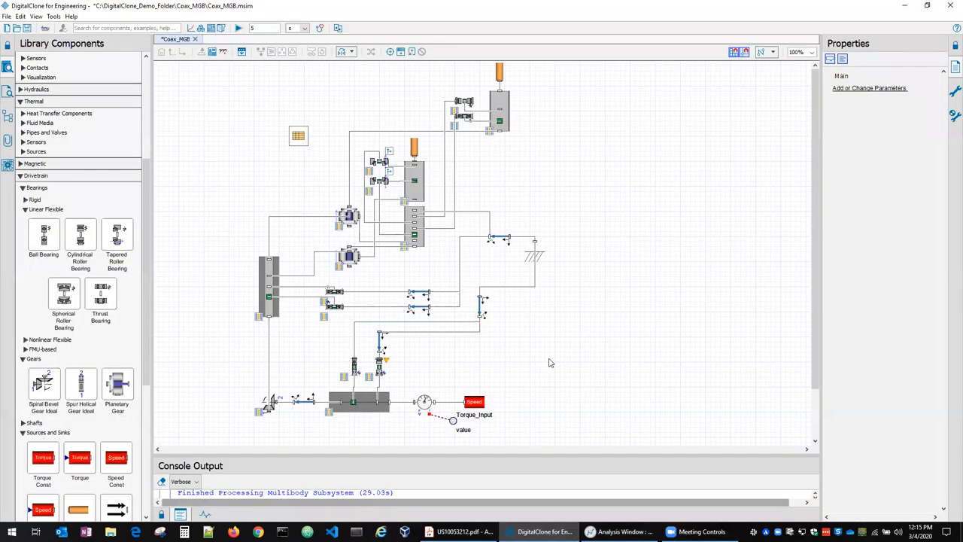
mouse_move(506, 196)
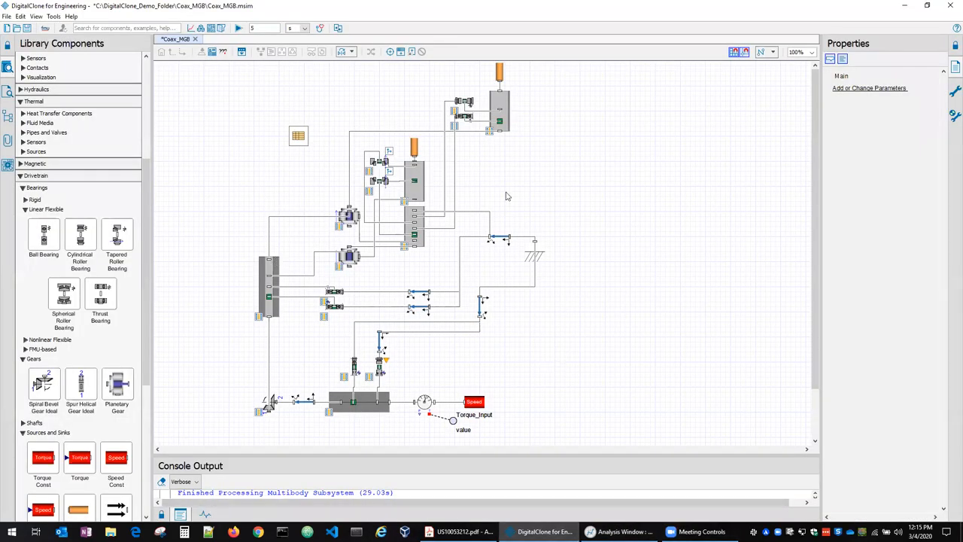
left_click(499, 108)
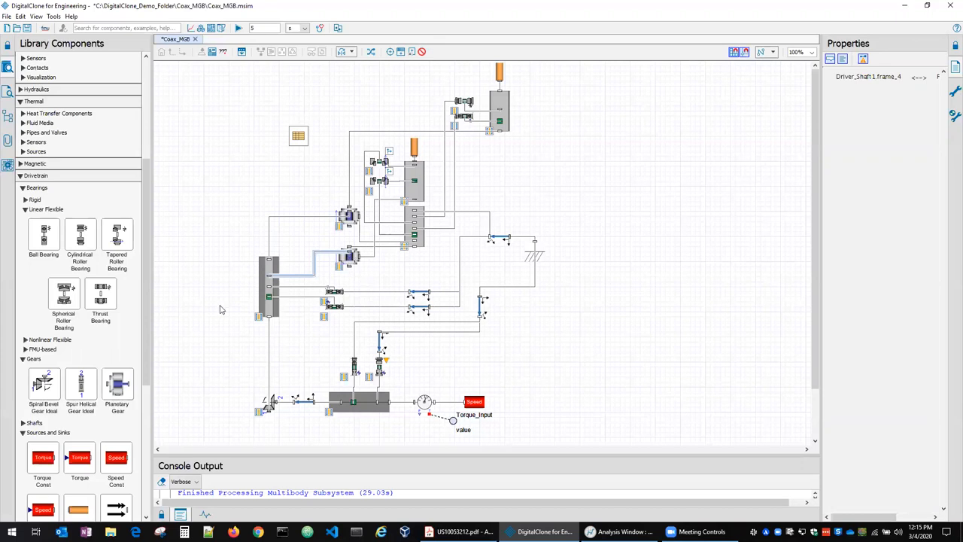
left_click(332, 403)
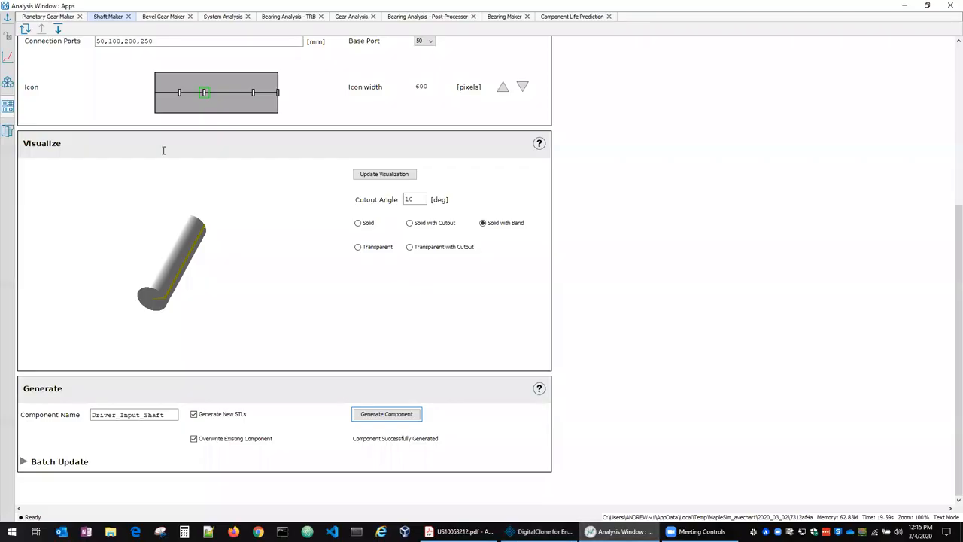
Review the Bevel Gear generator's parameters and visualization, then move on to the Bottom_Mast_TRB bearing generator.
left_click(162, 15)
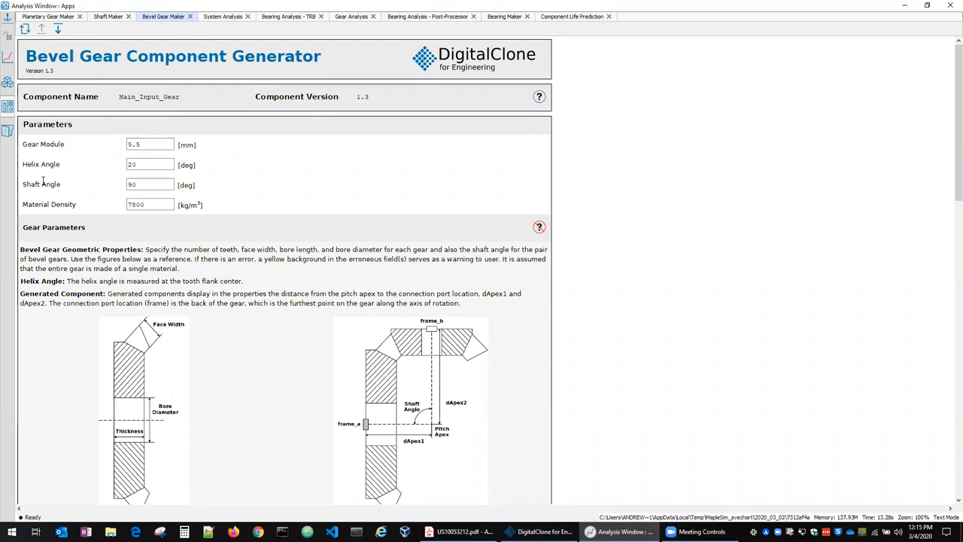
scroll("down", 3)
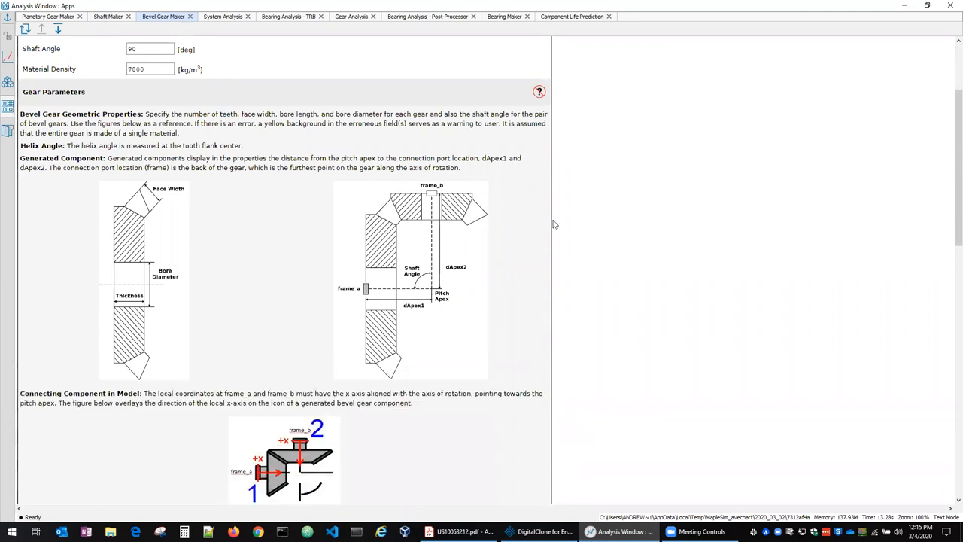
scroll("down", 3)
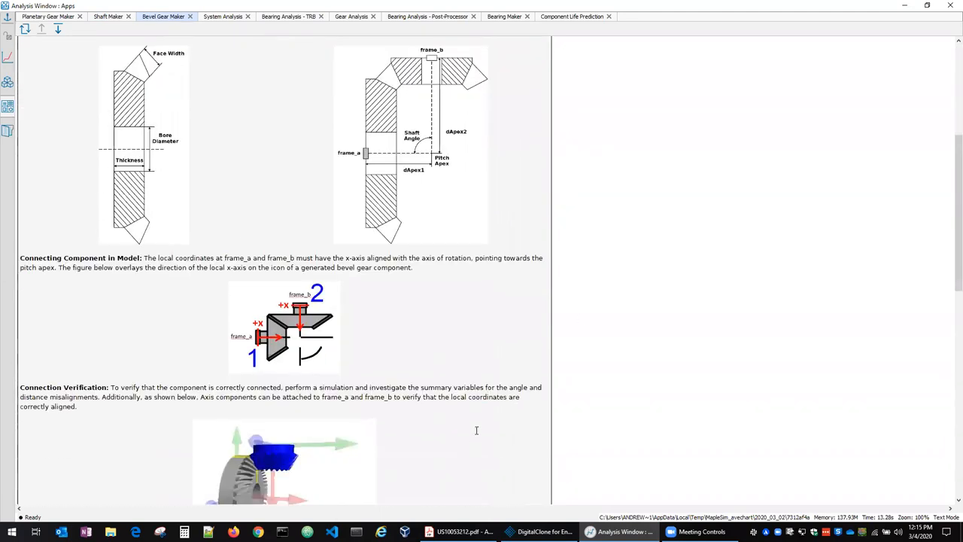
scroll("down", 3)
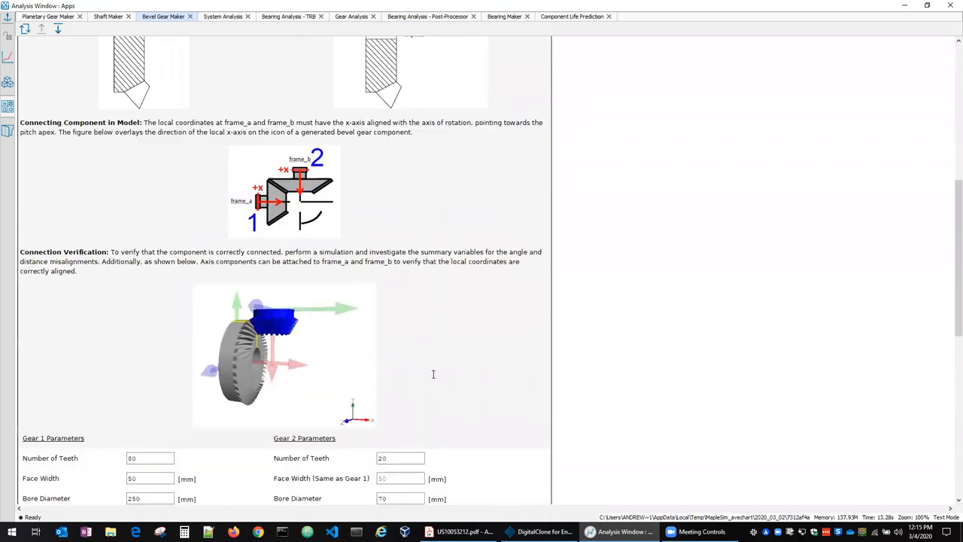
scroll("down", 3)
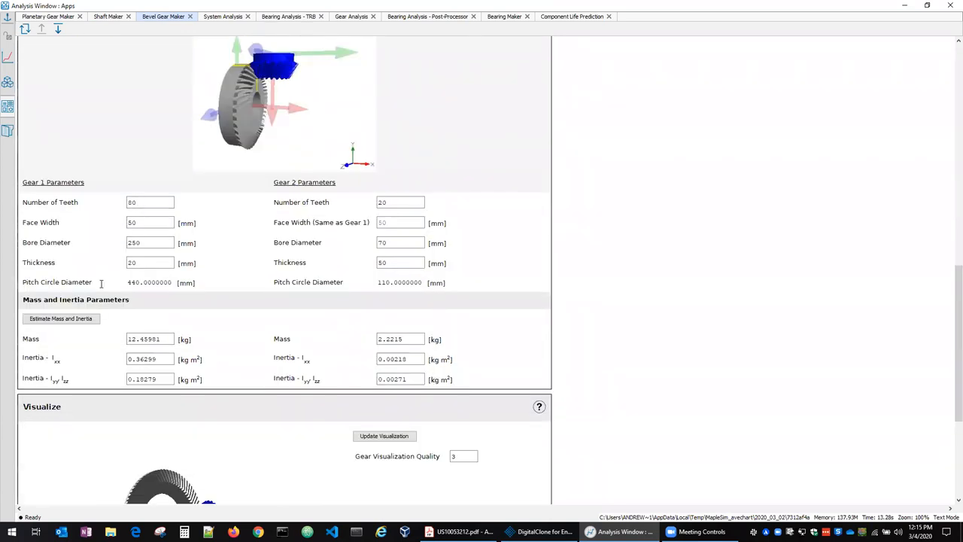
mouse_move(105, 259)
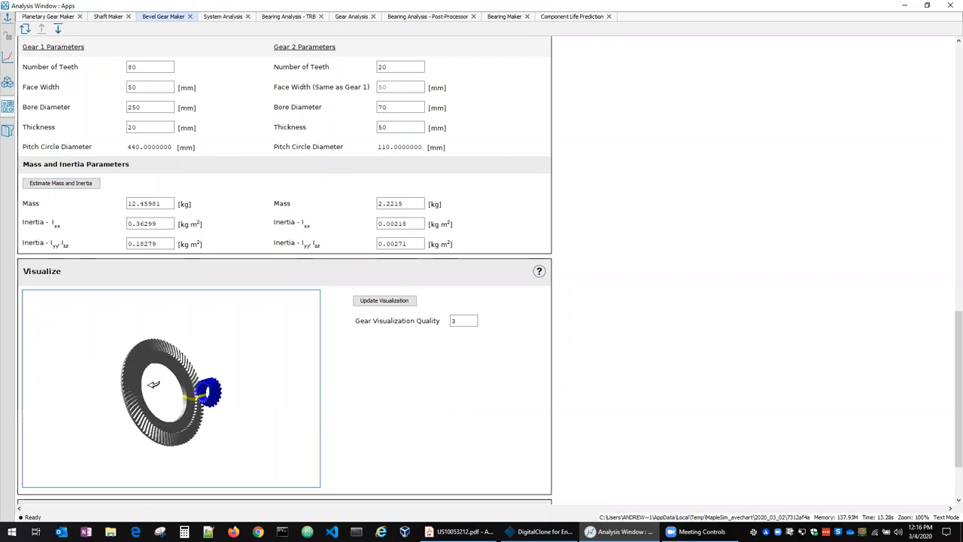
scroll("down", 3)
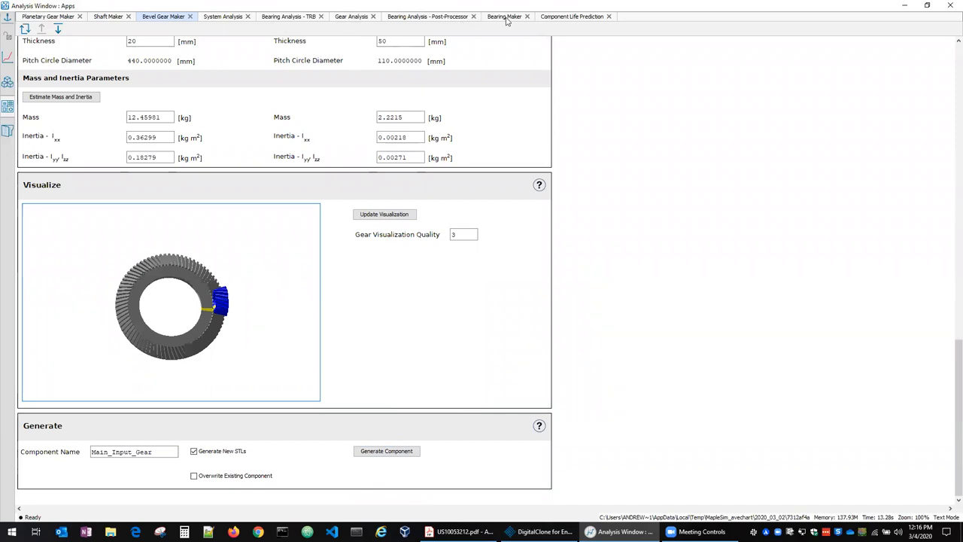
left_click(504, 15)
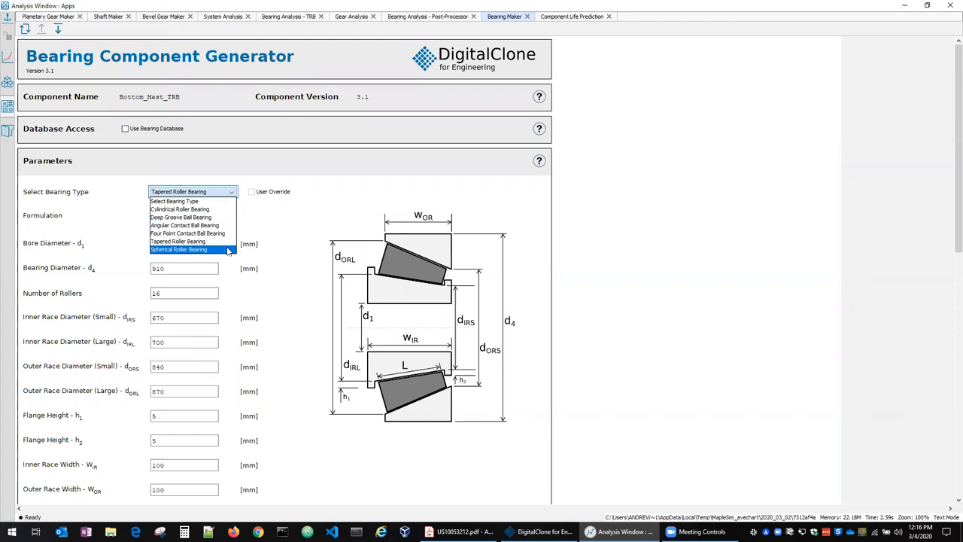
Keep the bearing as a Tapered Roller Bearing with the Rigid formulation.
left_click(178, 240)
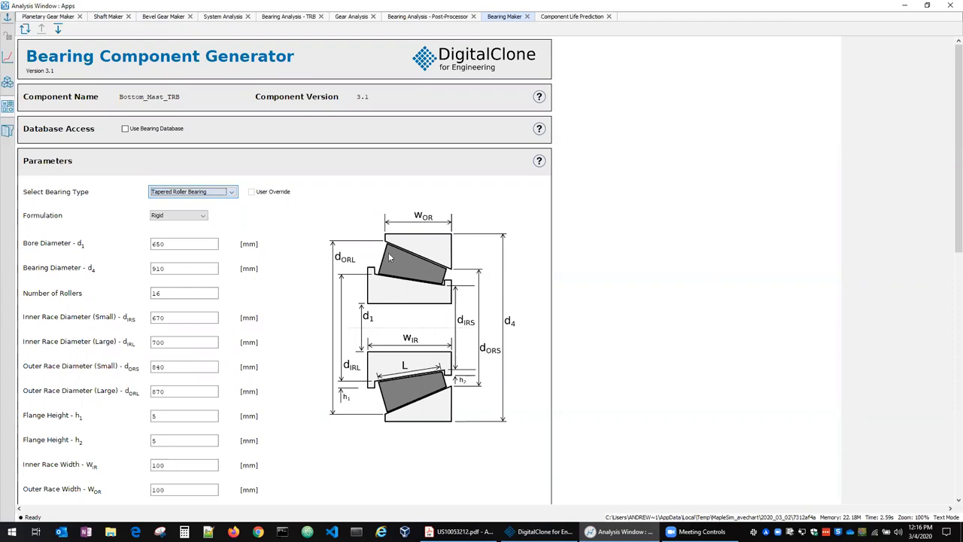
left_click(177, 216)
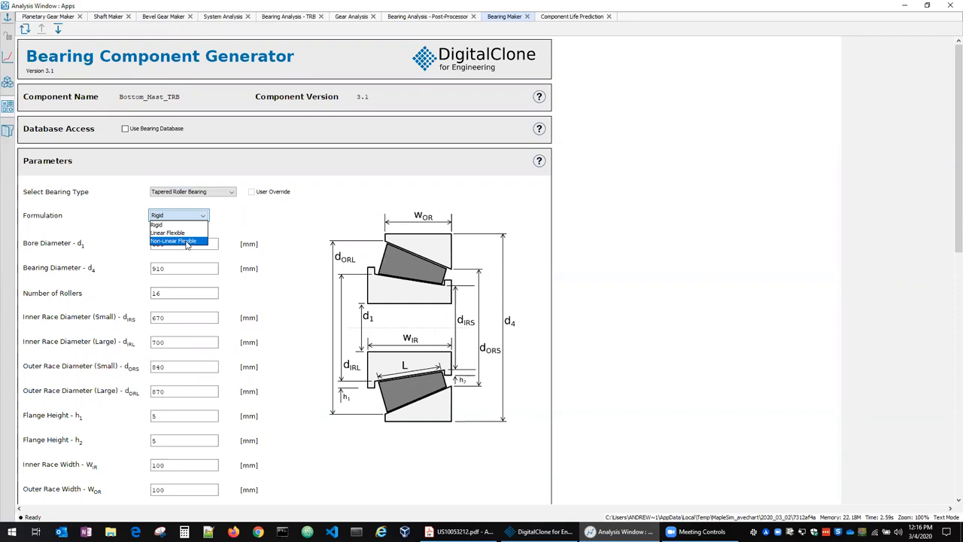
mouse_move(172, 232)
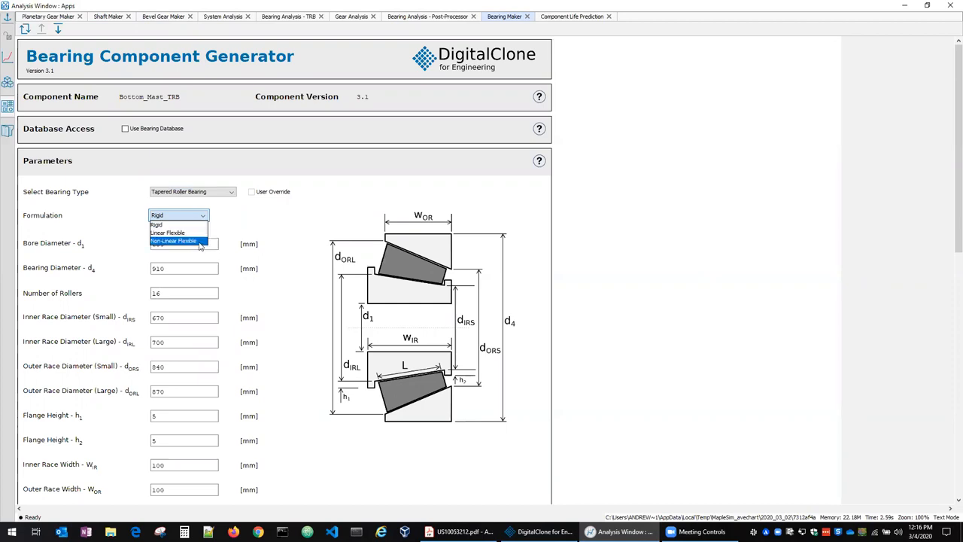
left_click(156, 225)
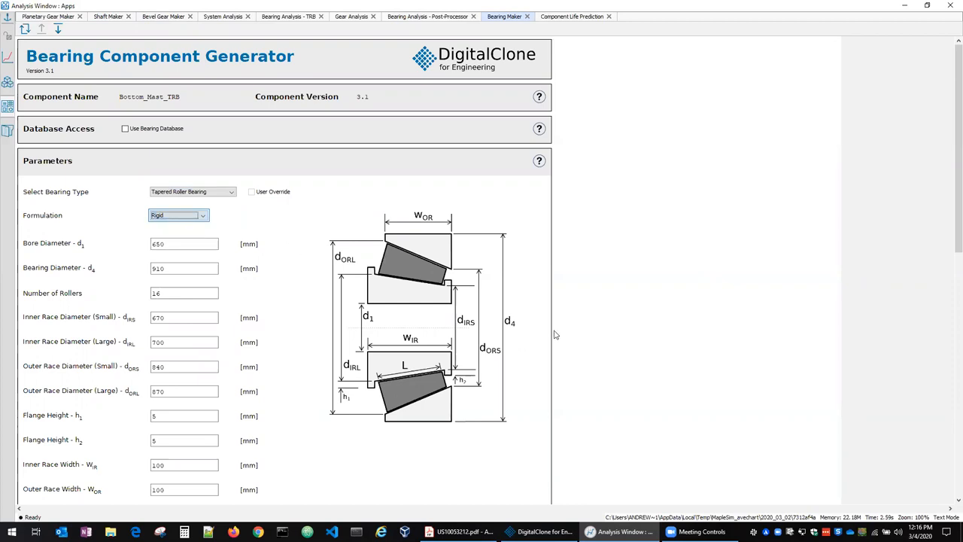
Review the bearing's life rating values and 3D visualization further down the generator.
scroll("down", 3)
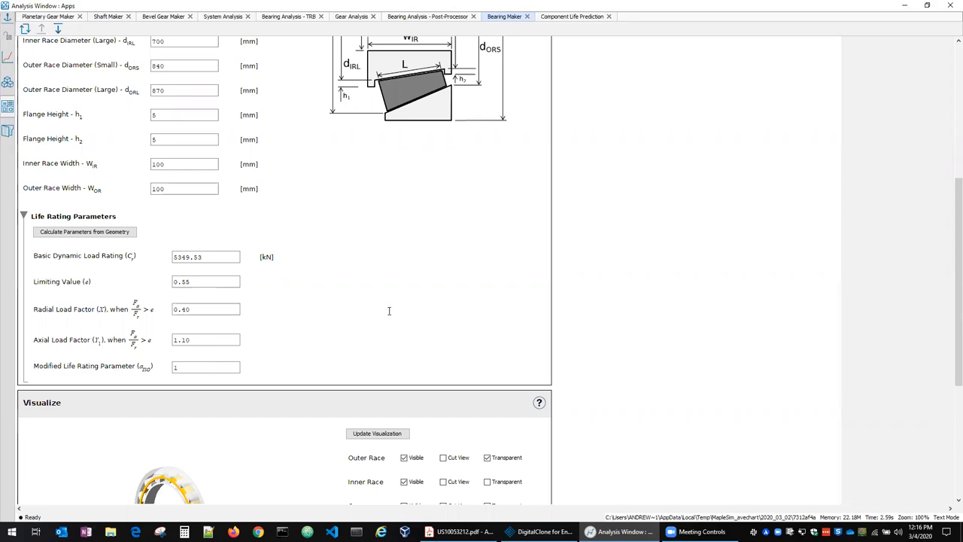
scroll("down", 3)
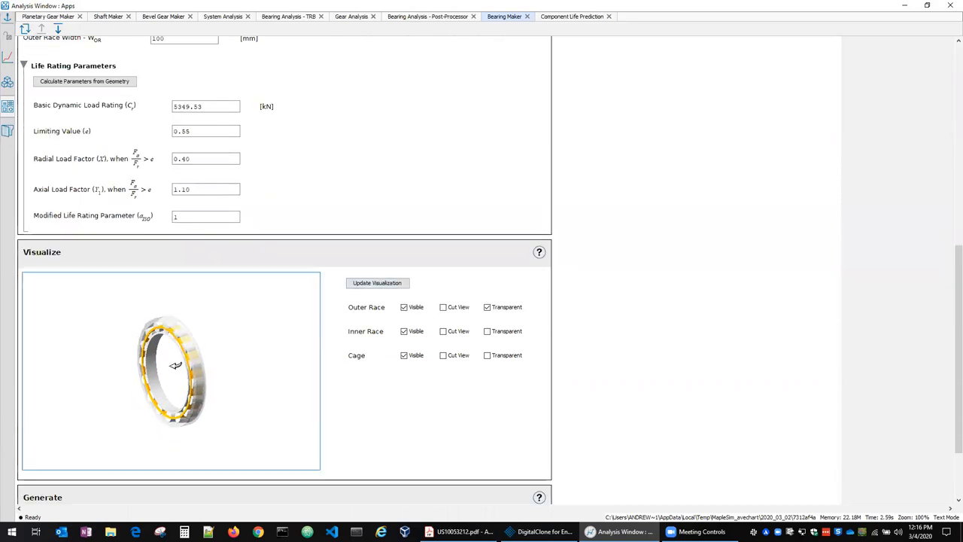
scroll("down", 3)
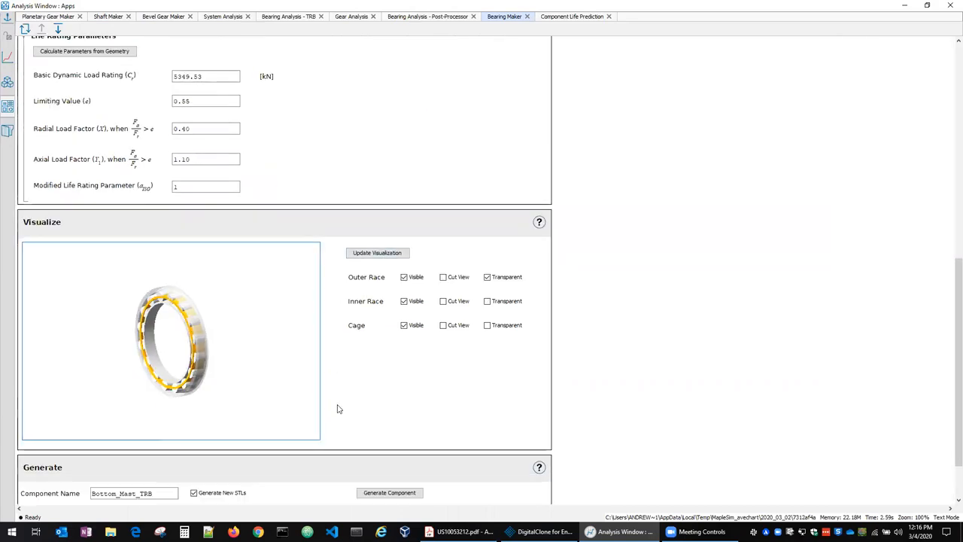
scroll("down", 3)
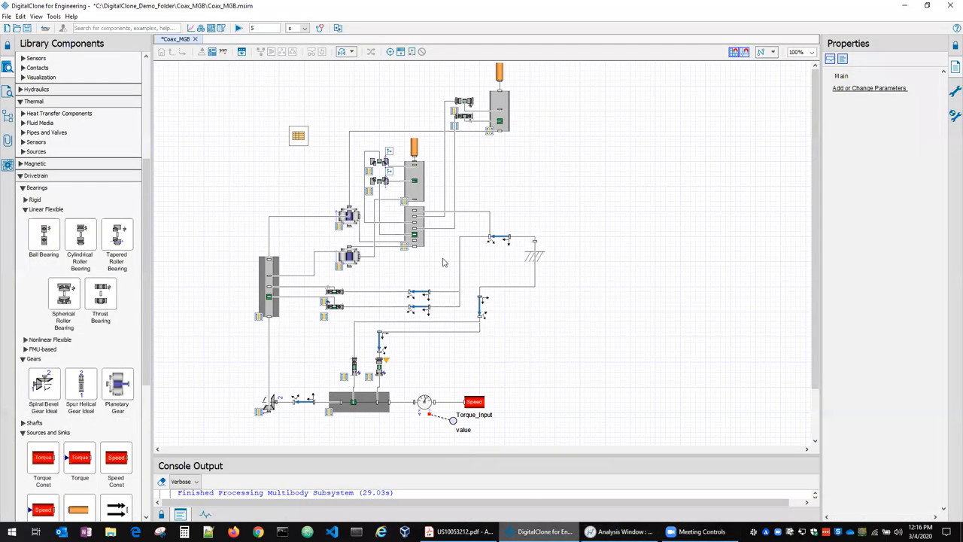
left_click(379, 163)
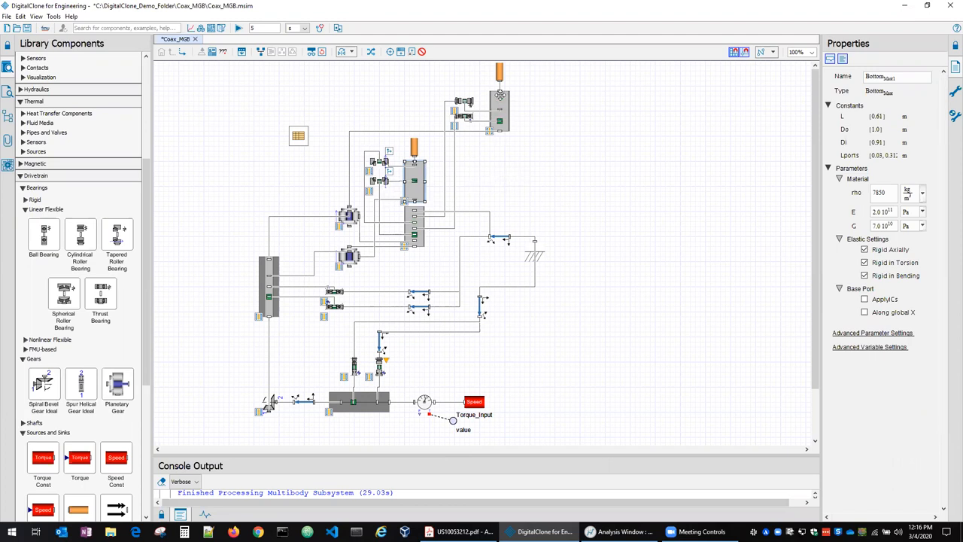
left_click(464, 102)
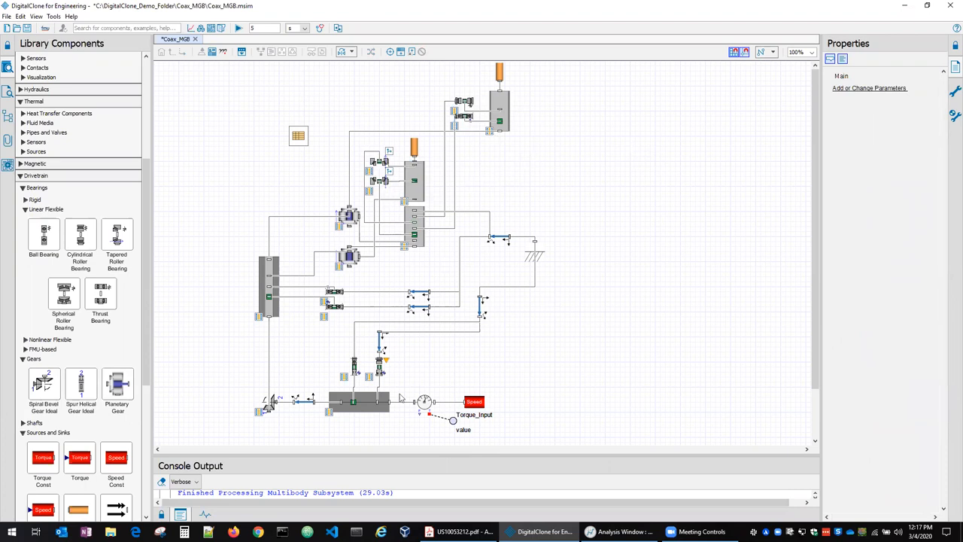
left_click(331, 304)
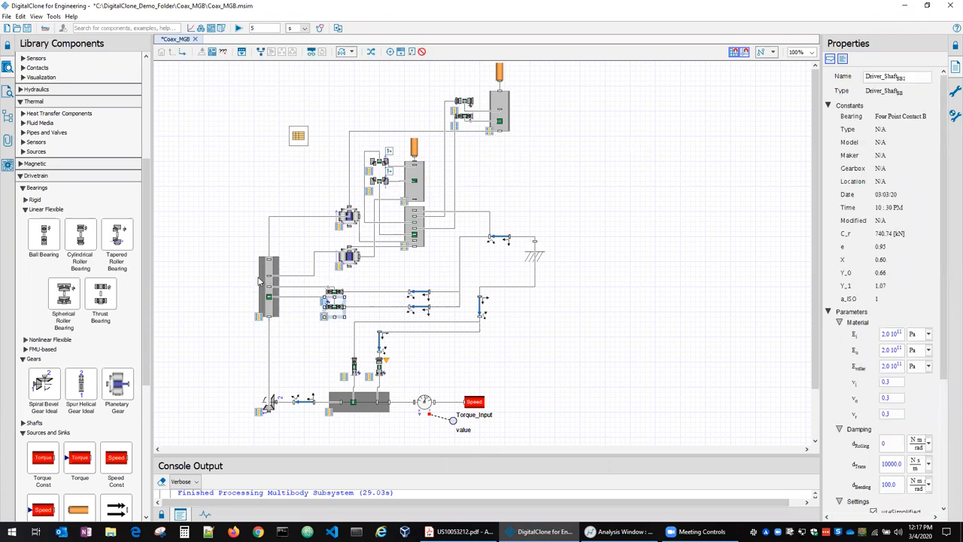
mouse_move(280, 439)
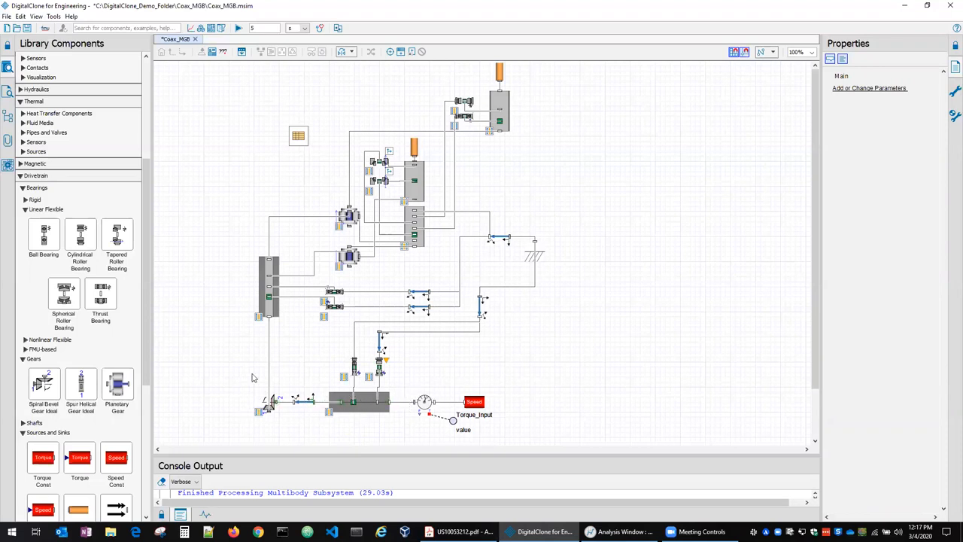
mouse_move(600, 324)
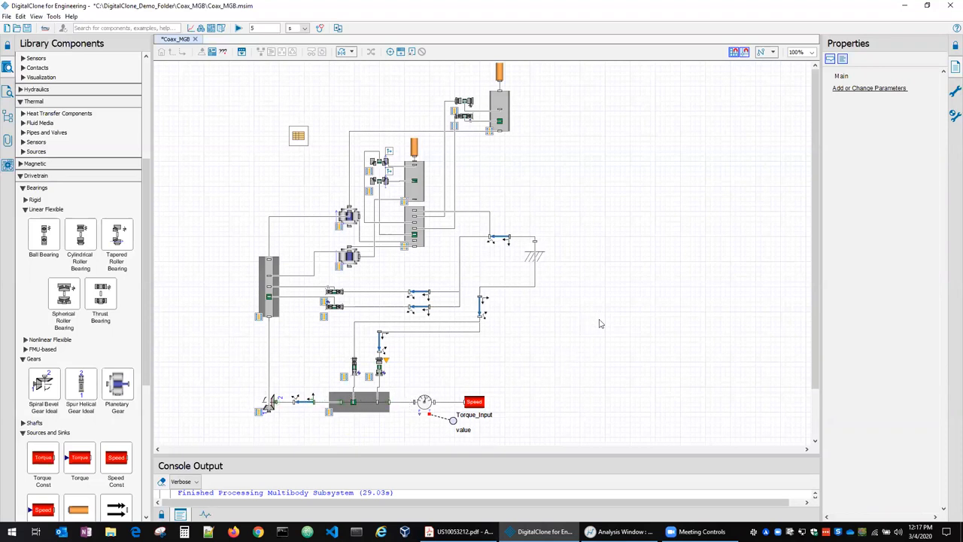
left_click(474, 400)
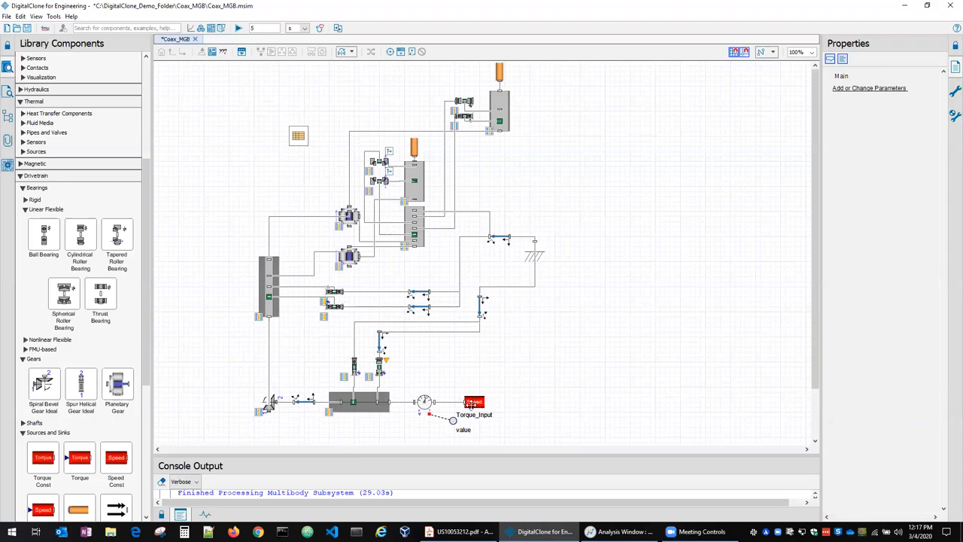
scroll("down", 3)
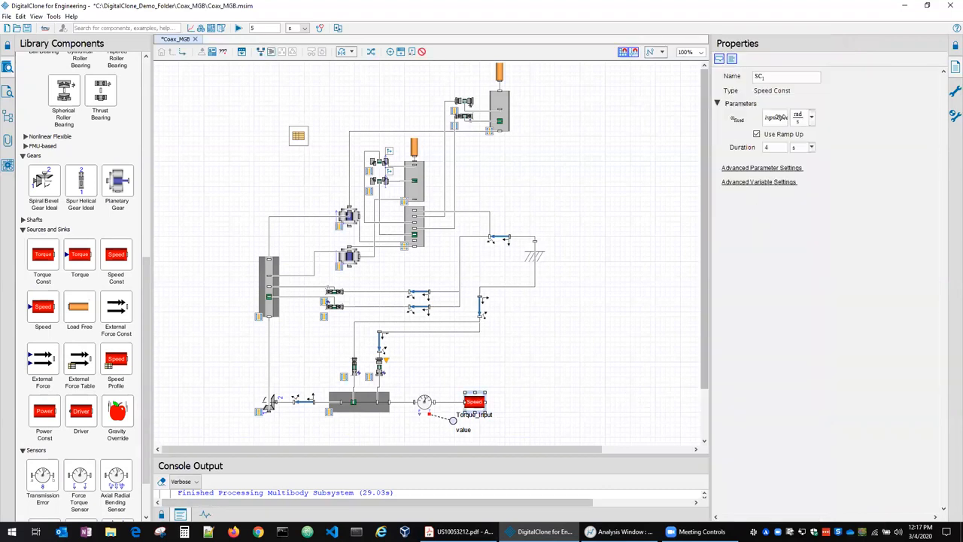
left_click(795, 118)
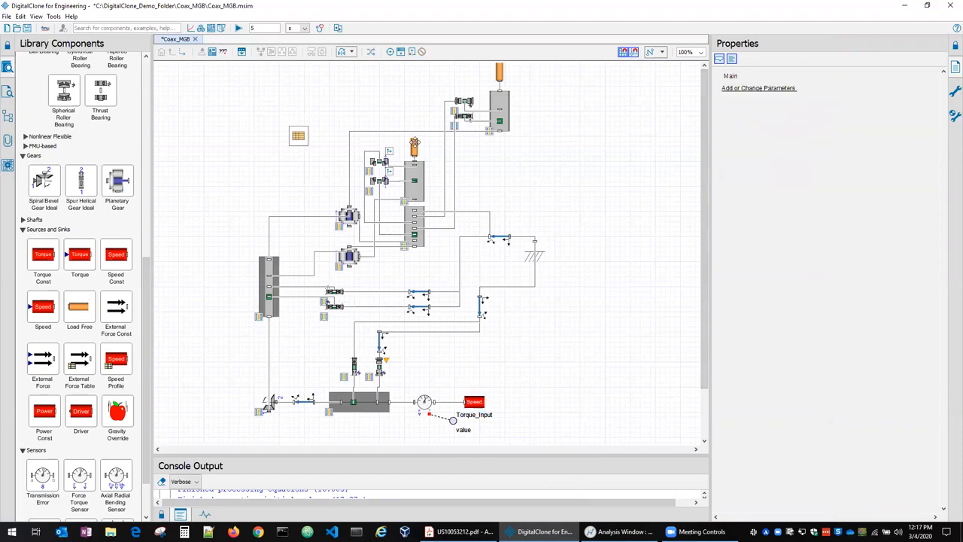
left_click(414, 148)
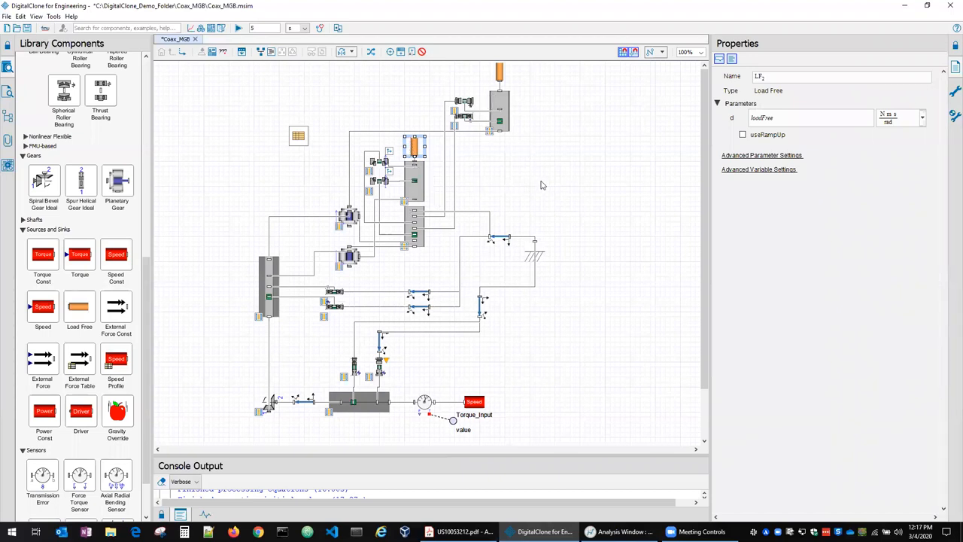
mouse_move(538, 189)
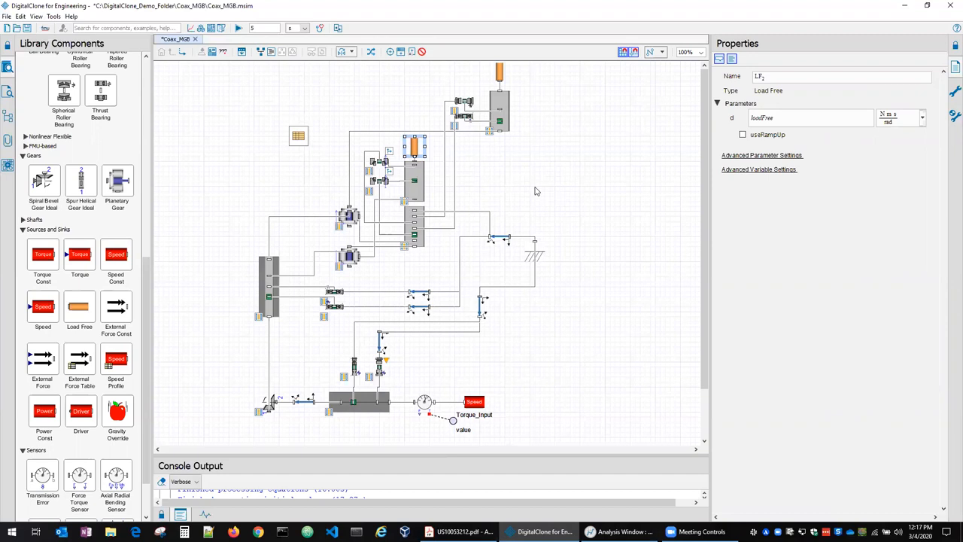
mouse_move(581, 331)
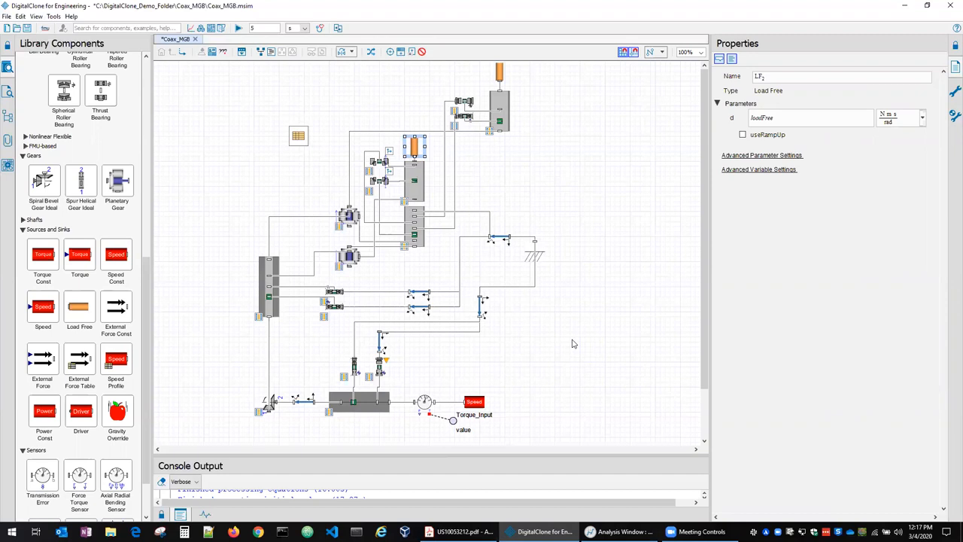
mouse_move(495, 355)
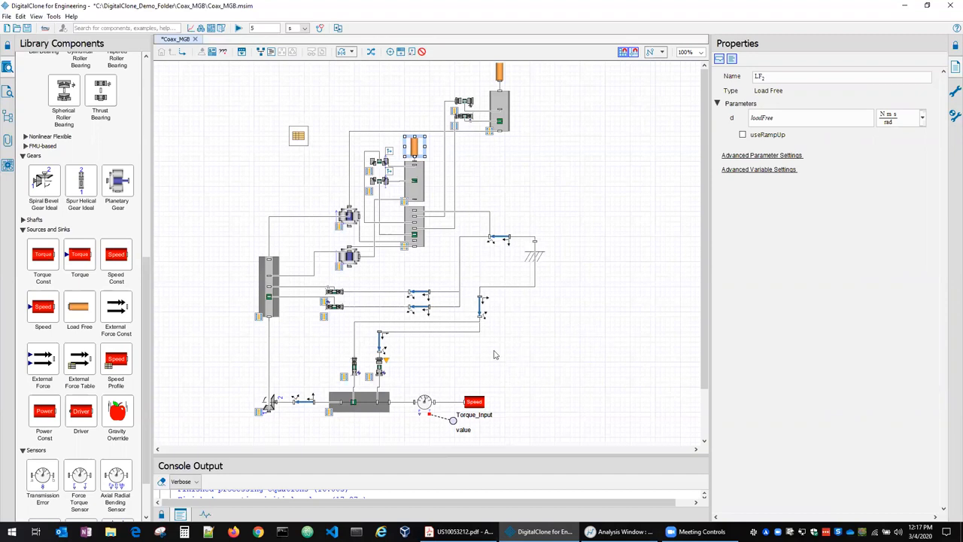
left_click(424, 401)
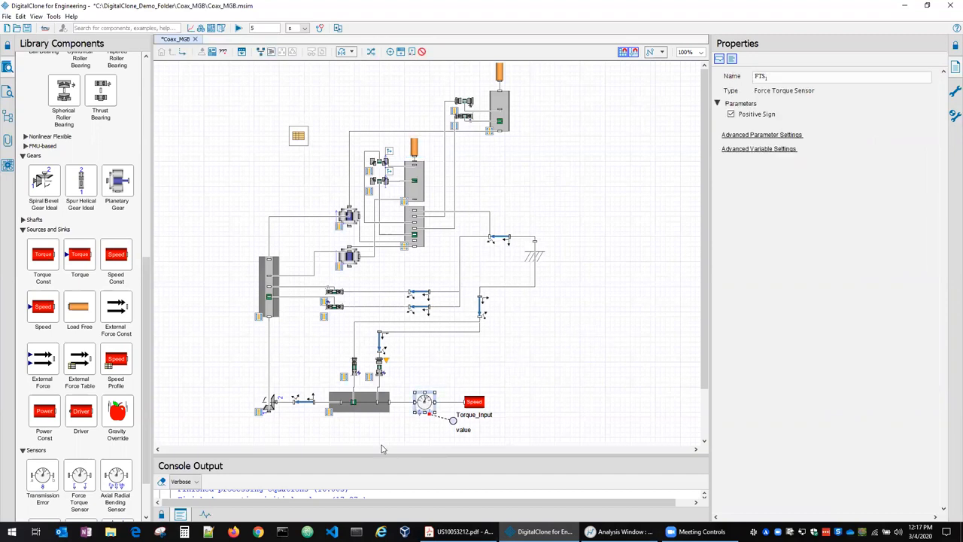
mouse_move(467, 345)
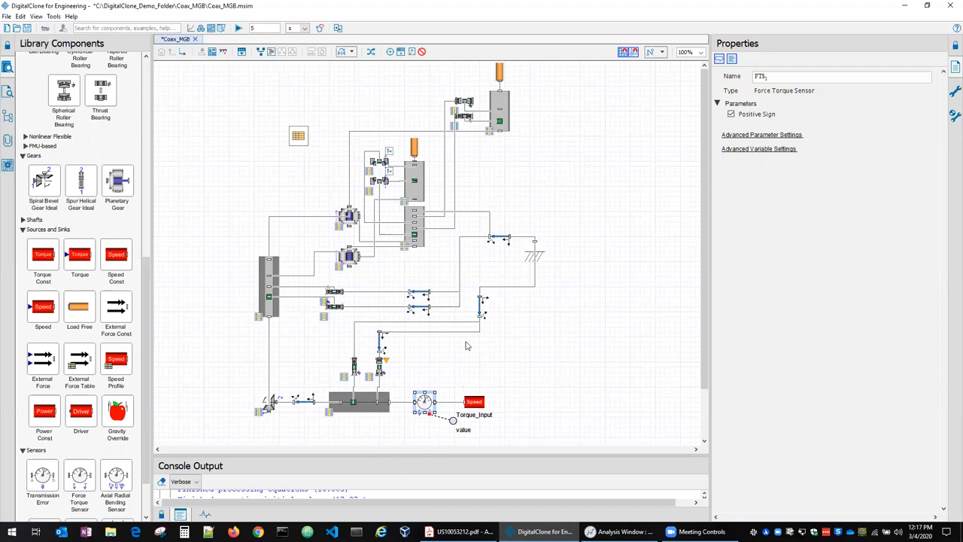
mouse_move(468, 430)
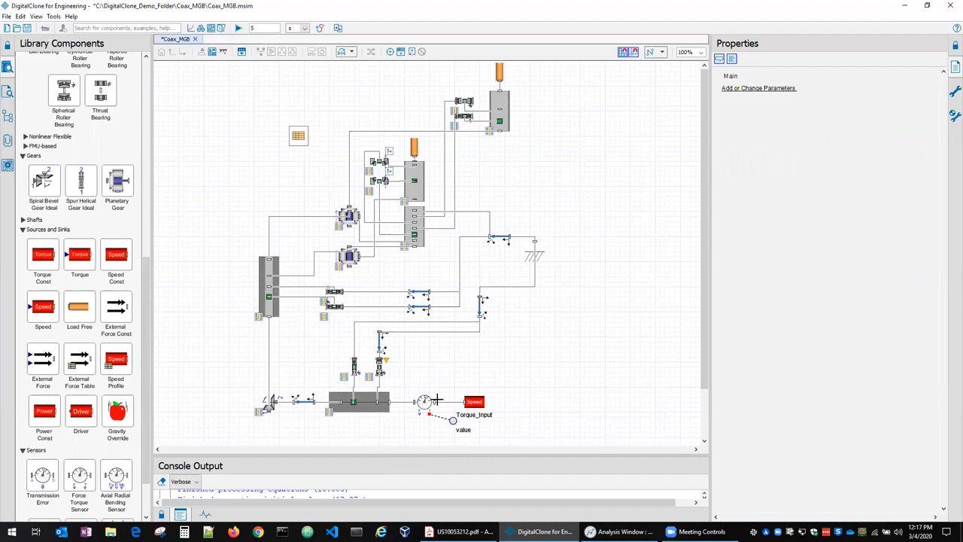
left_click(474, 400)
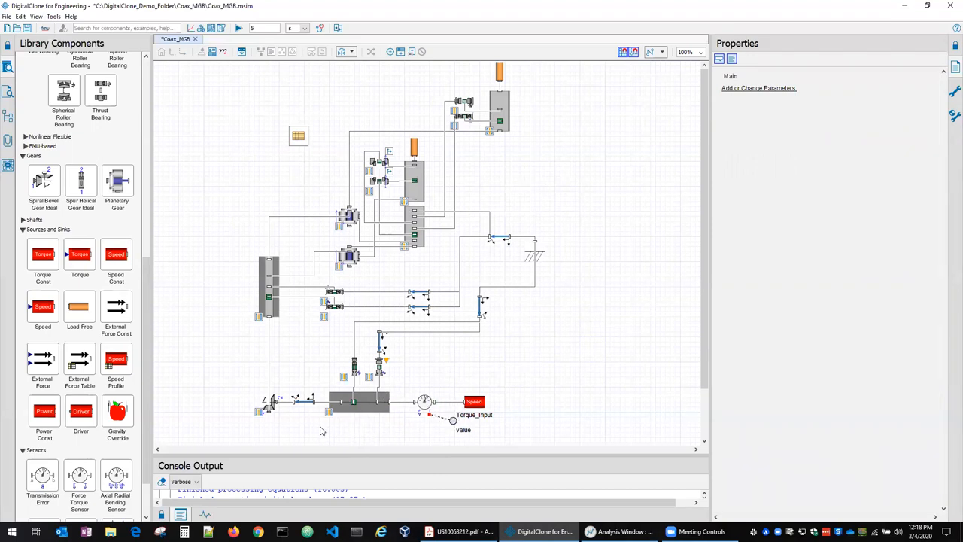
mouse_move(172, 230)
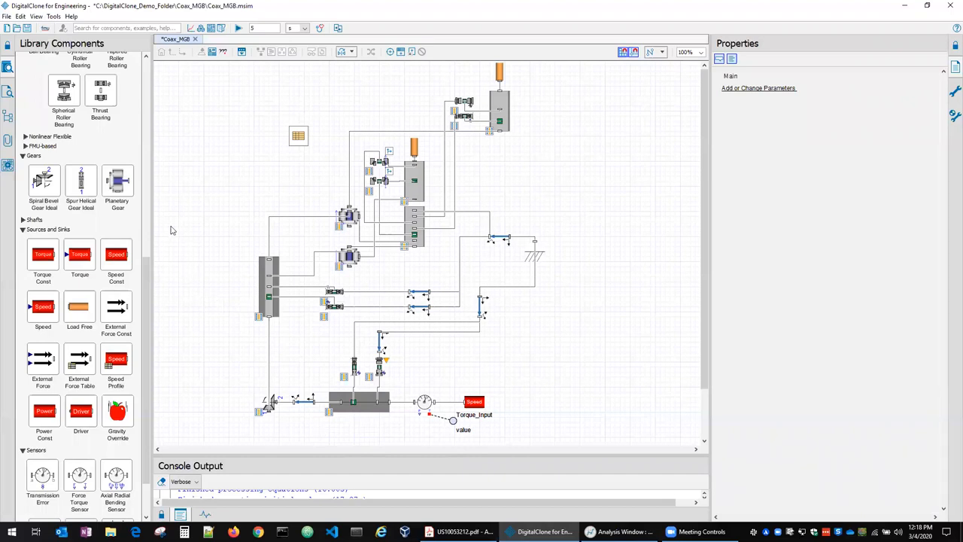
left_click(298, 135)
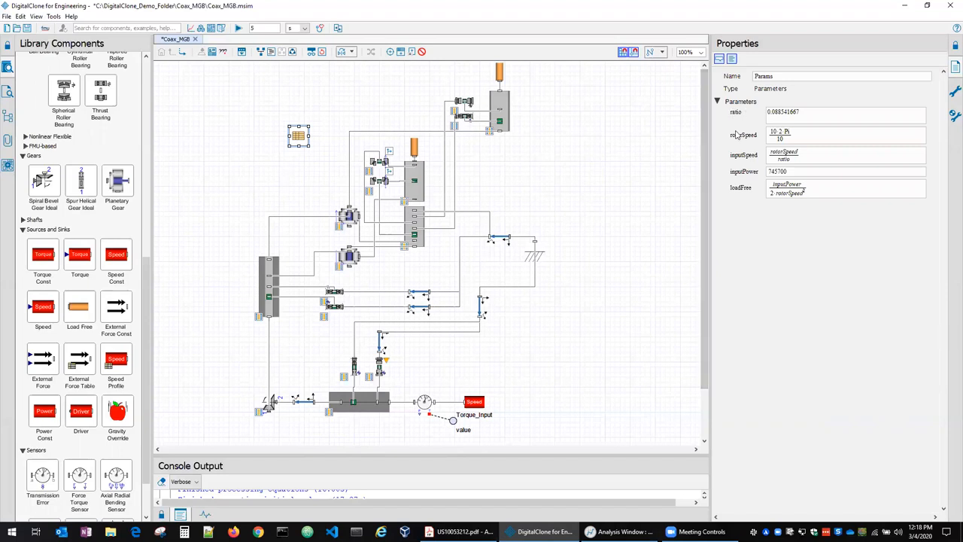
left_click(847, 155)
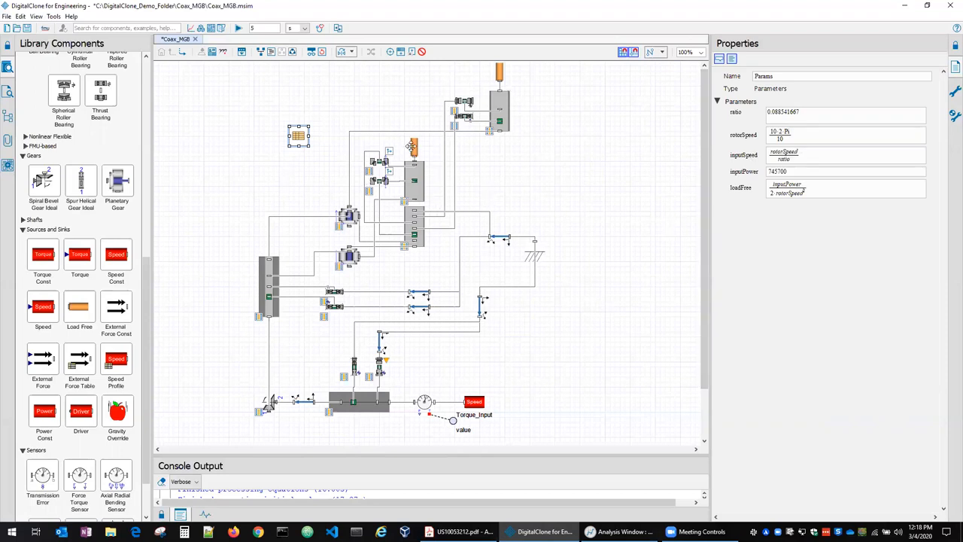
left_click(414, 147)
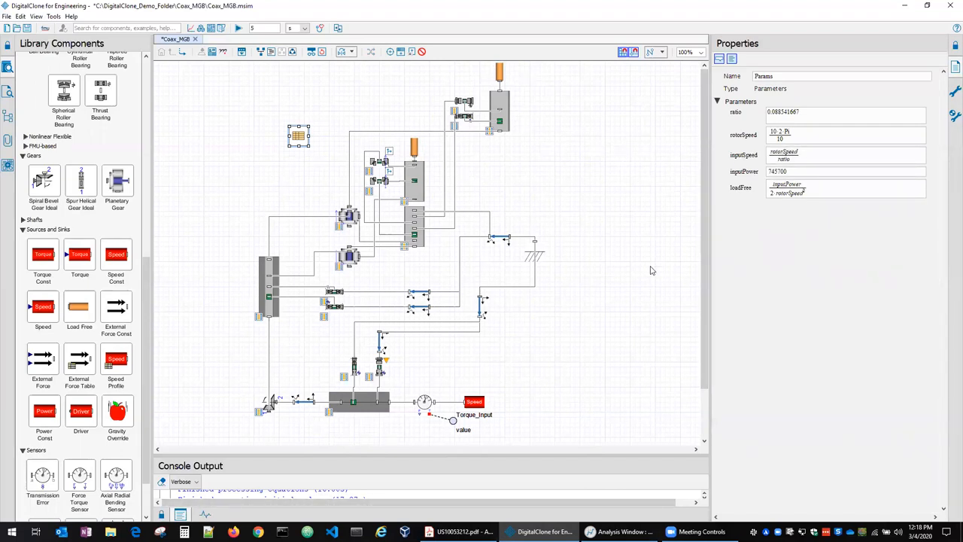
mouse_move(756, 141)
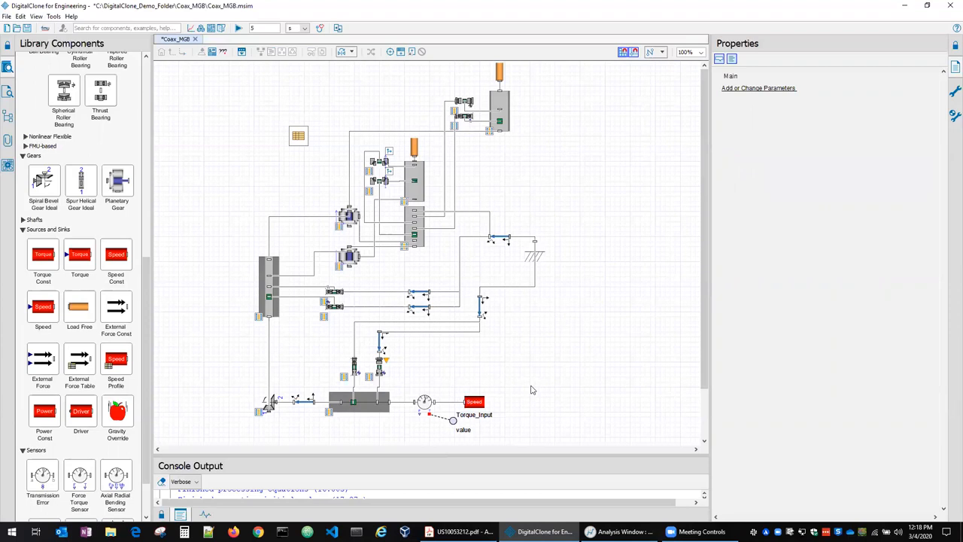
left_click(298, 136)
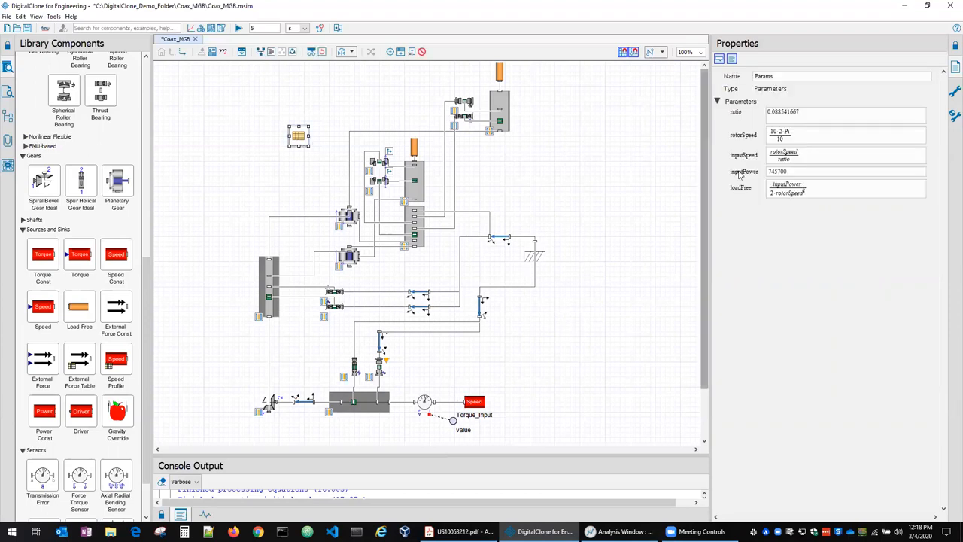
left_click(846, 171)
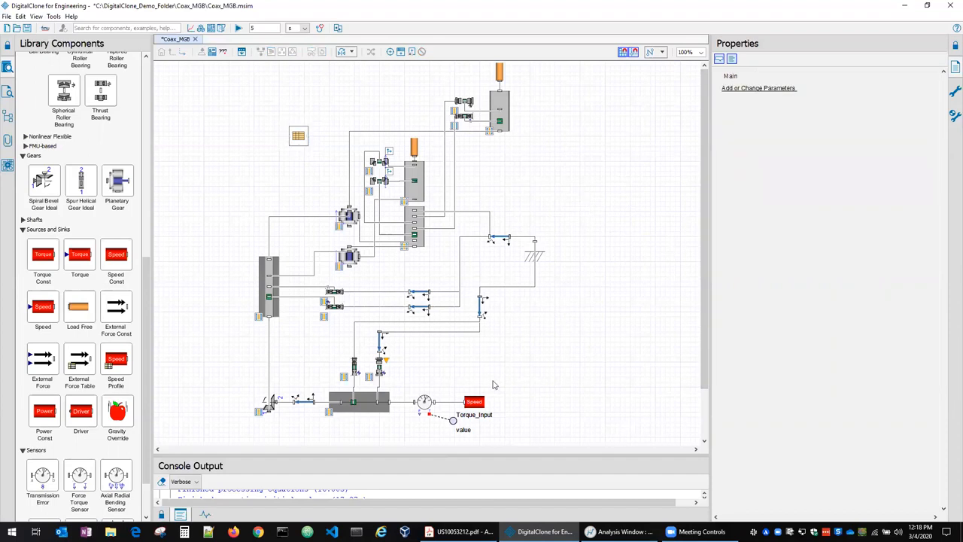
mouse_move(339, 95)
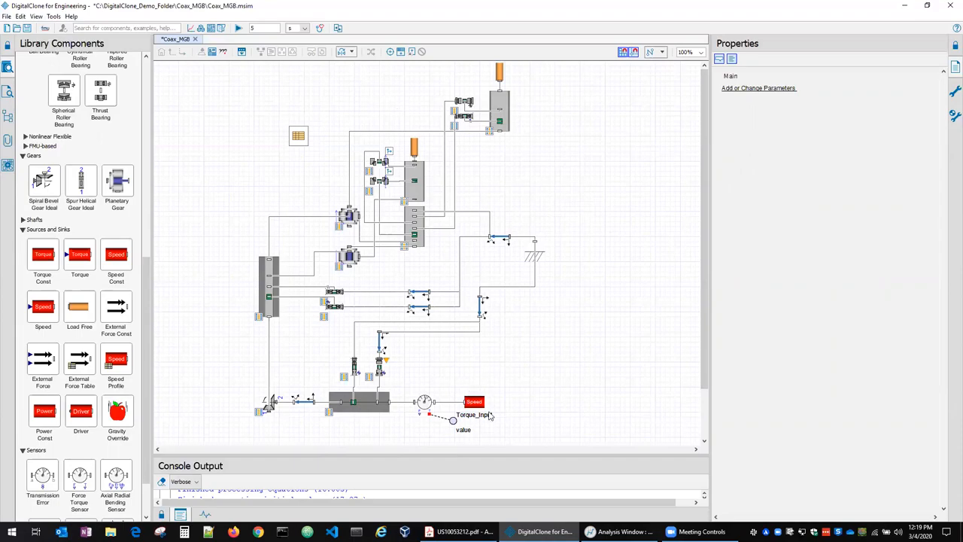
left_click(617, 533)
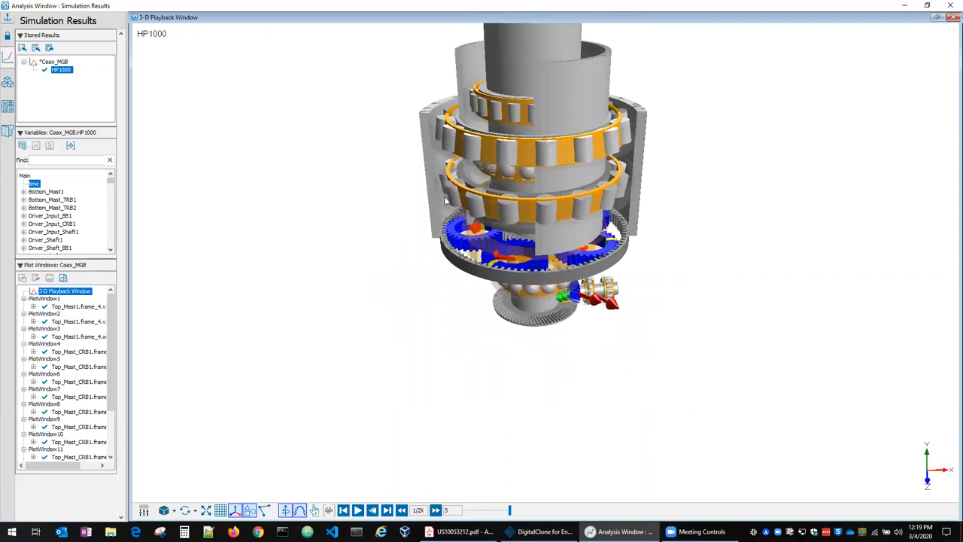
mouse_move(439, 282)
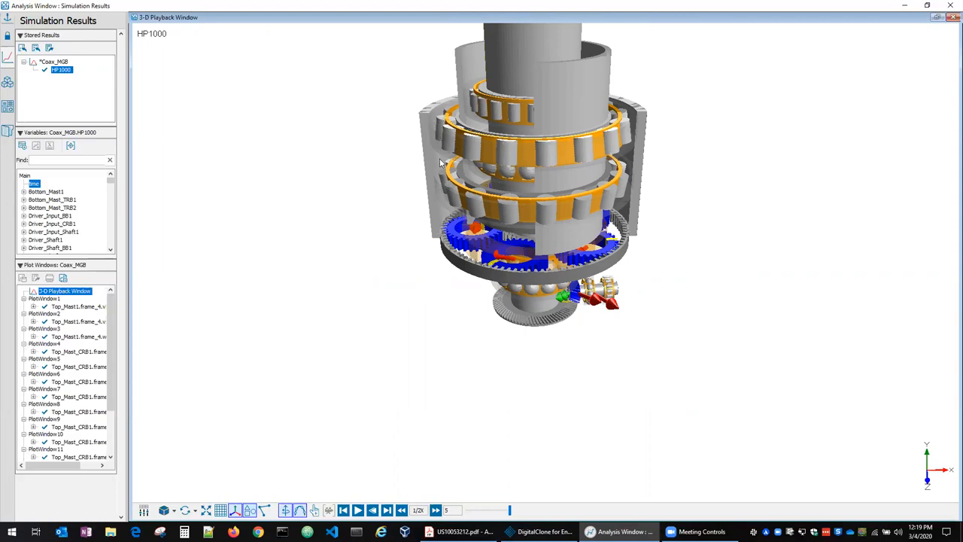
mouse_move(638, 197)
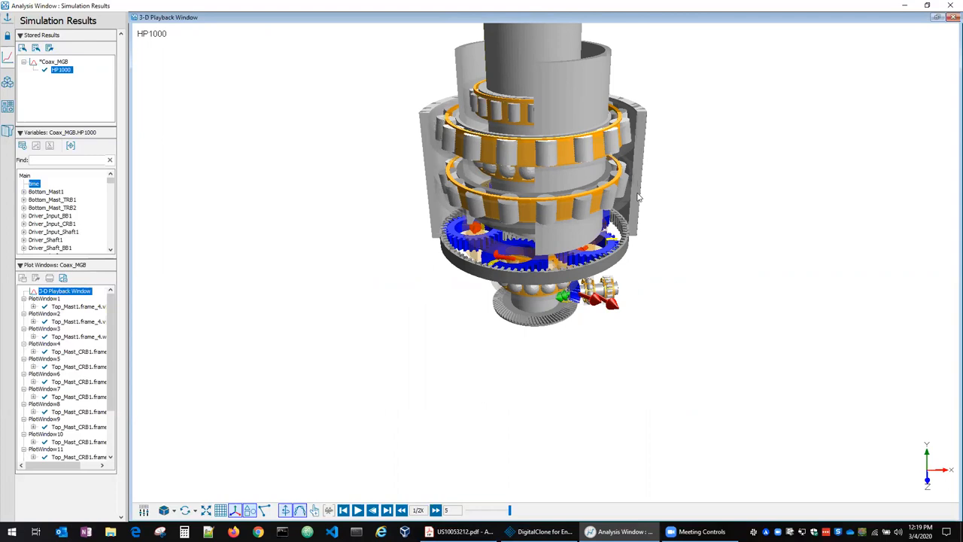
mouse_move(644, 166)
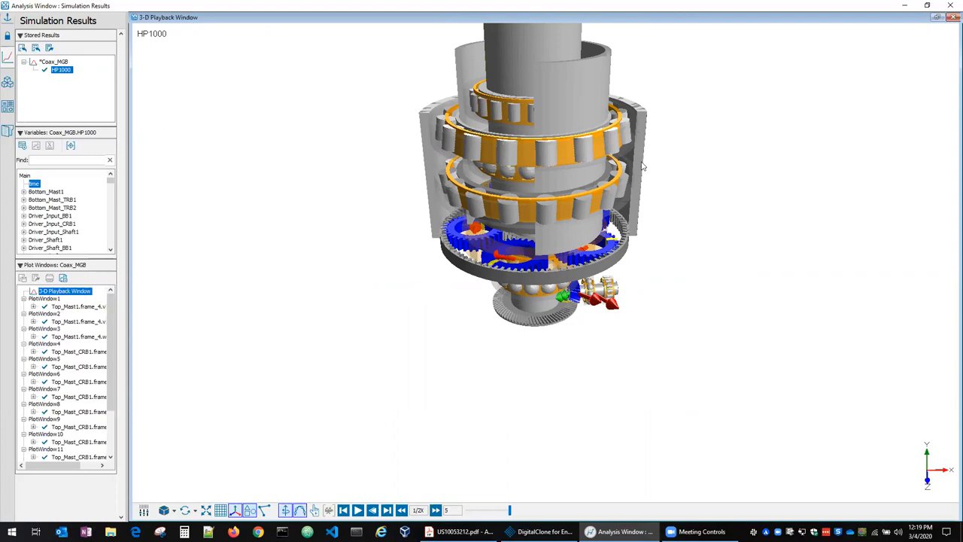
mouse_move(623, 164)
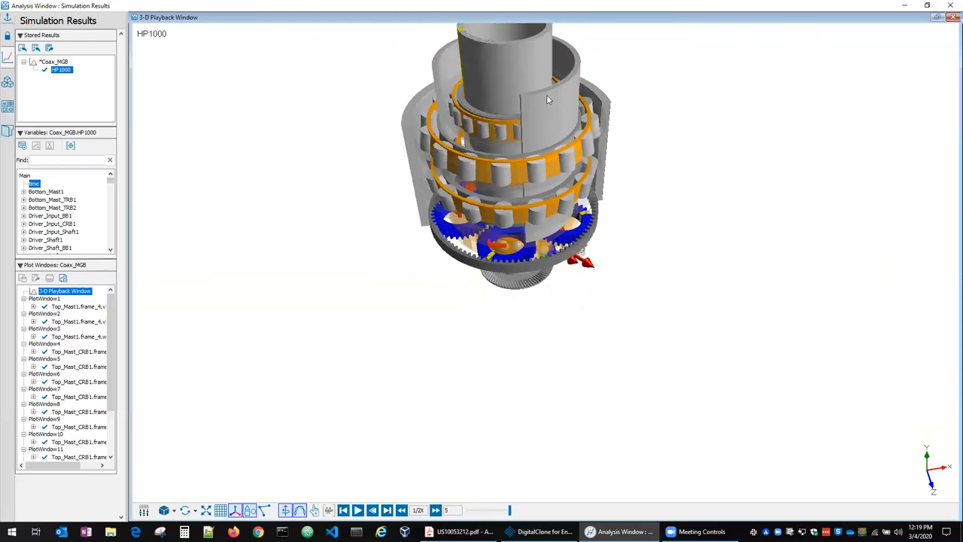
mouse_move(483, 280)
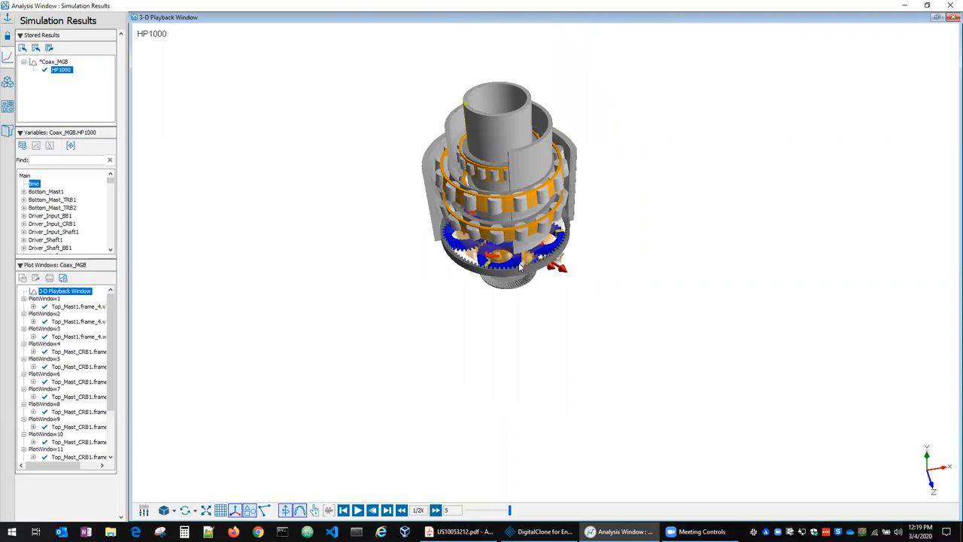
Zoom into the 3-D playback, run and reset the gearbox animation, and rotate it to a side-on view.
left_click_drag(519, 268, 557, 304)
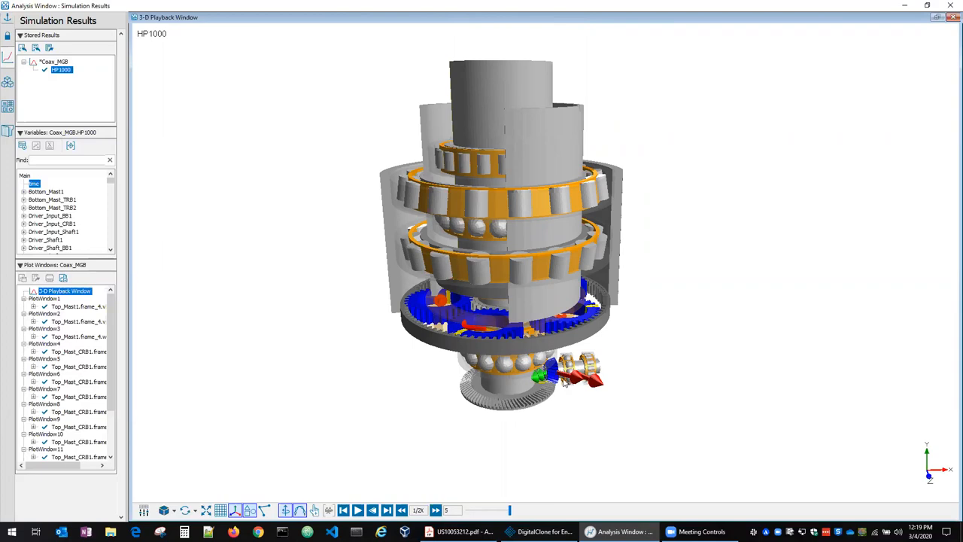
mouse_move(580, 397)
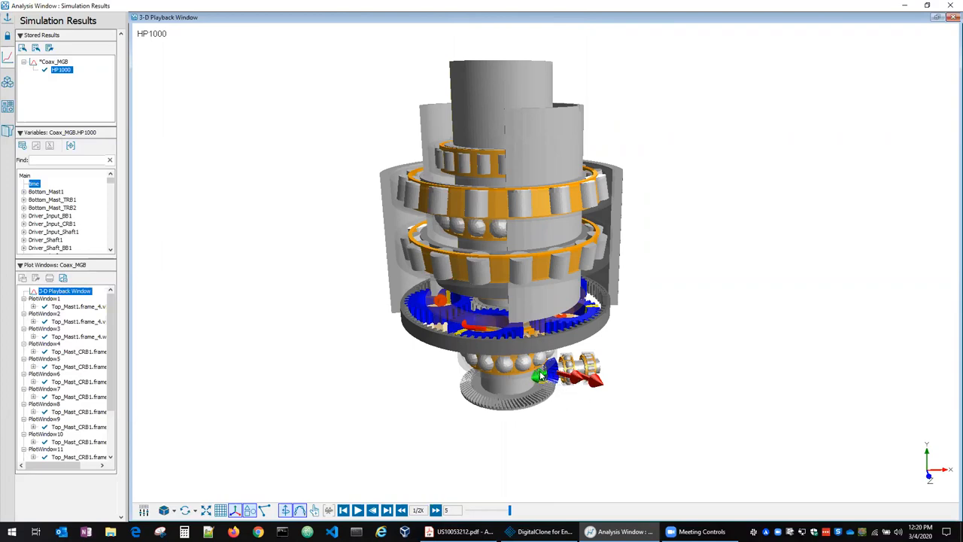
left_click(358, 510)
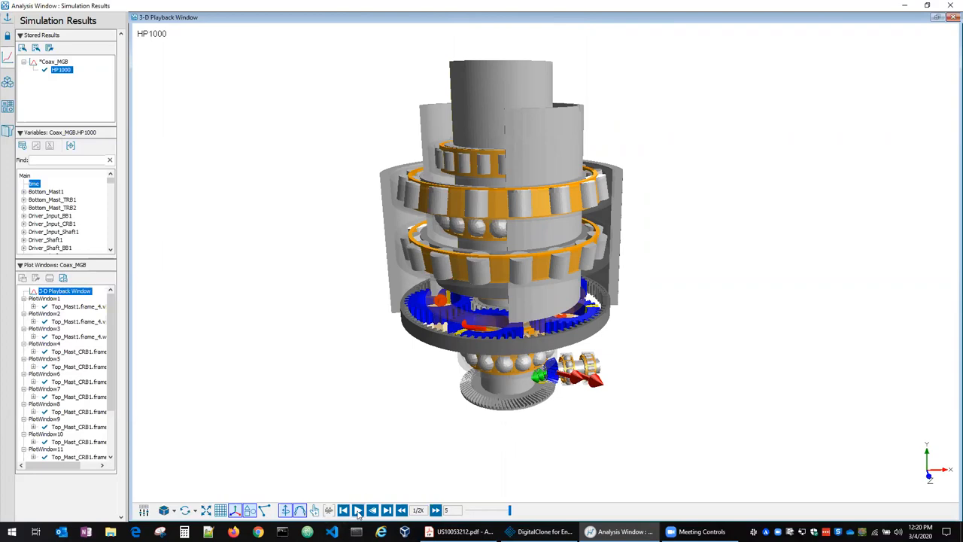
left_click(358, 510)
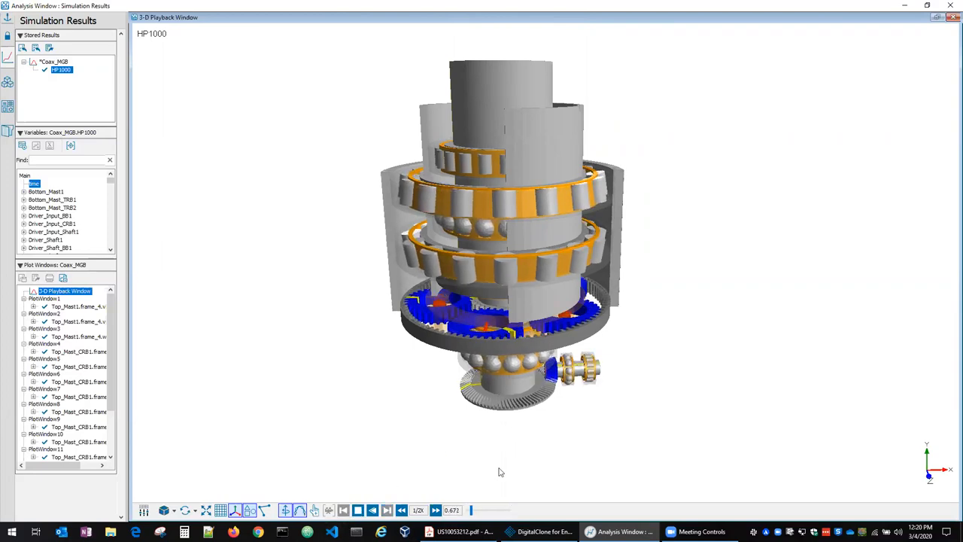
left_click(435, 510)
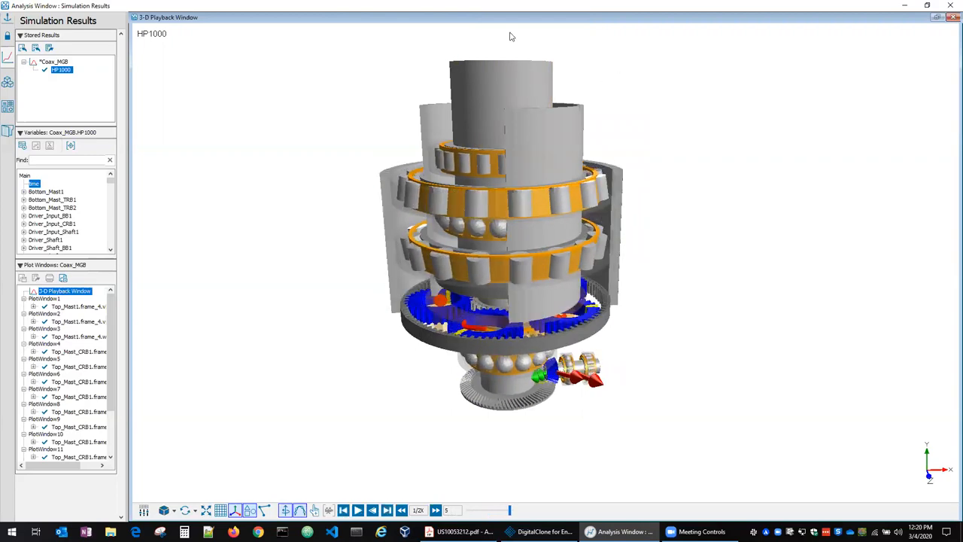
mouse_move(629, 342)
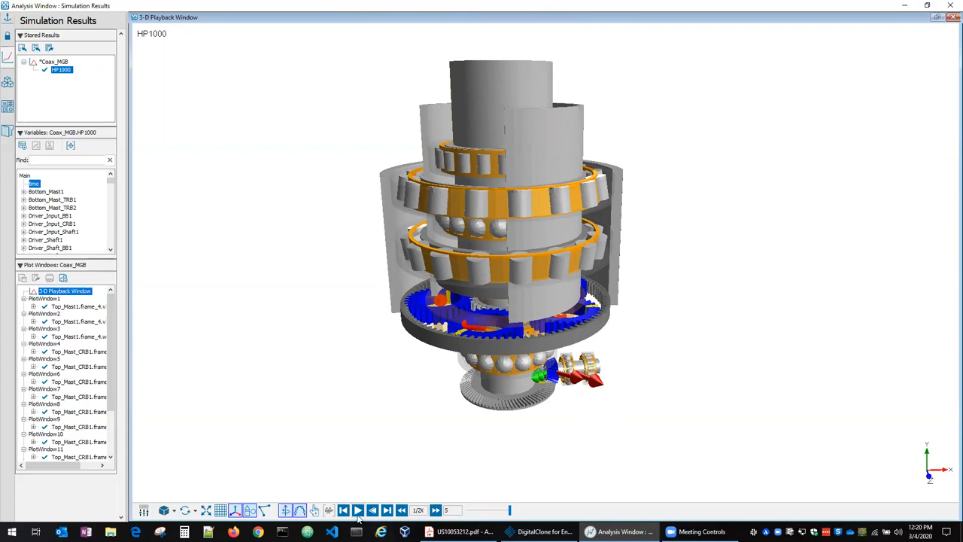
left_click(358, 510)
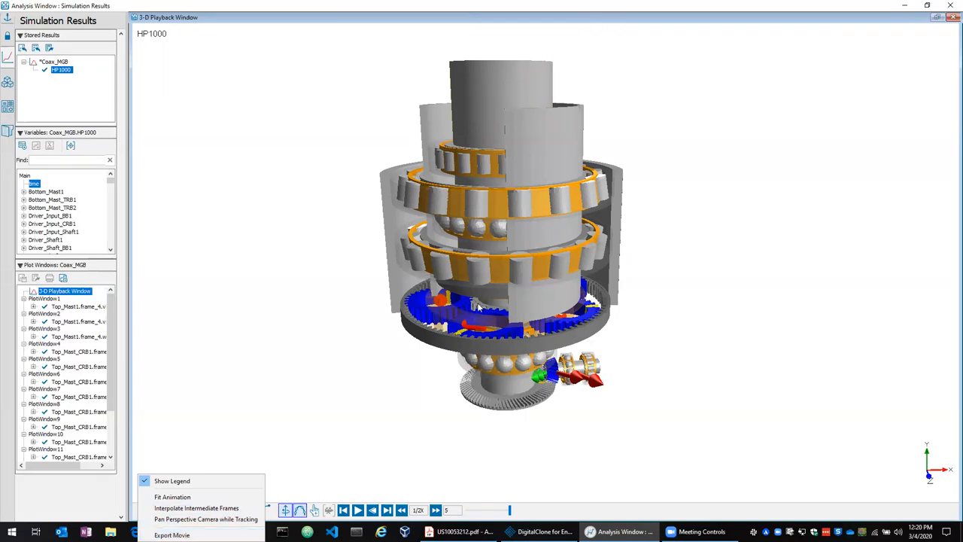
mouse_move(278, 417)
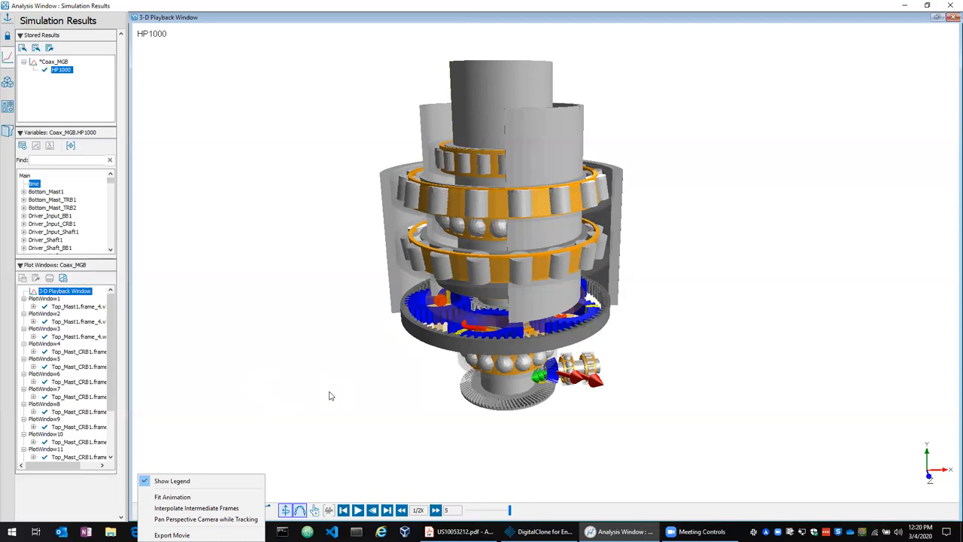
mouse_move(329, 397)
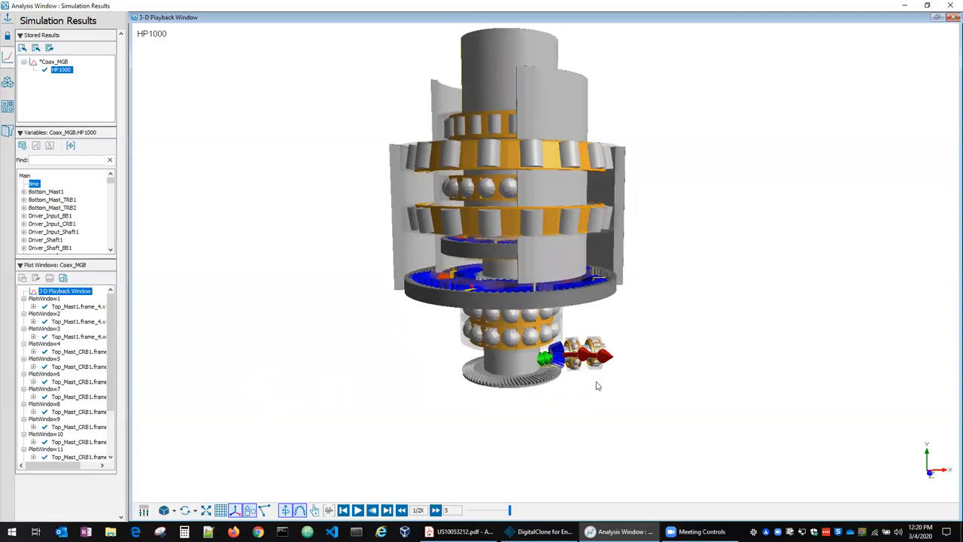
left_click_drag(599, 385, 520, 400)
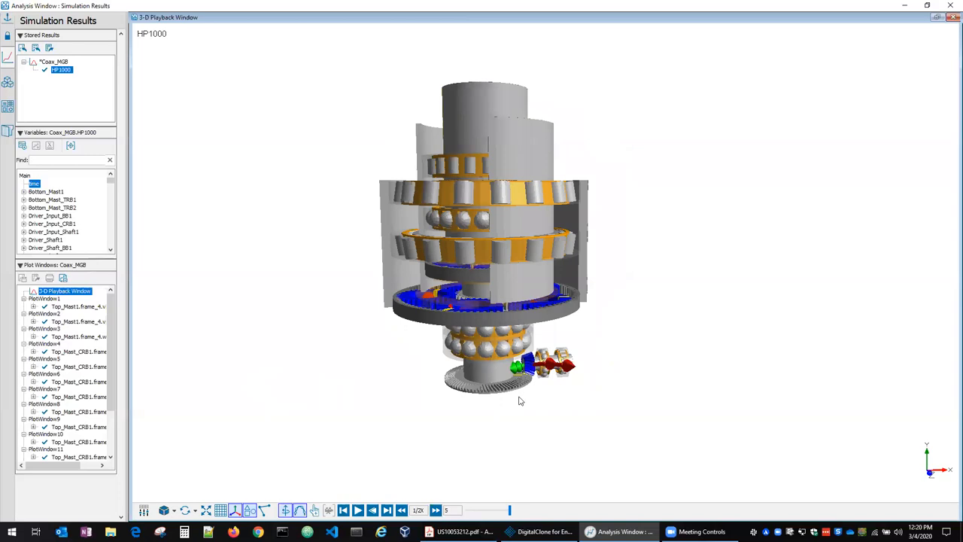
mouse_move(530, 397)
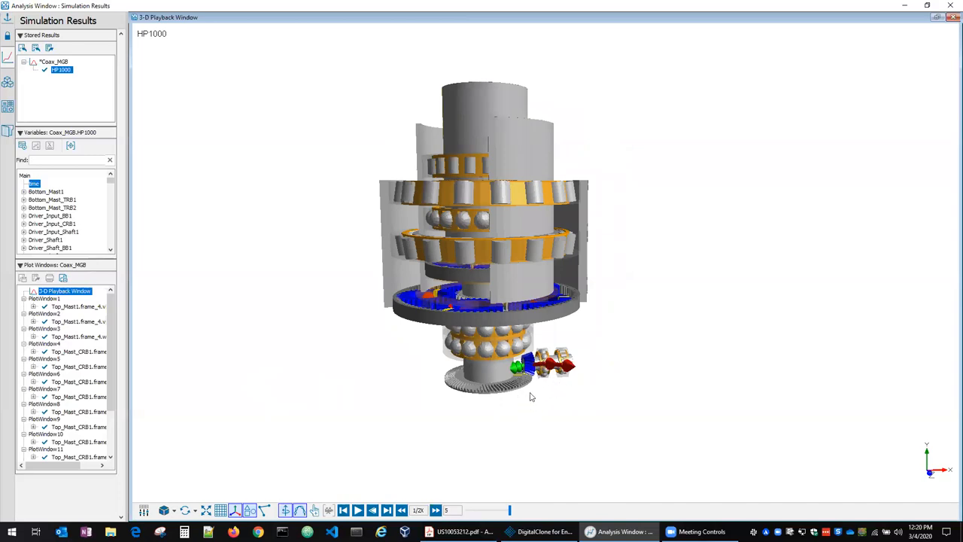
mouse_move(518, 423)
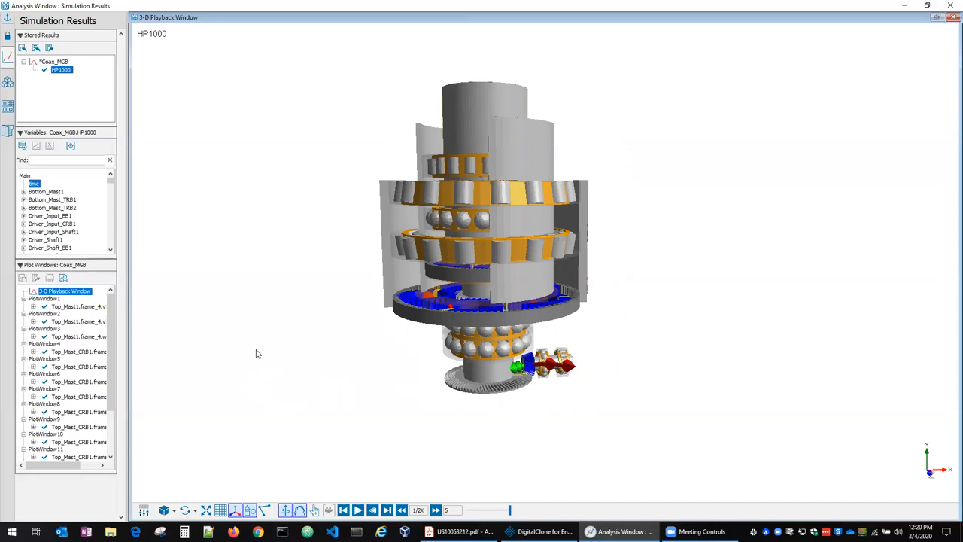
mouse_move(924, 27)
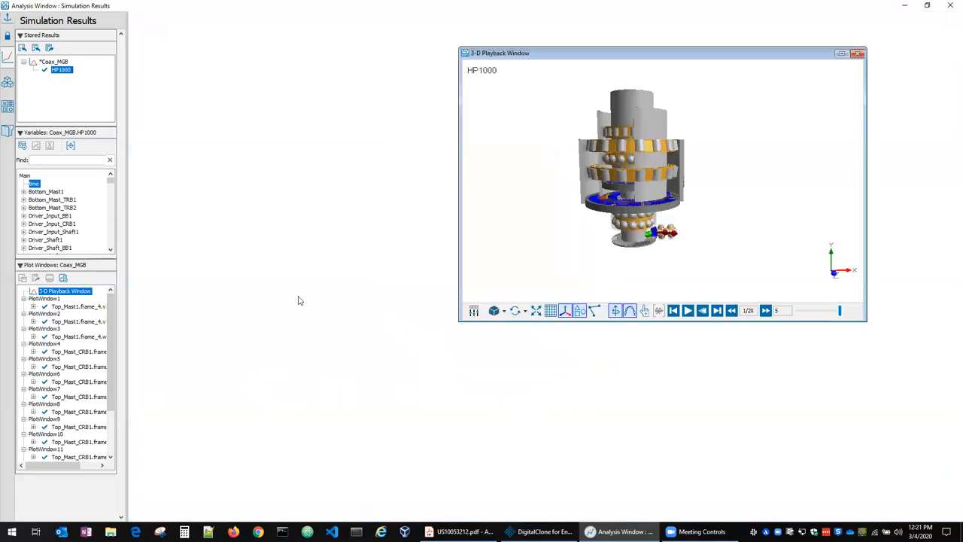
Show the Torque_Input value[1] probe plot, torque falling from 0 to about -10000.
scroll("down", 3)
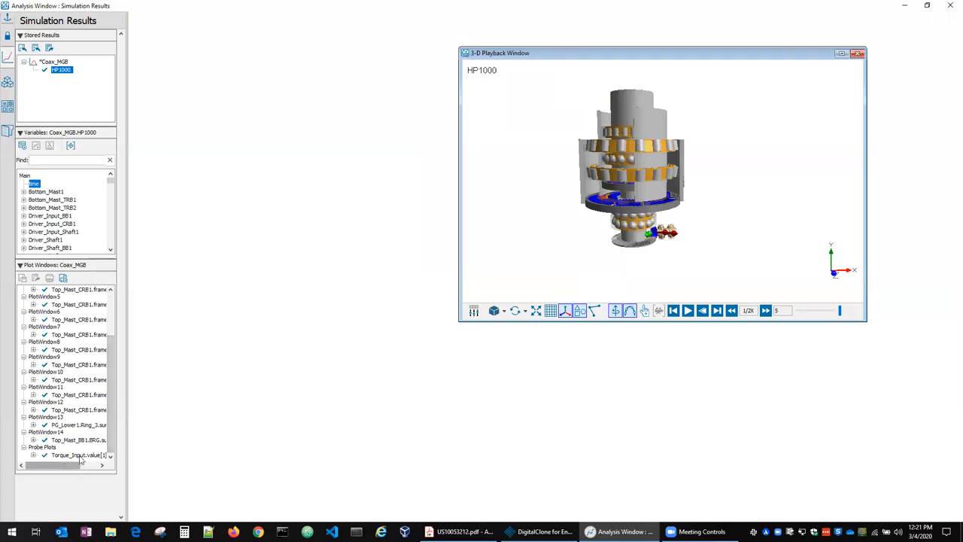
double_click(75, 455)
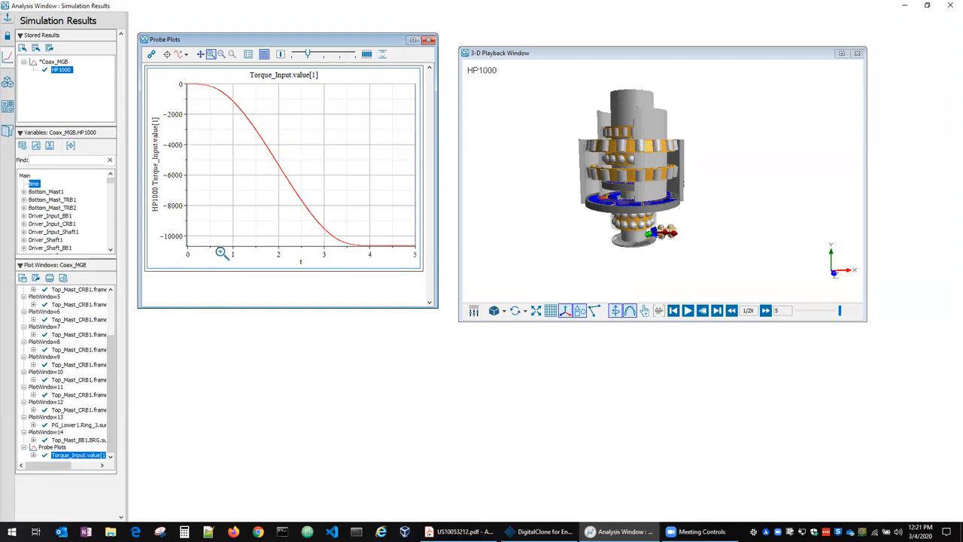
mouse_move(295, 278)
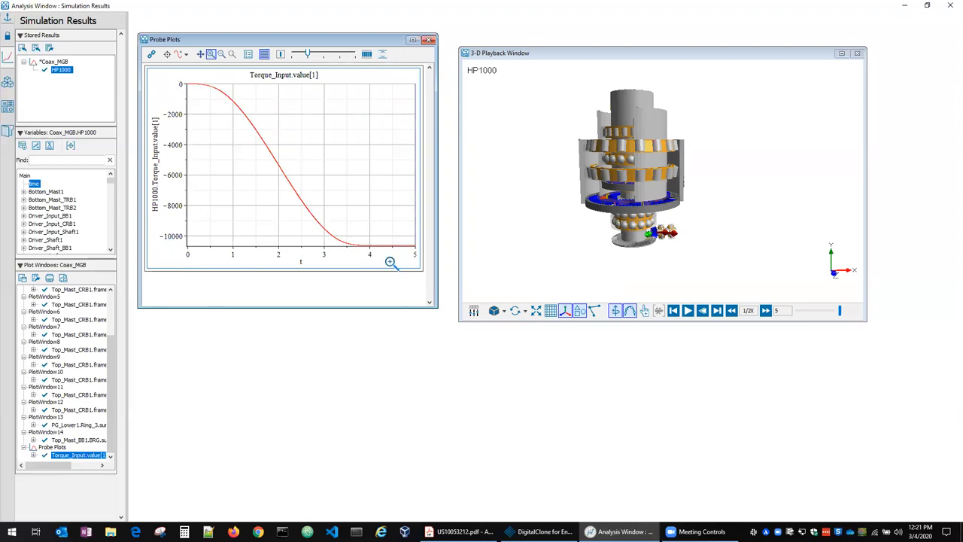
mouse_move(349, 286)
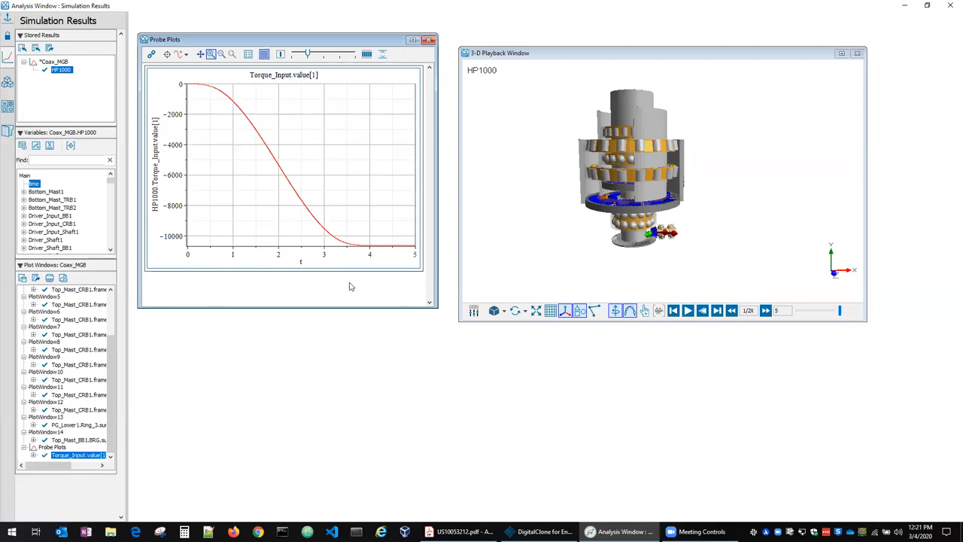
mouse_move(706, 241)
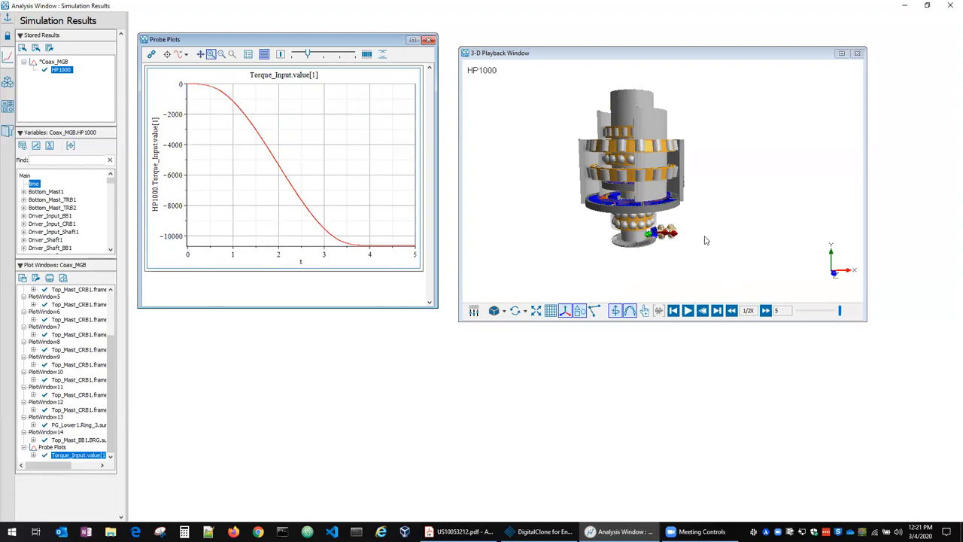
mouse_move(120, 425)
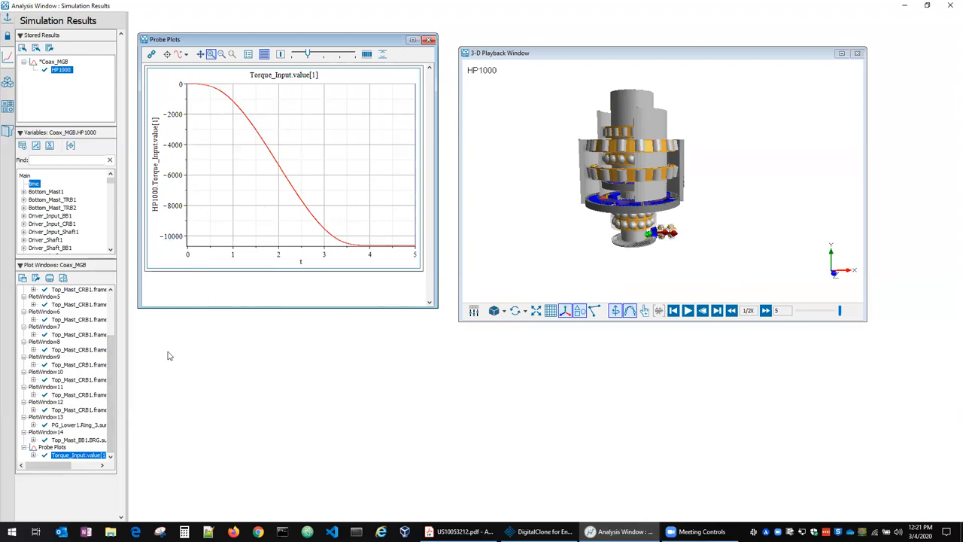
mouse_move(75, 155)
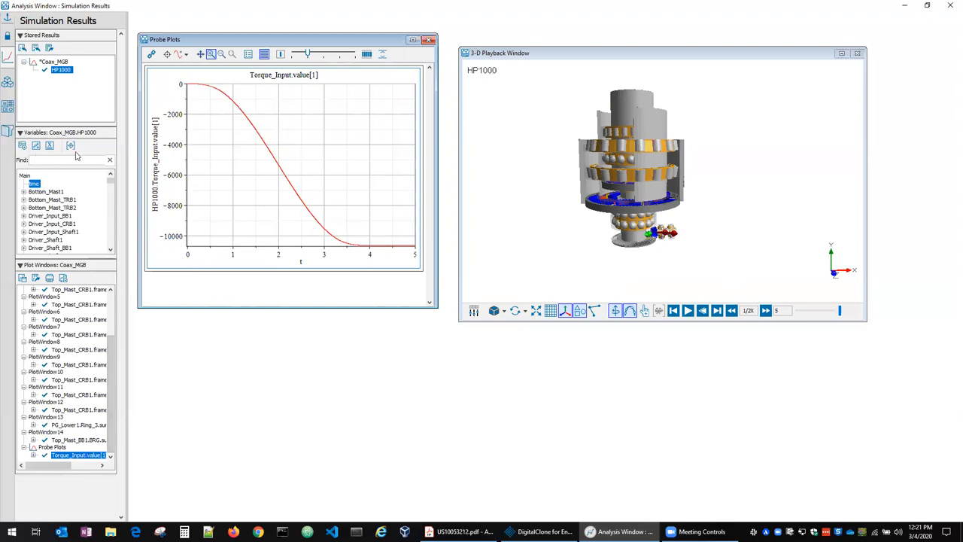
scroll("down", 3)
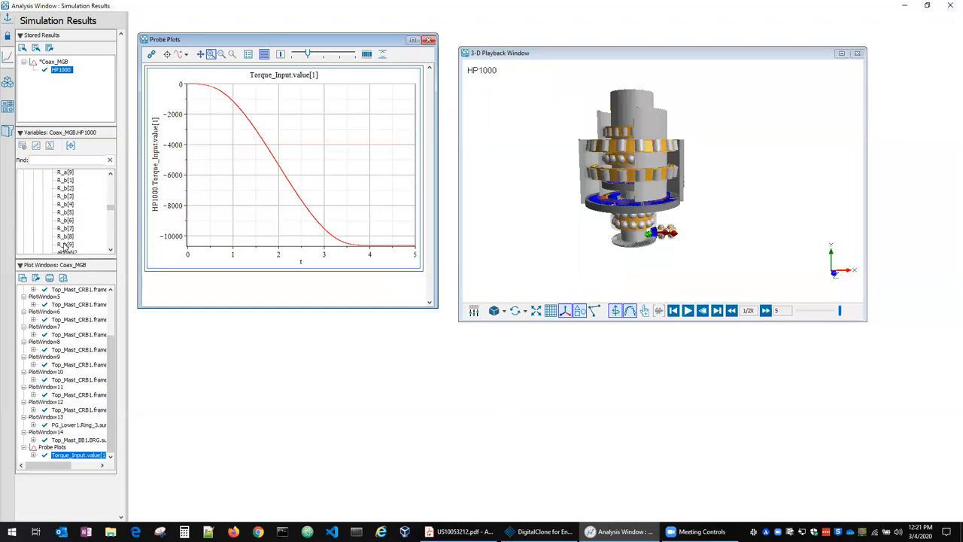
scroll("down", 3)
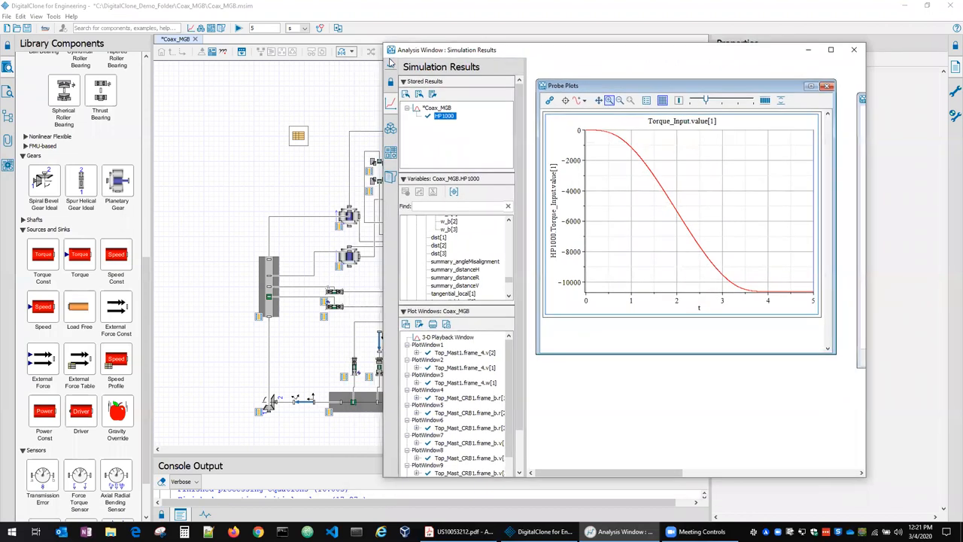
Maximize the results window and bring up the System Analysis app with the Transient Time value selected.
left_click(831, 49)
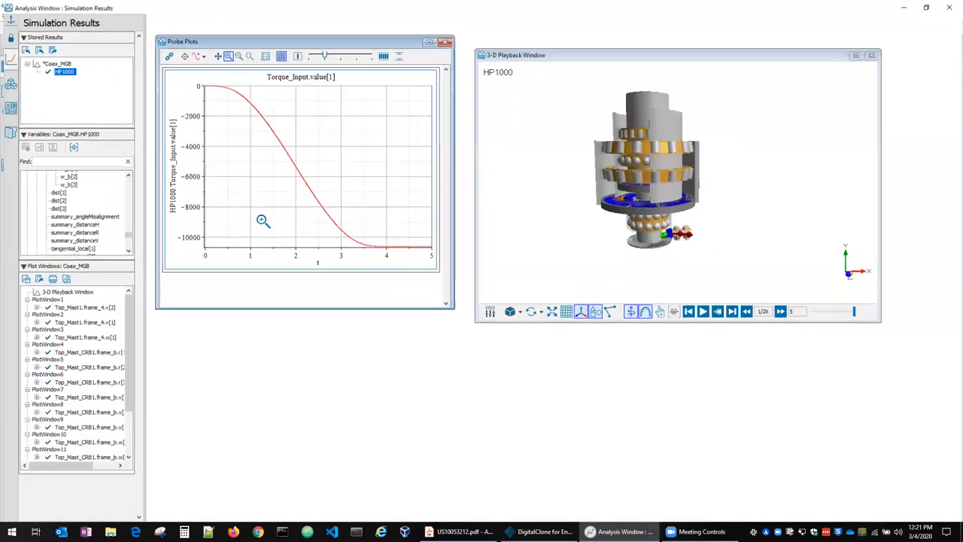
left_click(504, 15)
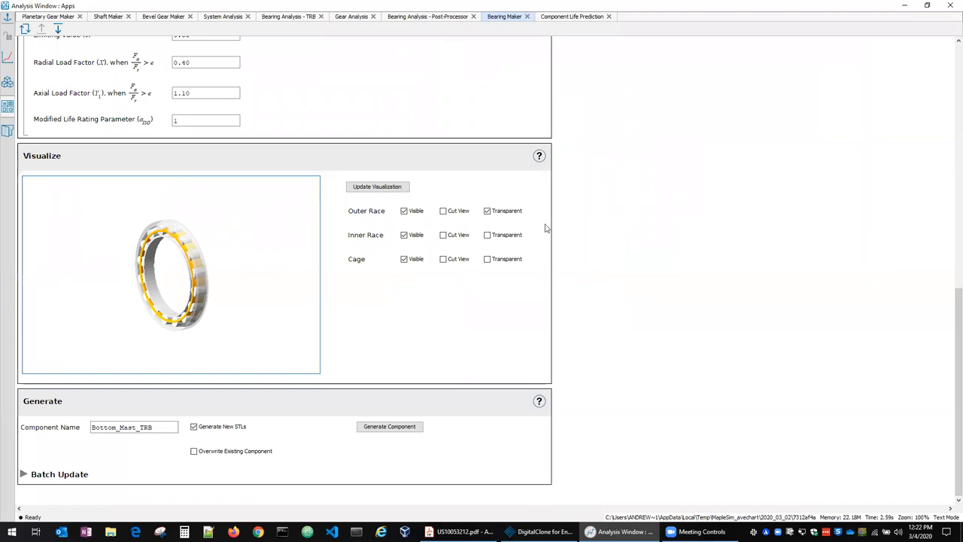
left_click(223, 15)
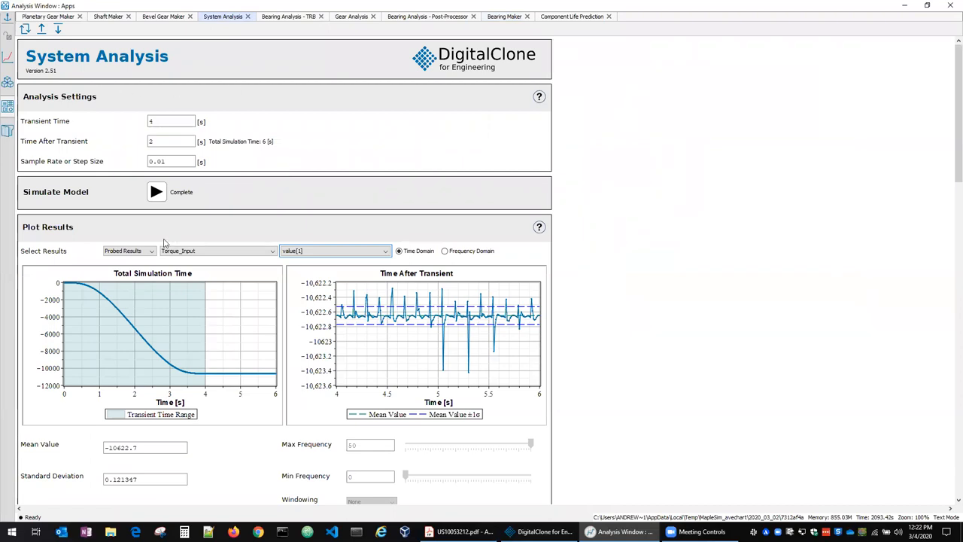
left_click(170, 121)
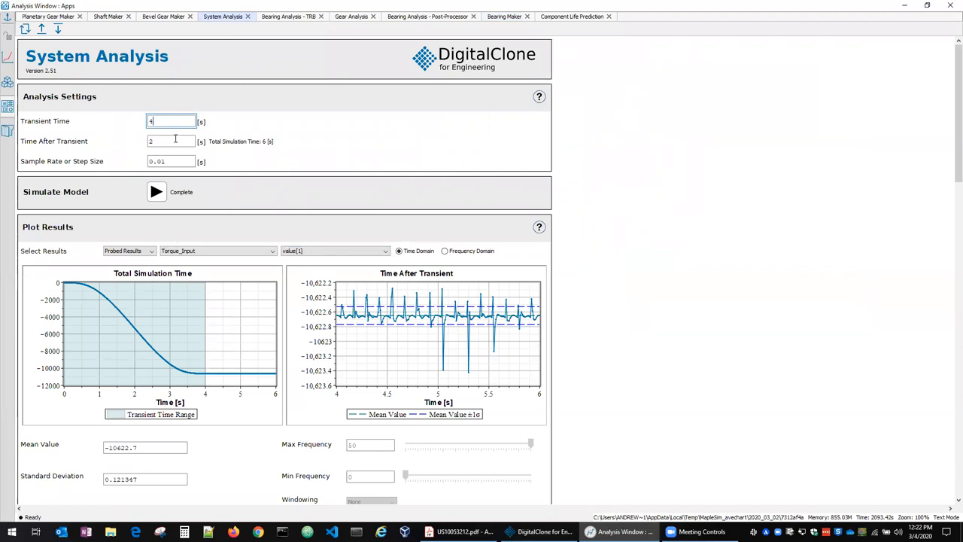
left_click(172, 141)
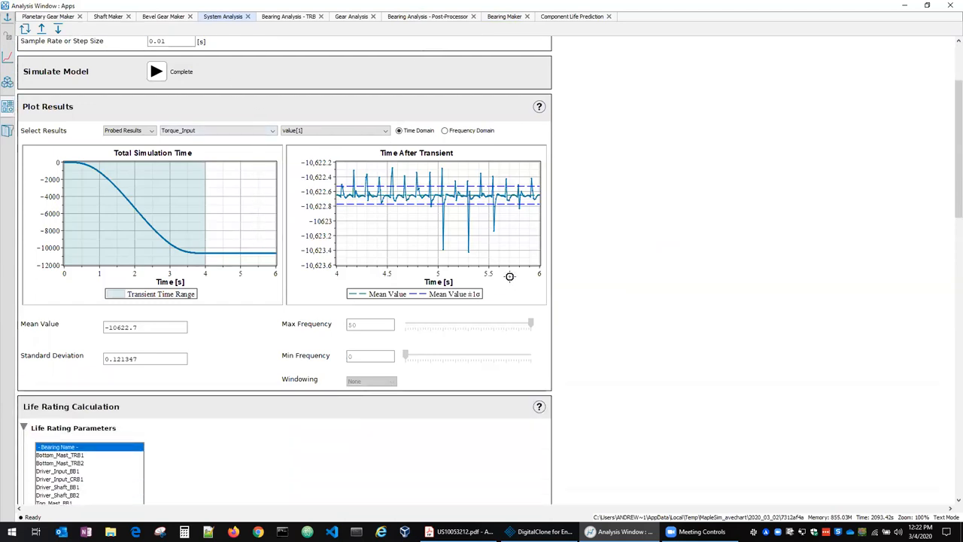
mouse_move(309, 256)
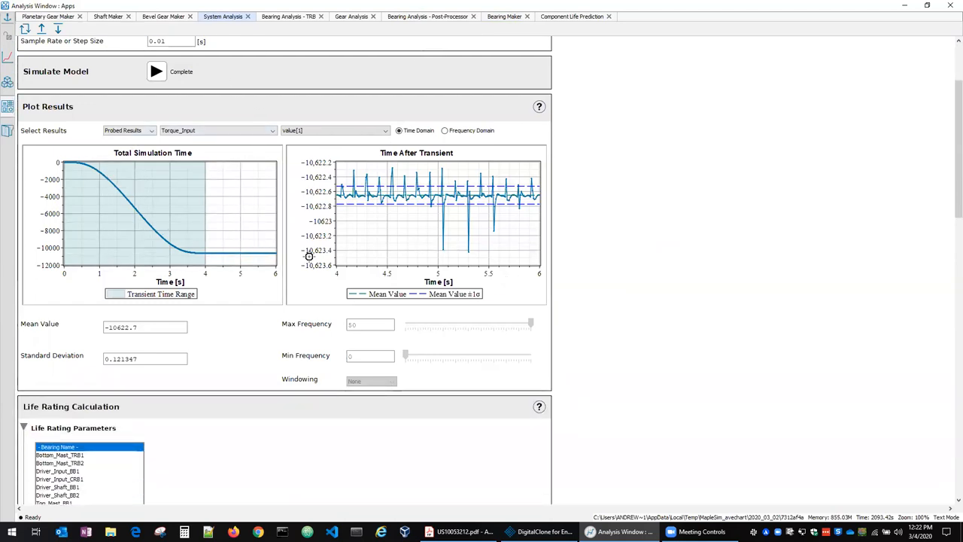
View Torque_Input as a frequency response, return to time domain (mean -10622.7), and reach the Life Details table.
left_click(444, 130)
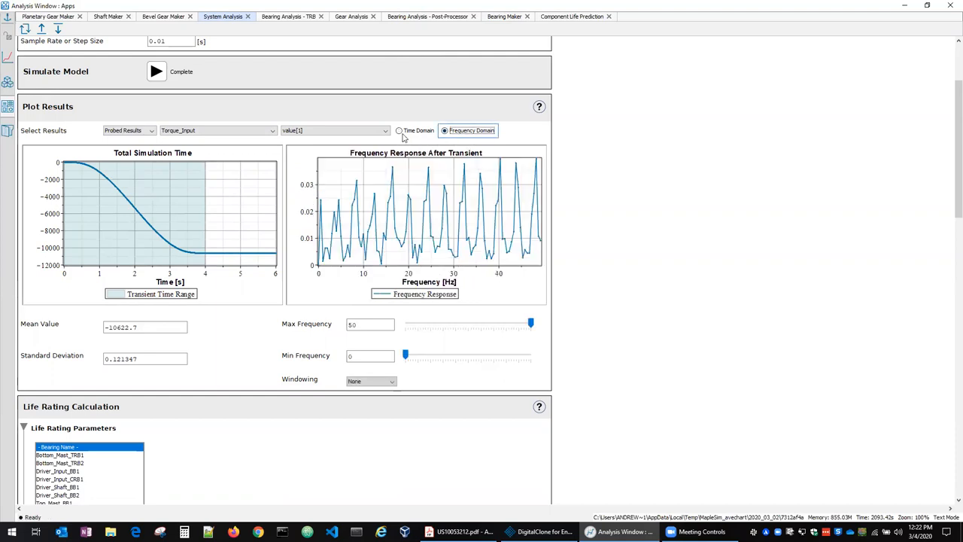
left_click(400, 129)
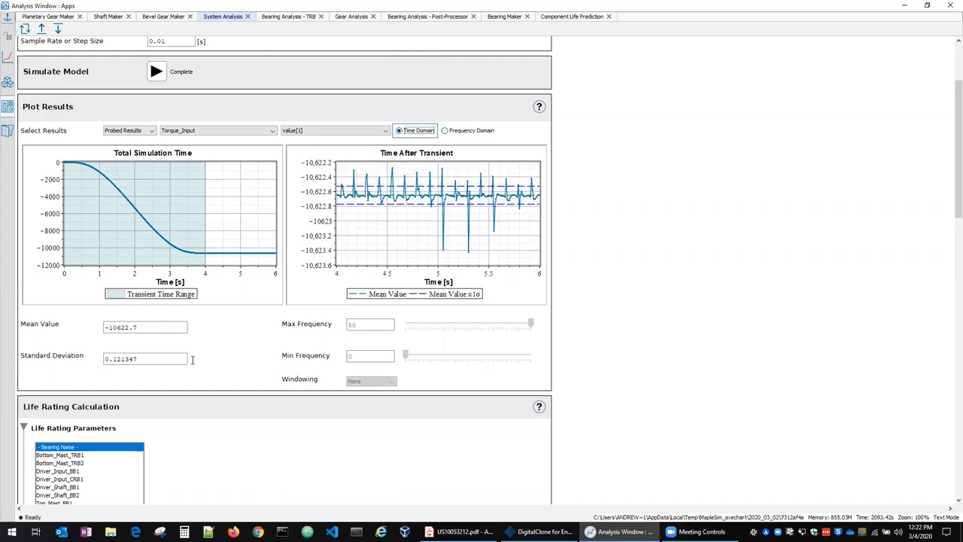
scroll("down", 3)
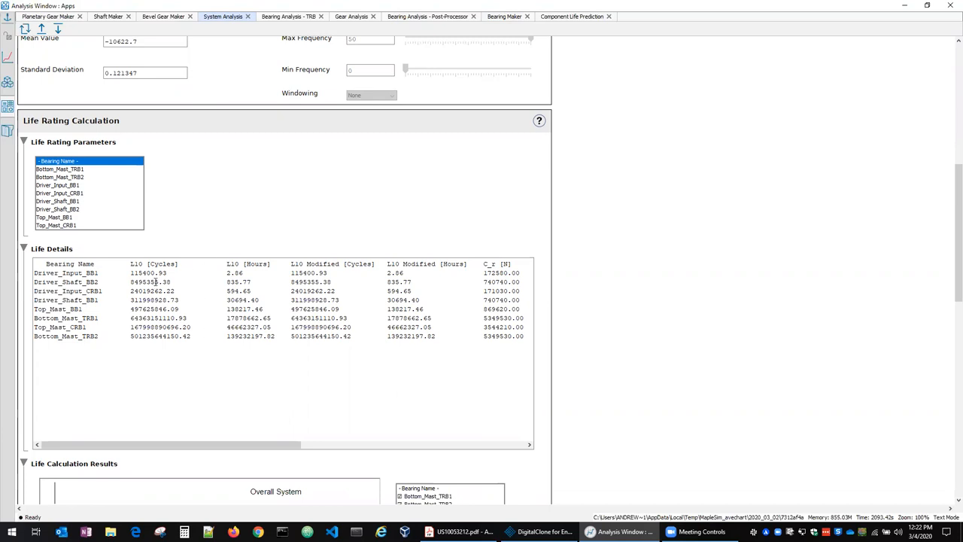
mouse_move(229, 273)
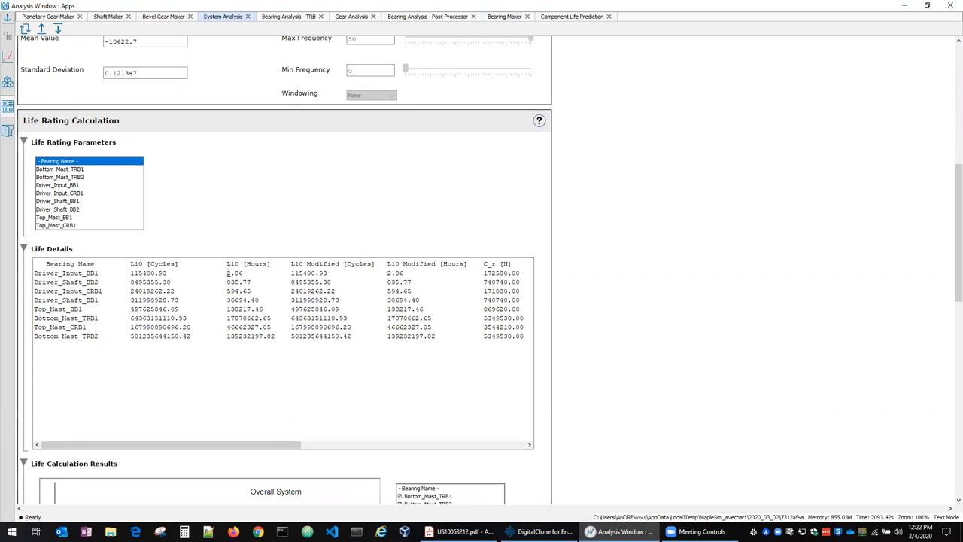
mouse_move(341, 399)
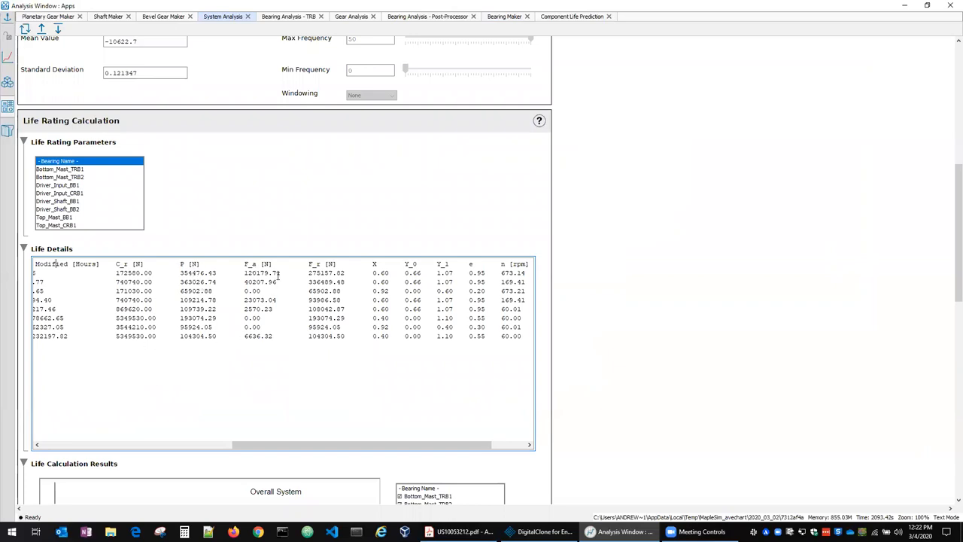
scroll("right", 3)
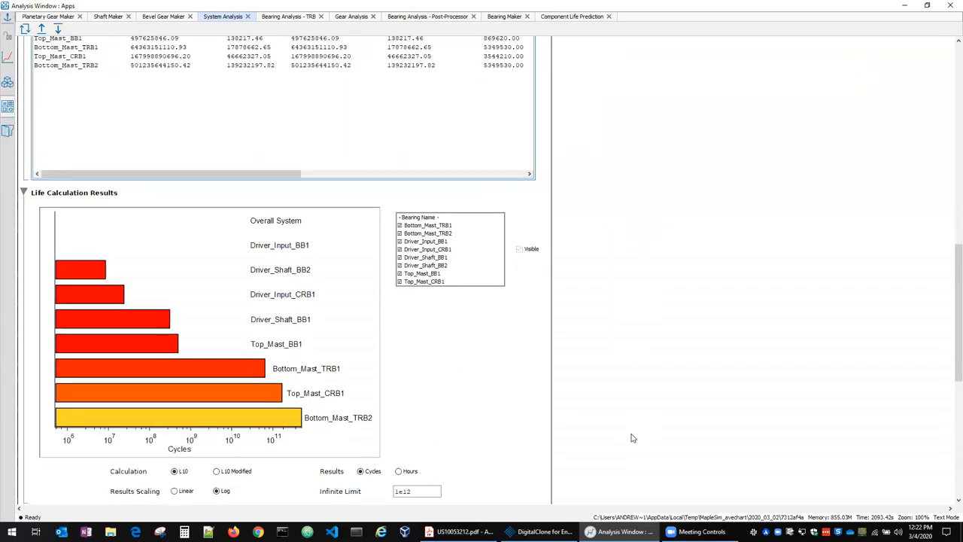
scroll("down", 3)
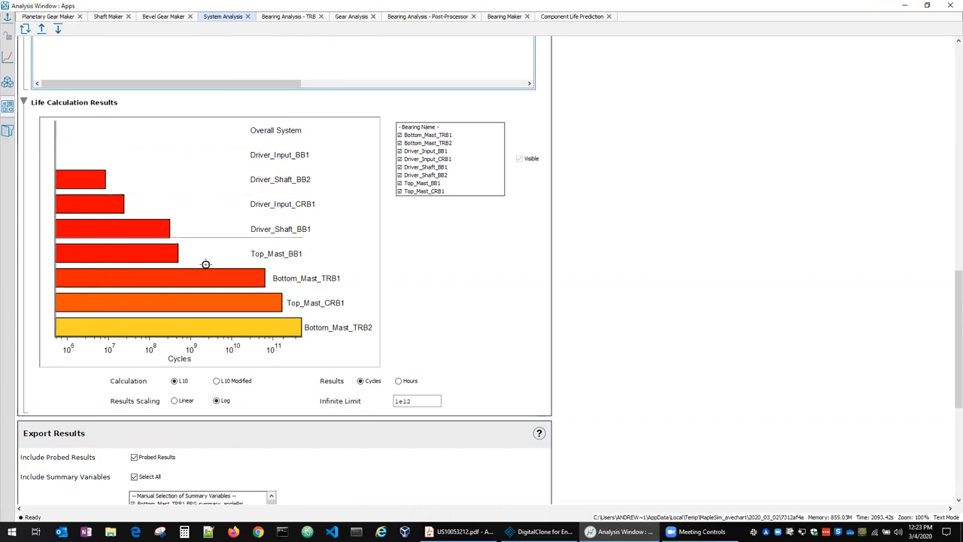
mouse_move(718, 372)
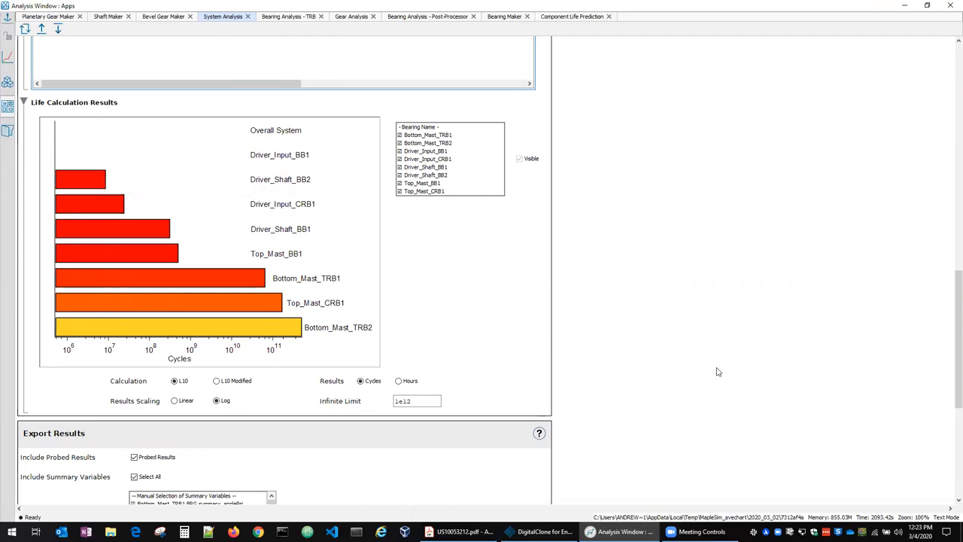
scroll("down", 3)
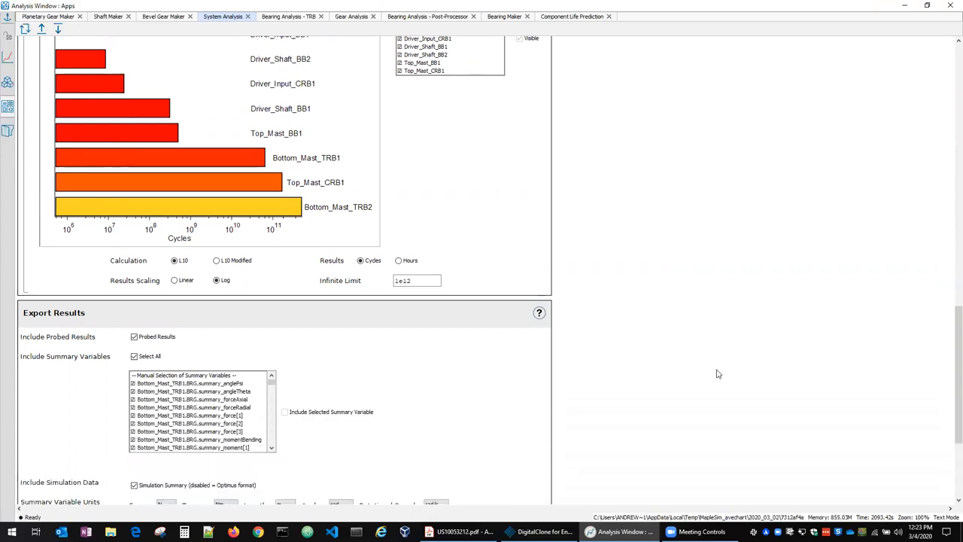
scroll("down", 3)
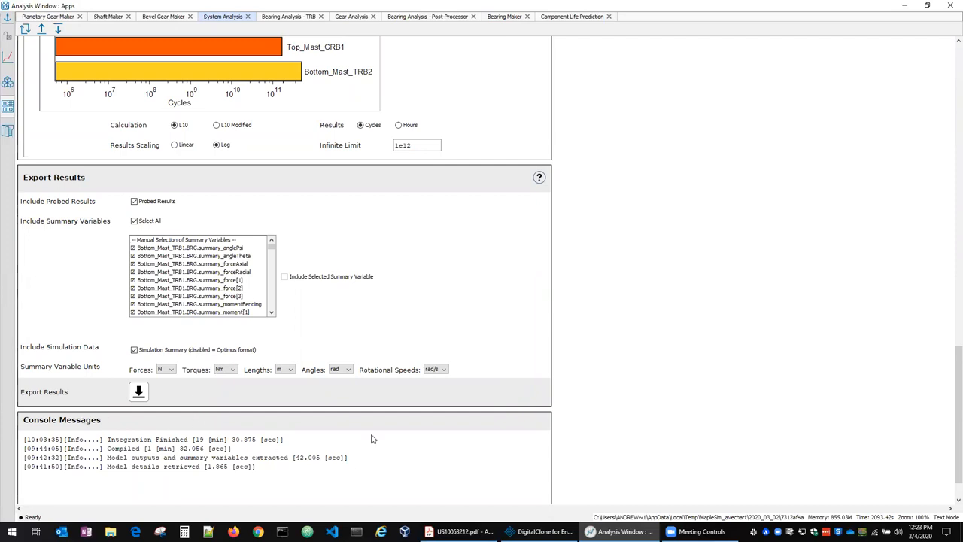
scroll("down", 3)
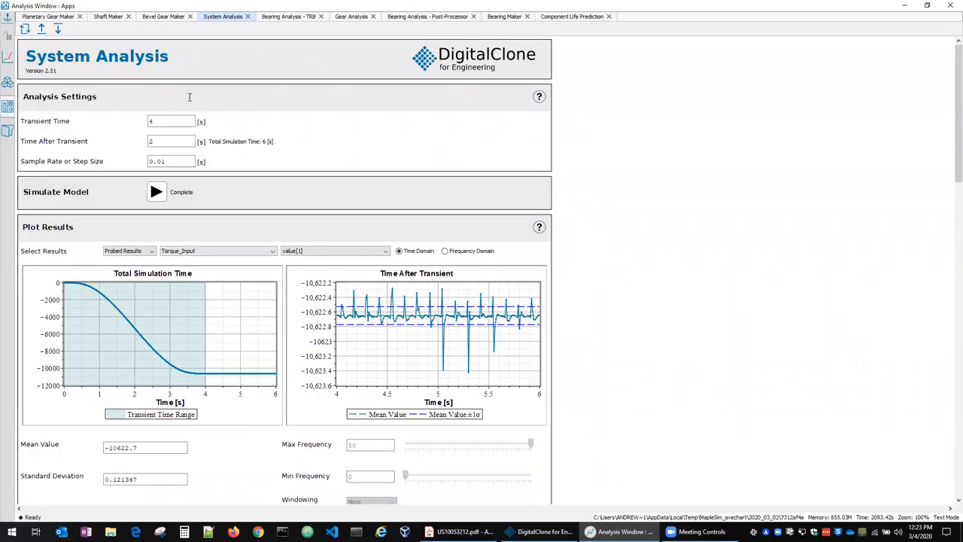
mouse_move(272, 193)
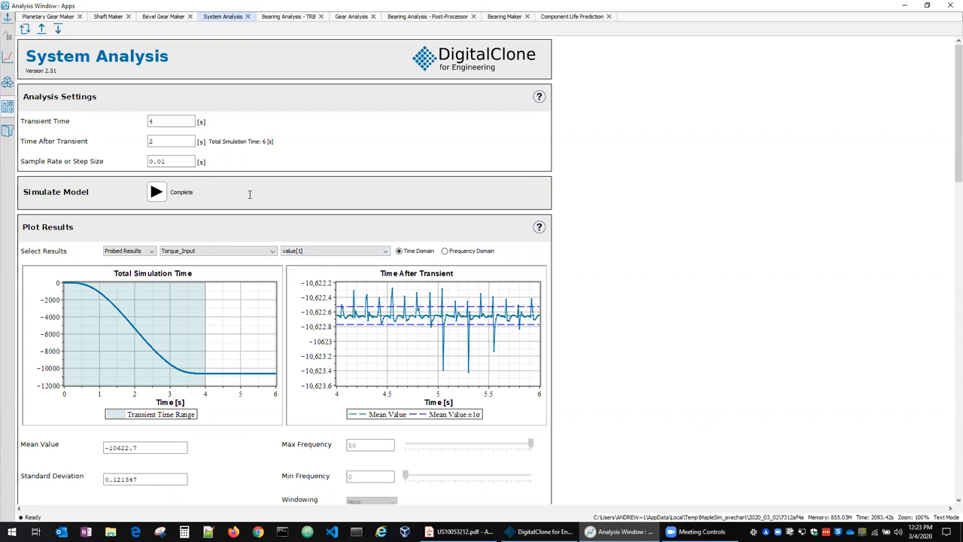
mouse_move(655, 248)
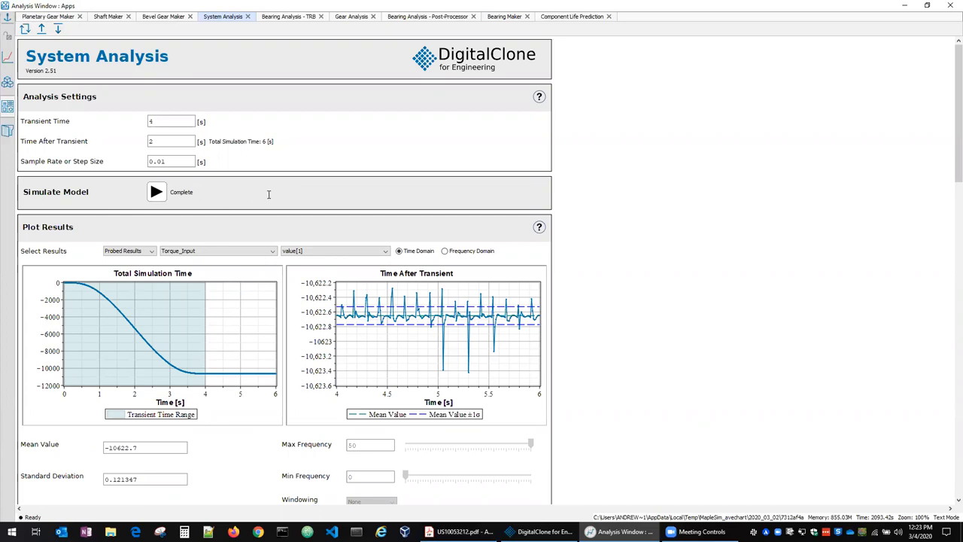
mouse_move(653, 158)
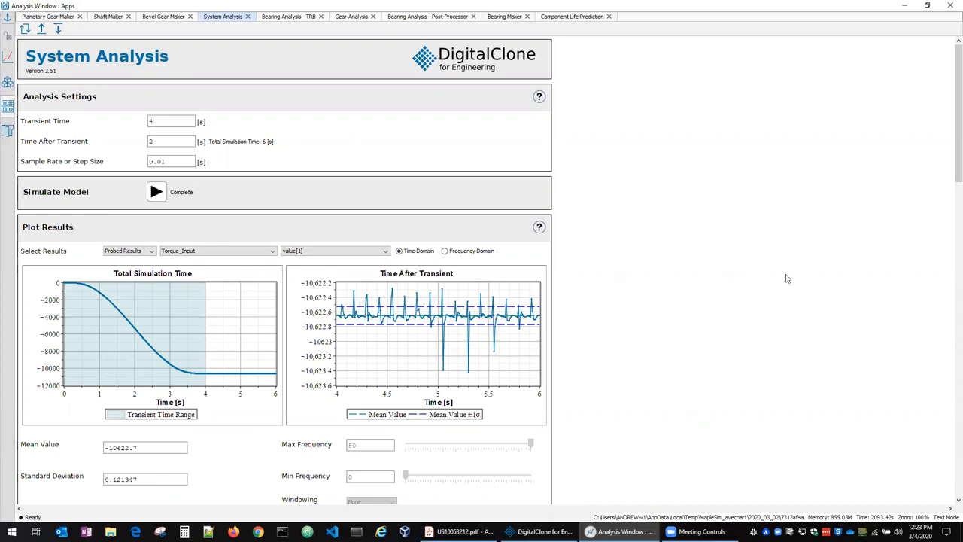
scroll("down", 3)
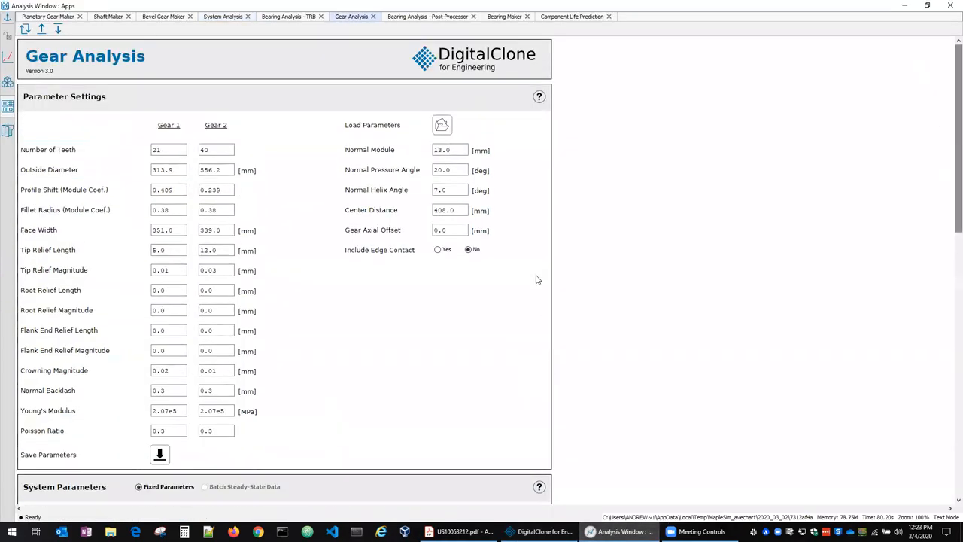
Review the Gear Analysis contact pressure results, then bring the Case_MGB model window forward.
scroll("down", 3)
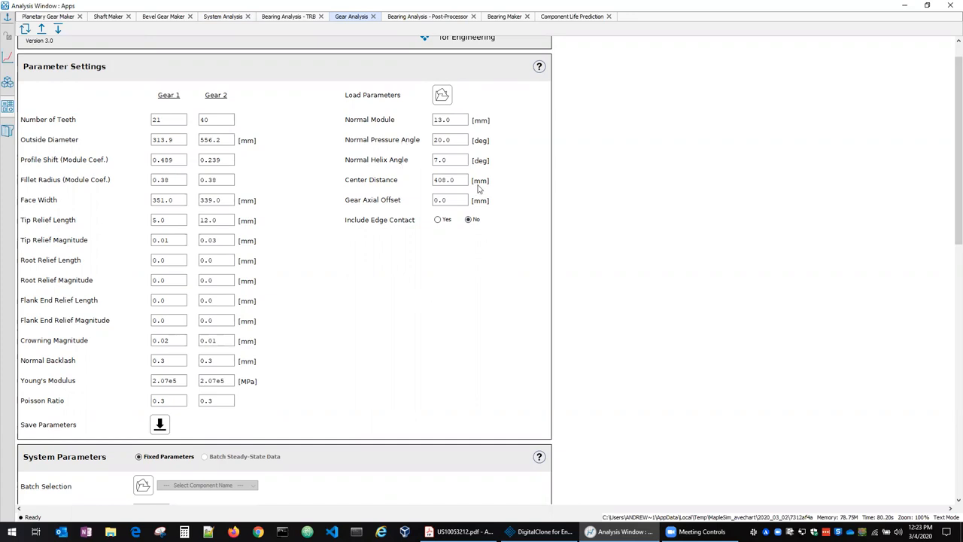
scroll("down", 3)
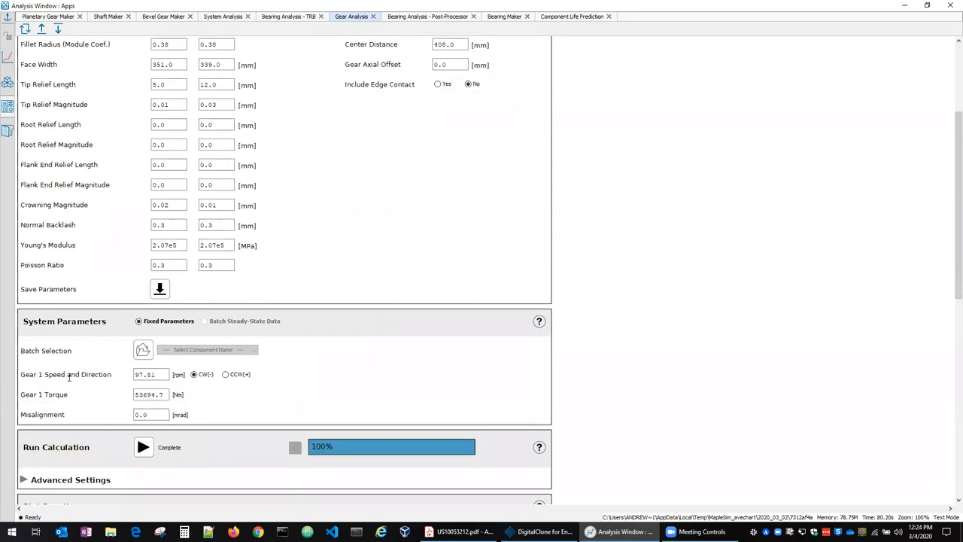
scroll("down", 3)
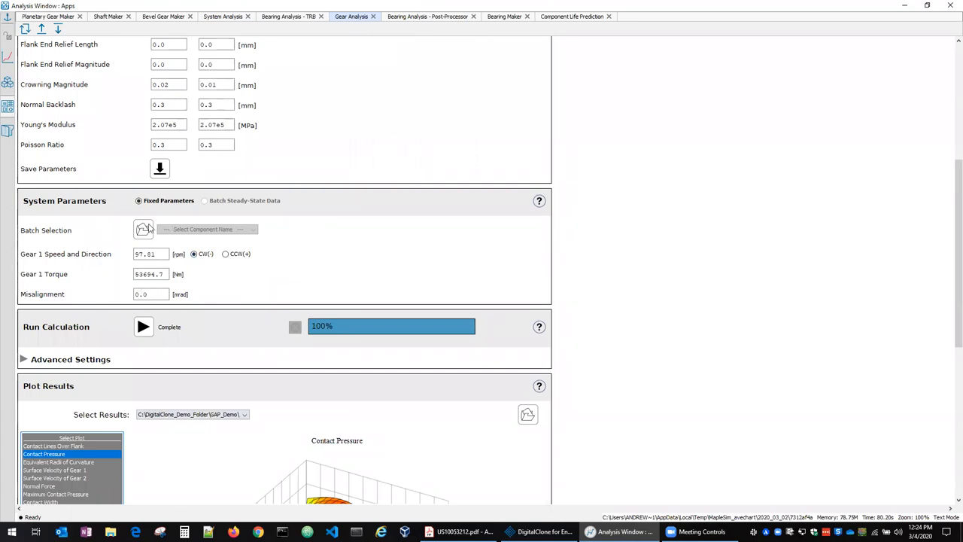
mouse_move(404, 271)
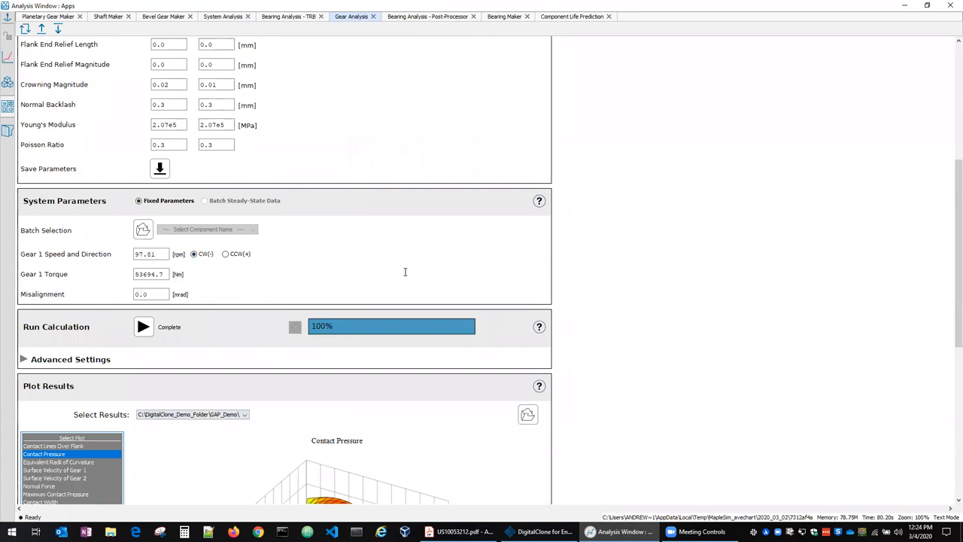
mouse_move(749, 509)
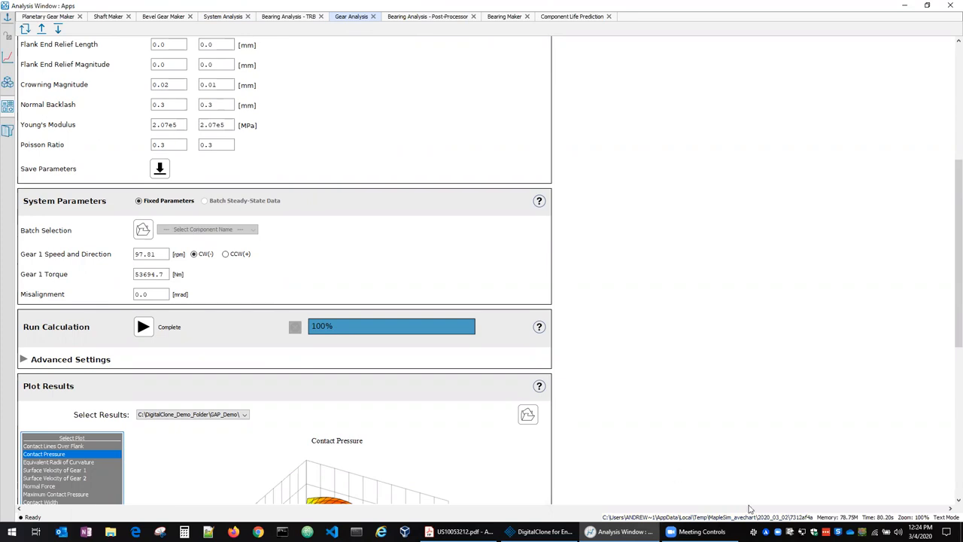
left_click(541, 532)
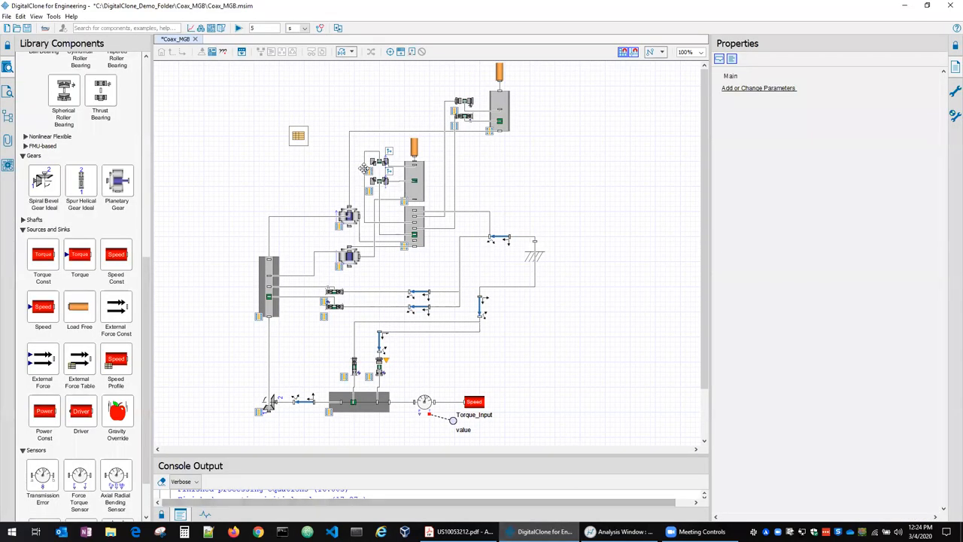
mouse_move(371, 155)
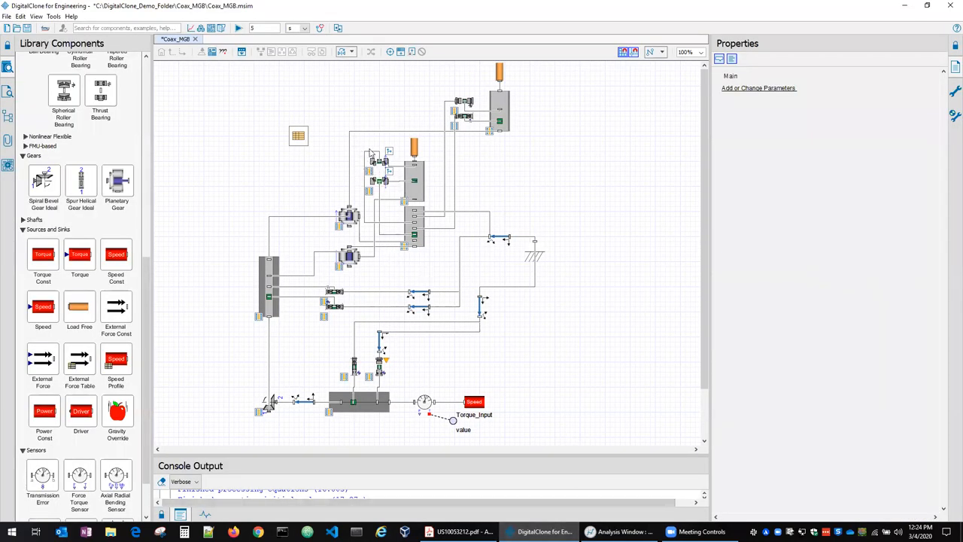
Step through the contact result plots: Contact Lines Over Flank, Contact Pressure, Equivalent Radii of Curvature, Surface Velocity of Gear 1.
left_click(620, 533)
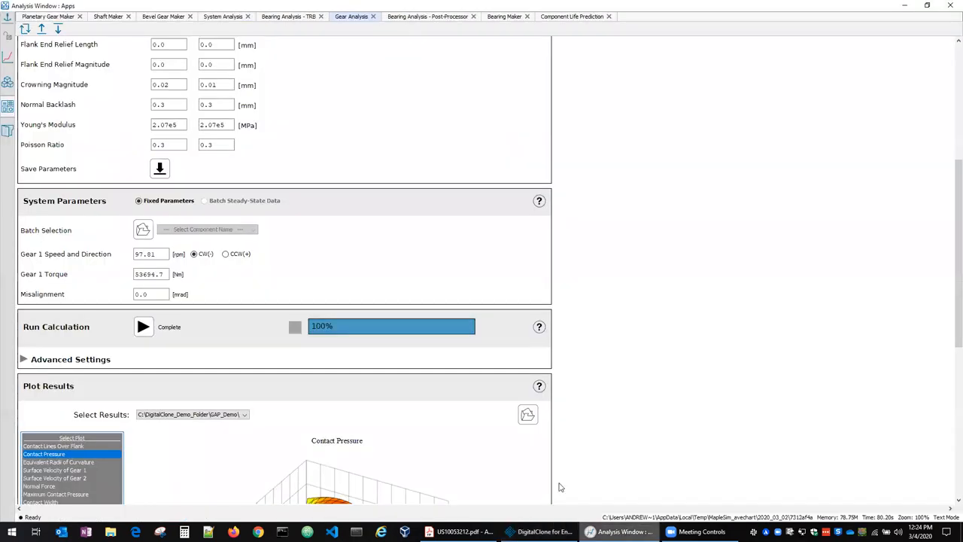
scroll("down", 3)
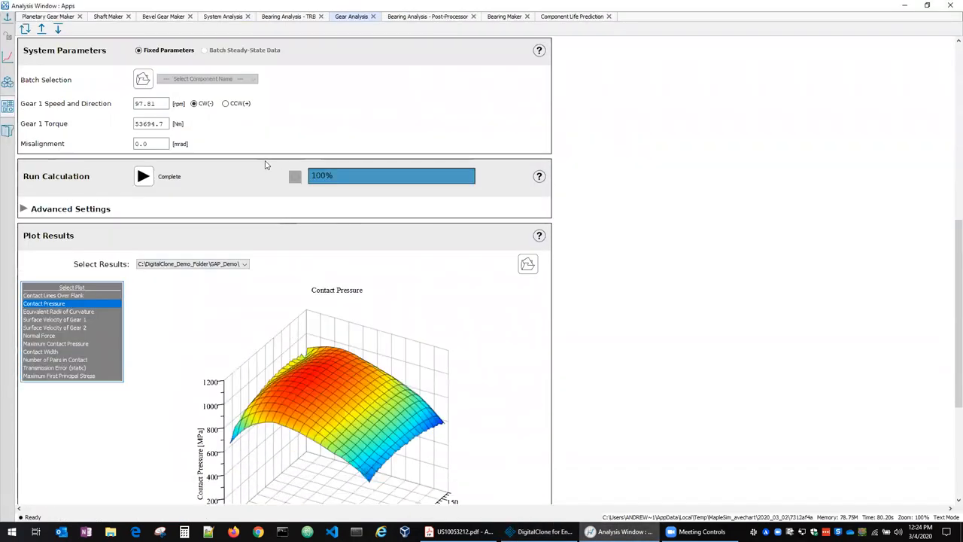
scroll("down", 3)
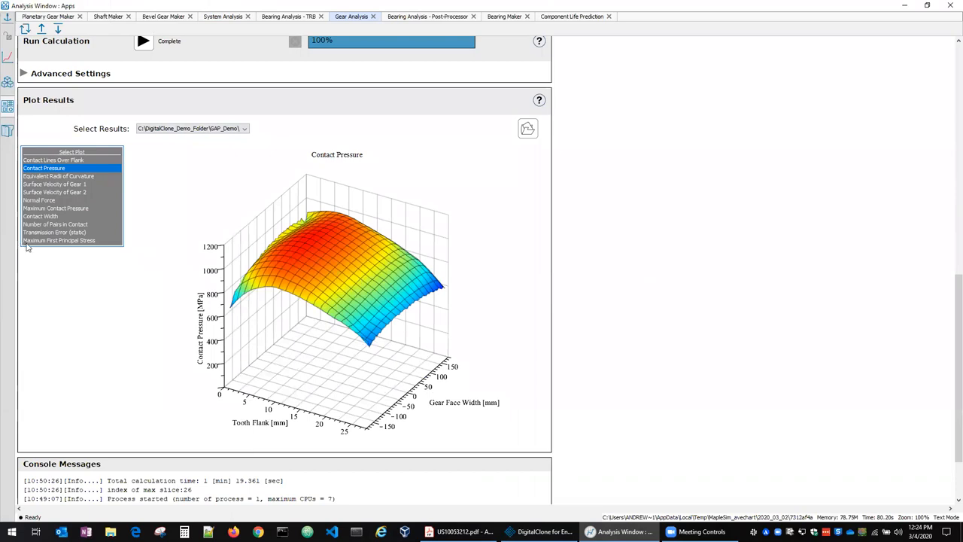
mouse_move(423, 190)
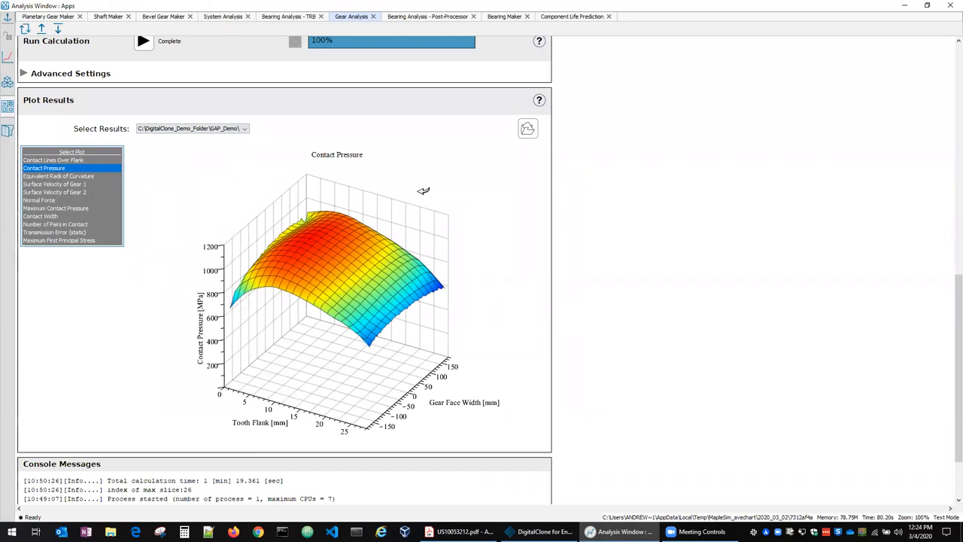
left_click(54, 160)
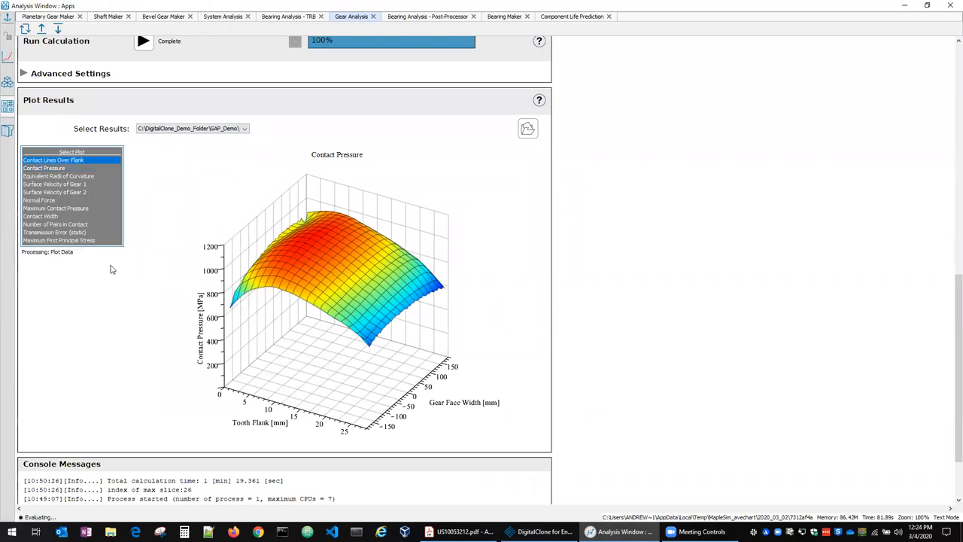
left_click(54, 159)
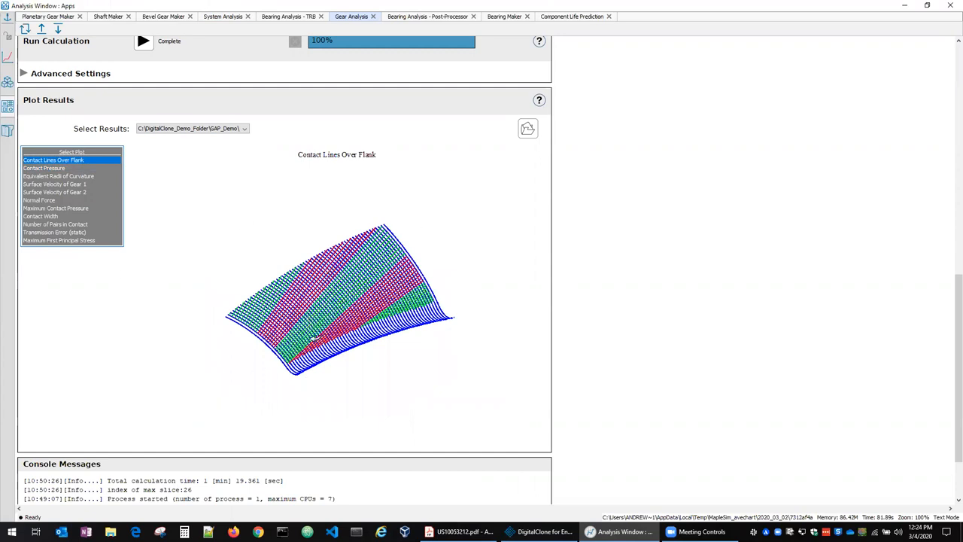
left_click(55, 169)
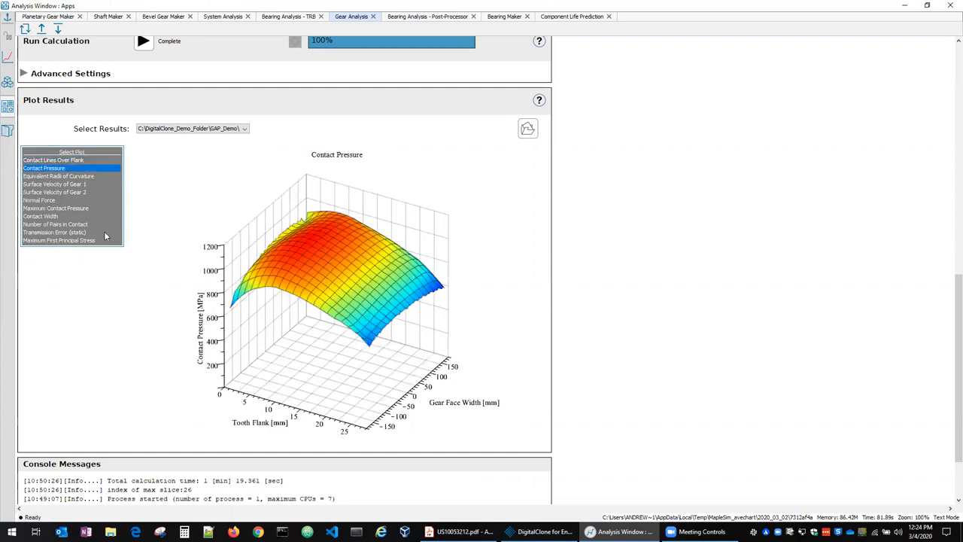
left_click(57, 175)
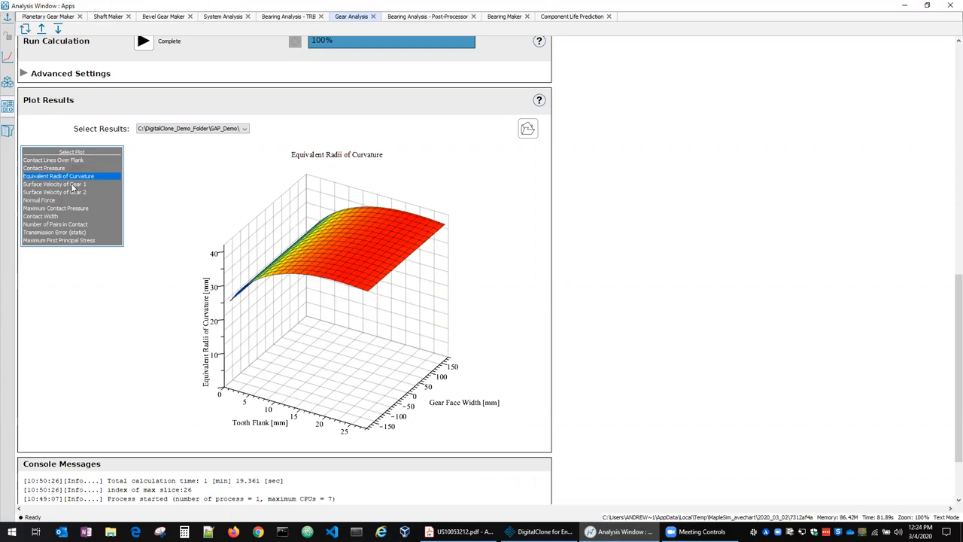
Continue through Normal Force, Maximum Contact Pressure and Contact Width, ending on static Transmission Error.
left_click(54, 184)
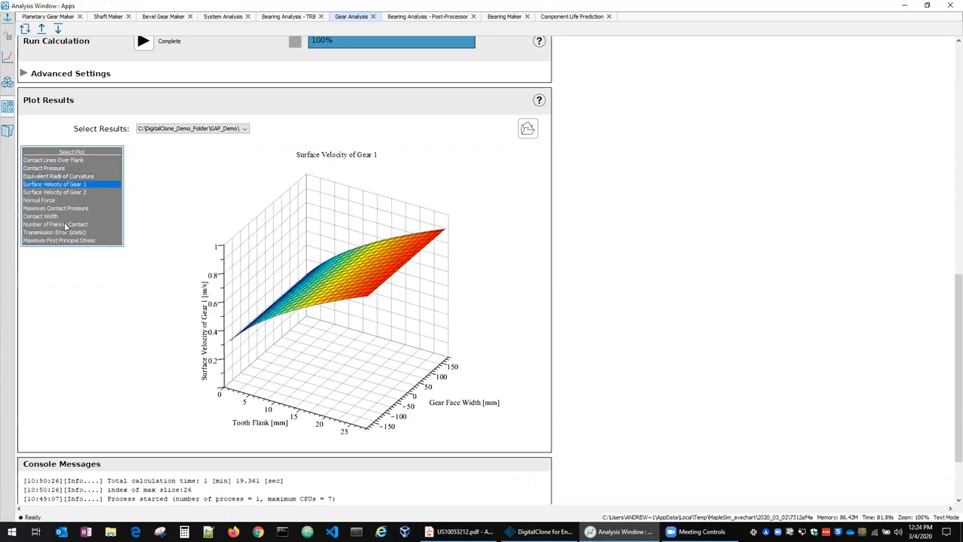
left_click(39, 199)
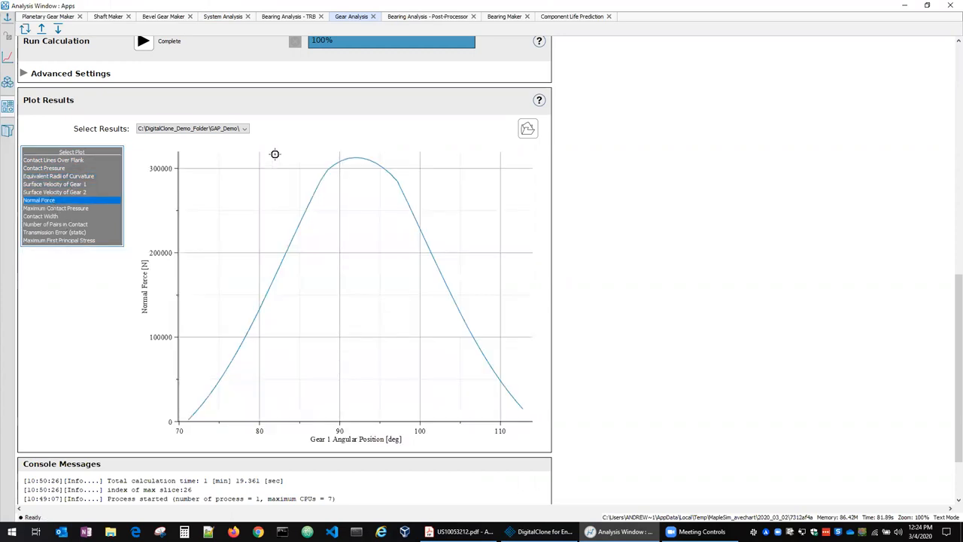
left_click(54, 208)
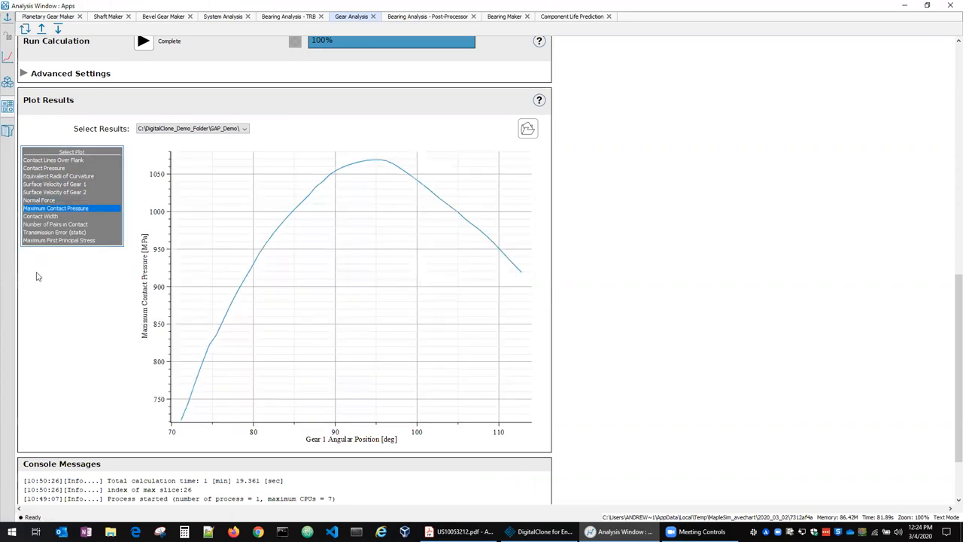
left_click(40, 217)
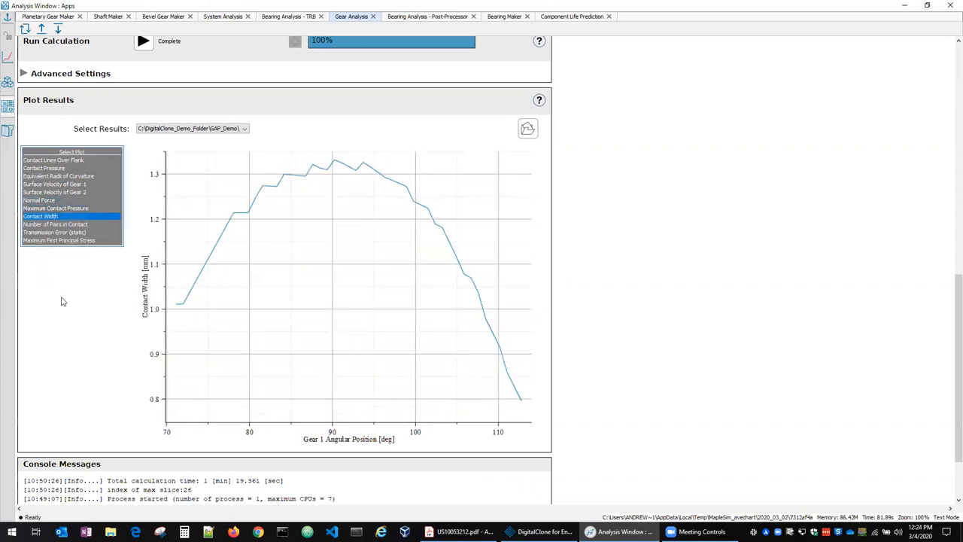
left_click(54, 232)
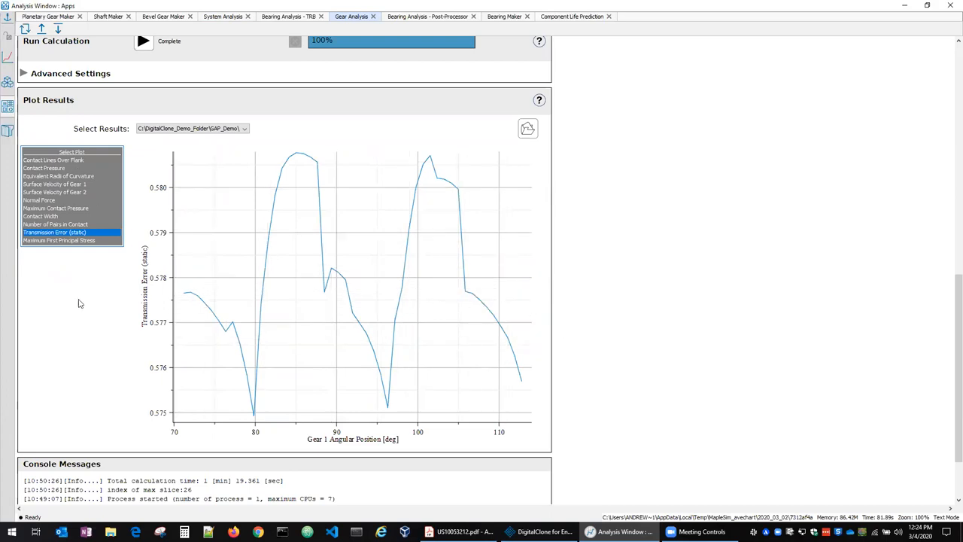
mouse_move(141, 283)
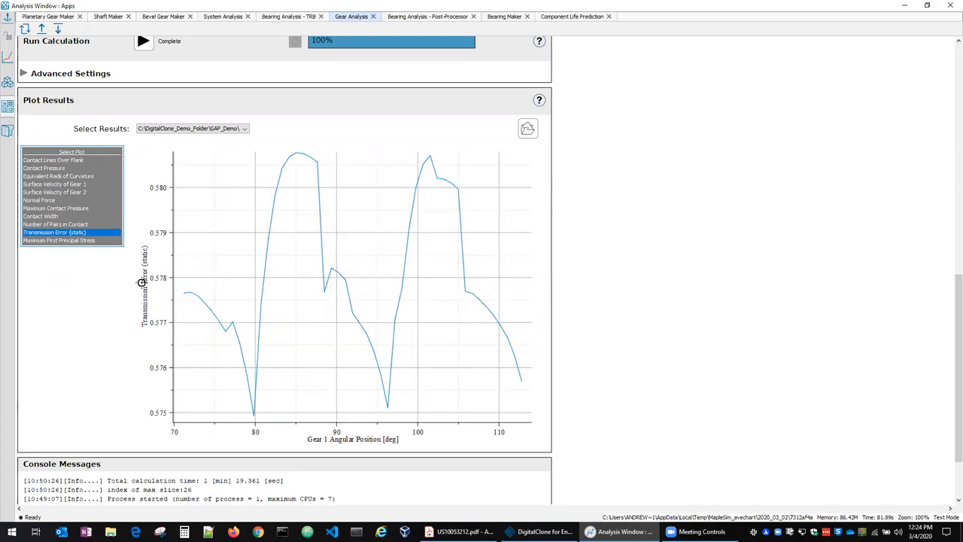
mouse_move(613, 295)
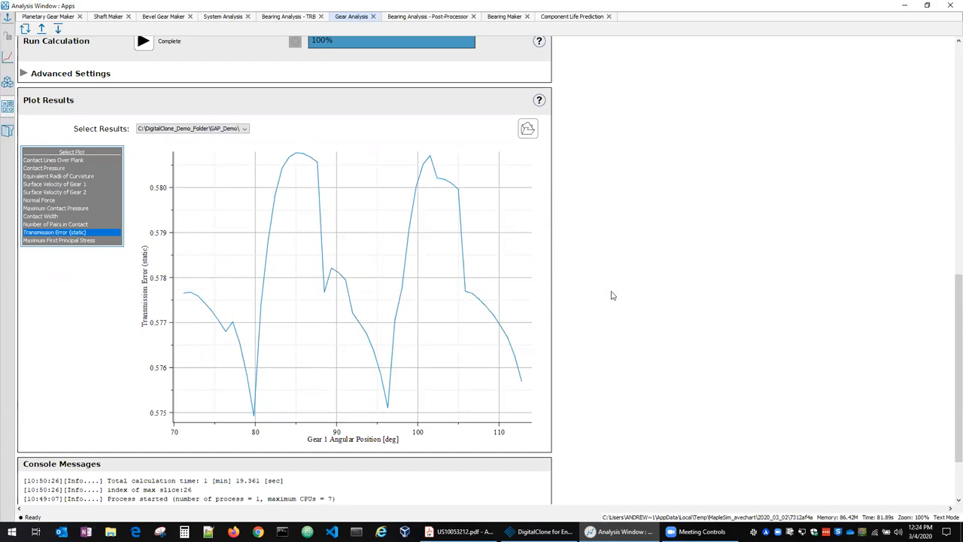
mouse_move(662, 272)
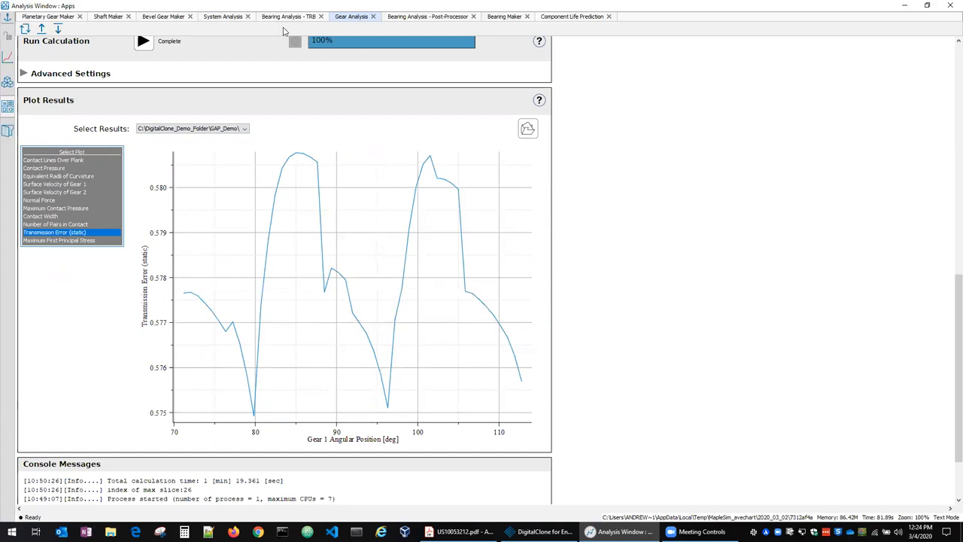
left_click(289, 15)
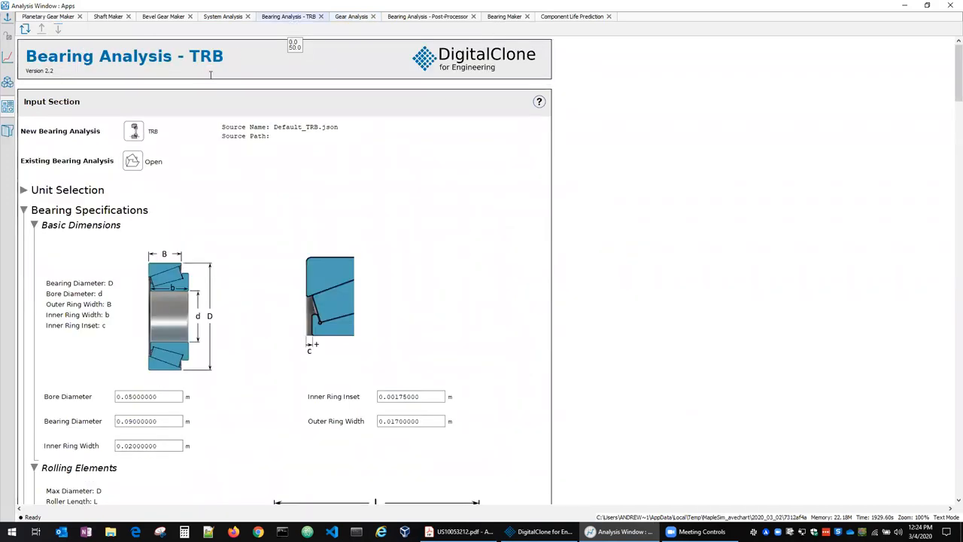
mouse_move(806, 201)
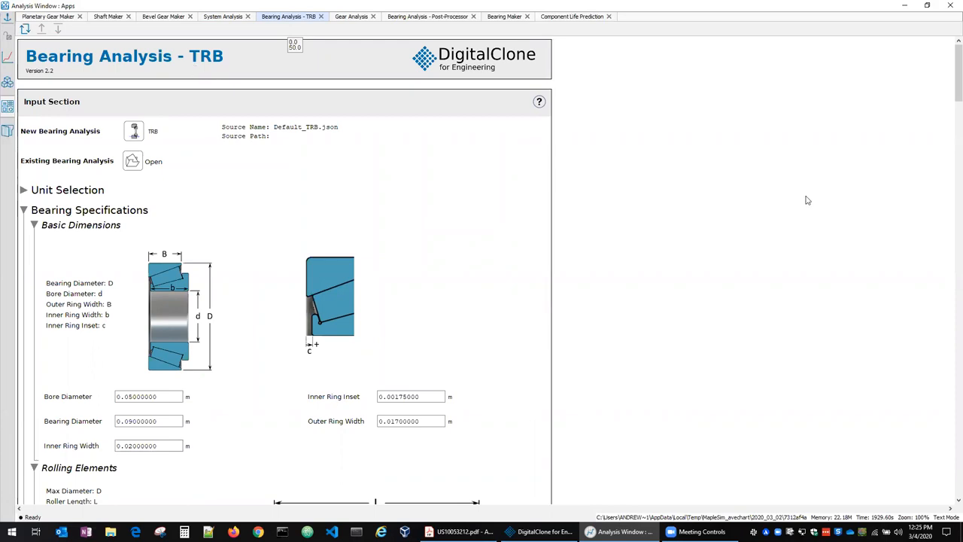
scroll("down", 3)
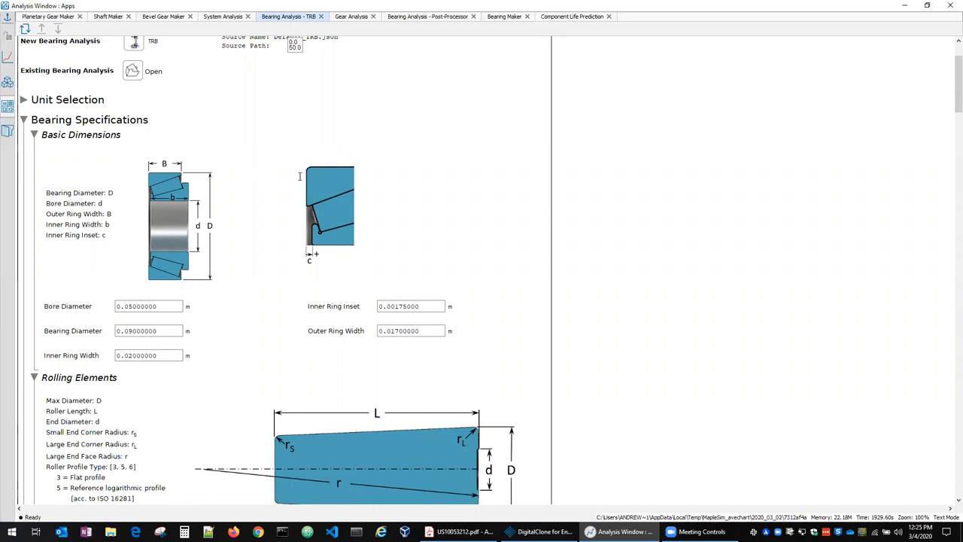
scroll("down", 3)
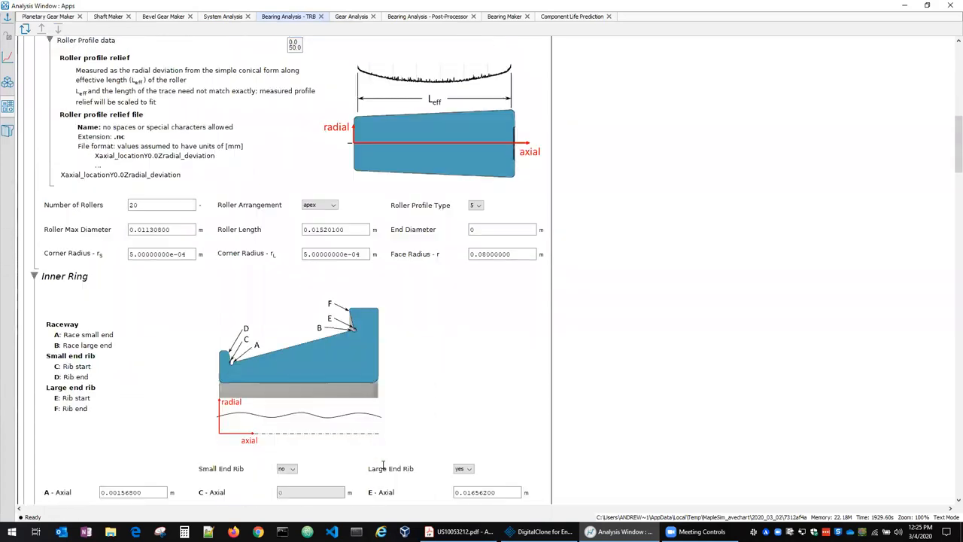
scroll("down", 3)
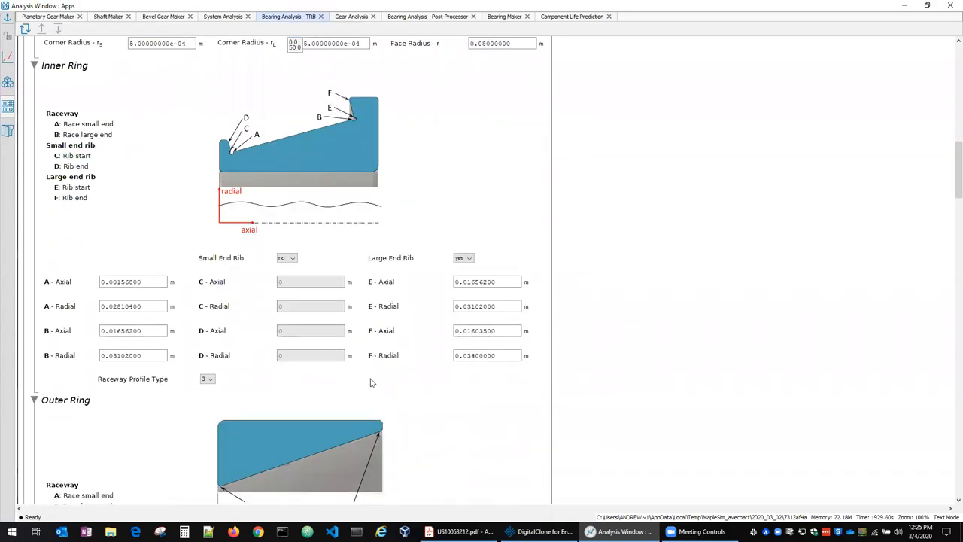
scroll("down", 3)
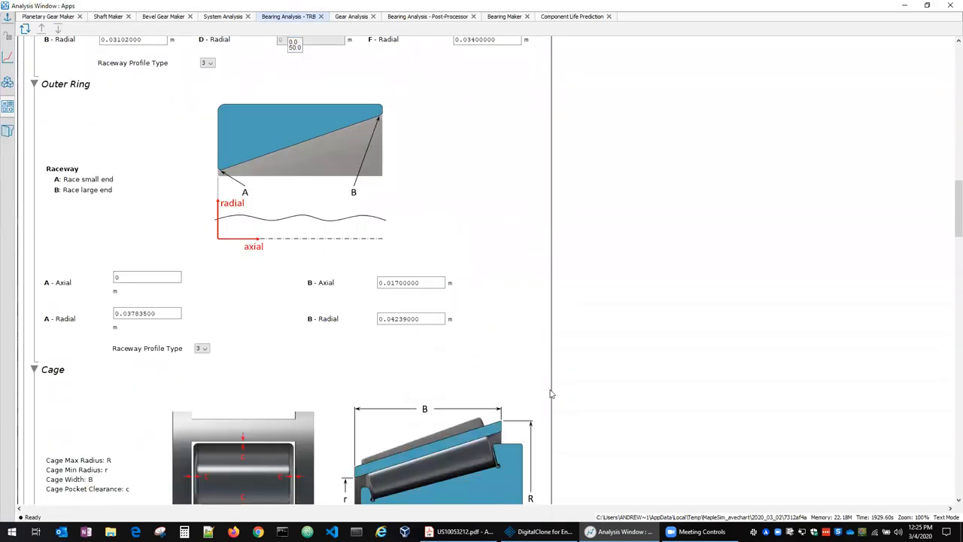
scroll("down", 3)
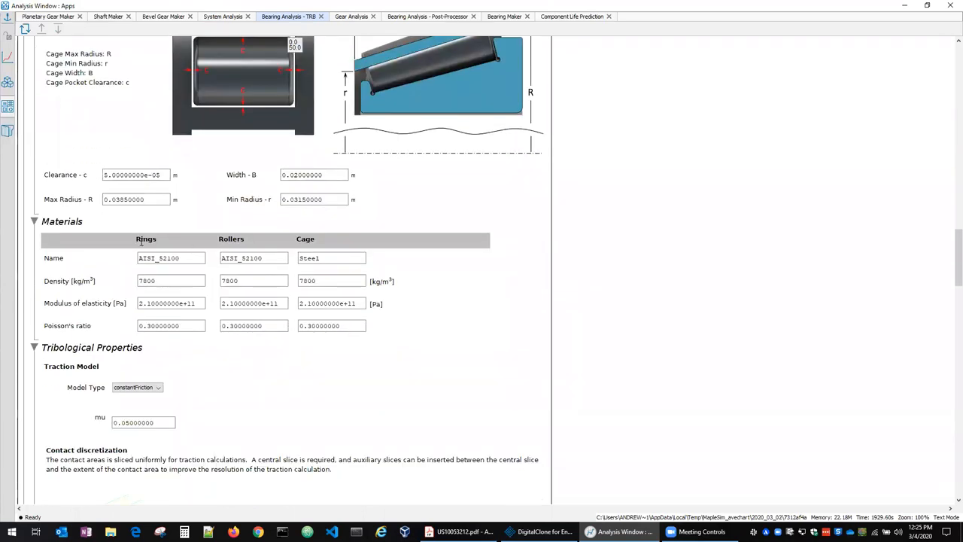
scroll("down", 3)
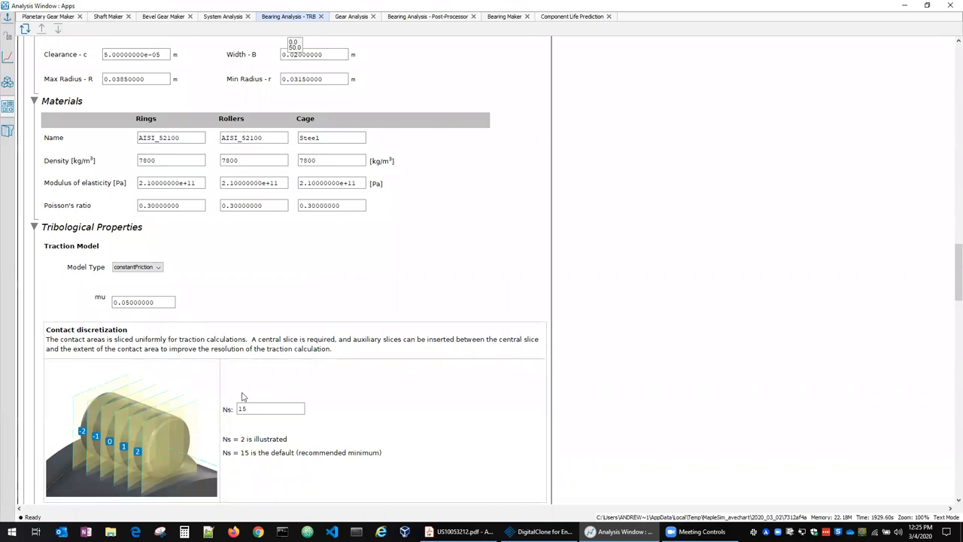
scroll("down", 3)
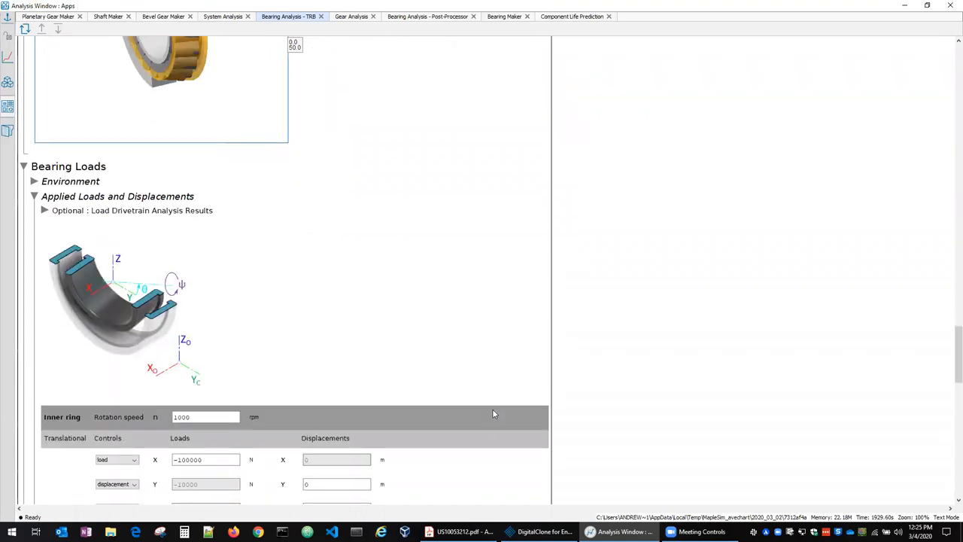
scroll("down", 3)
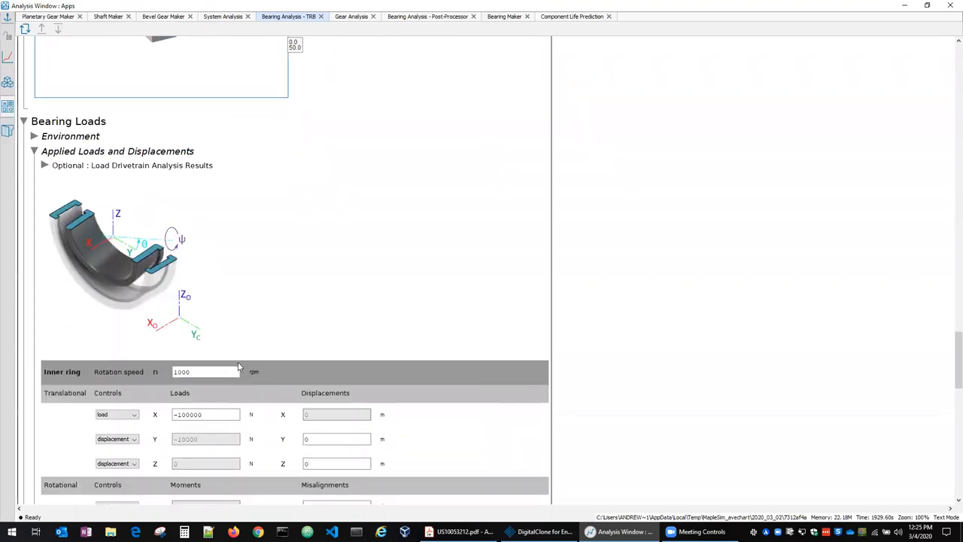
scroll("down", 3)
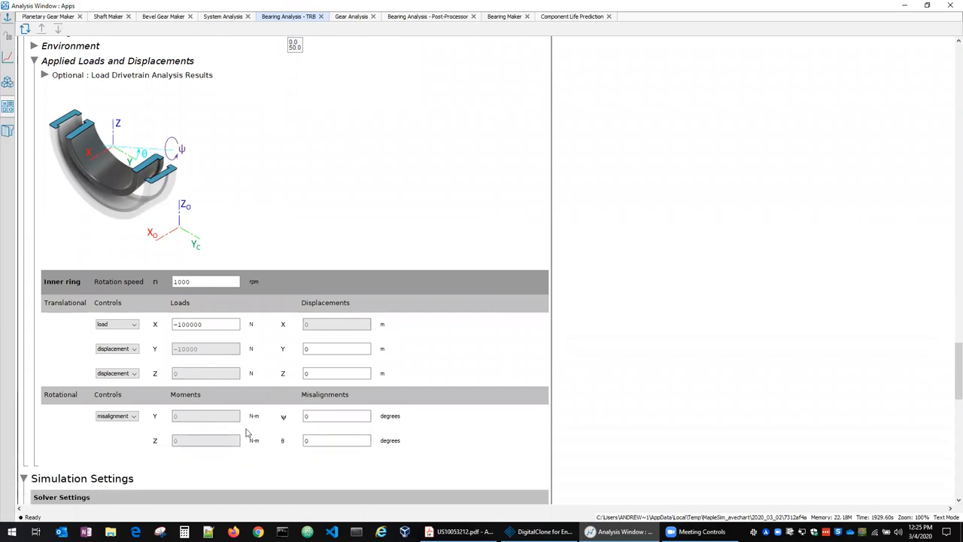
mouse_move(53, 126)
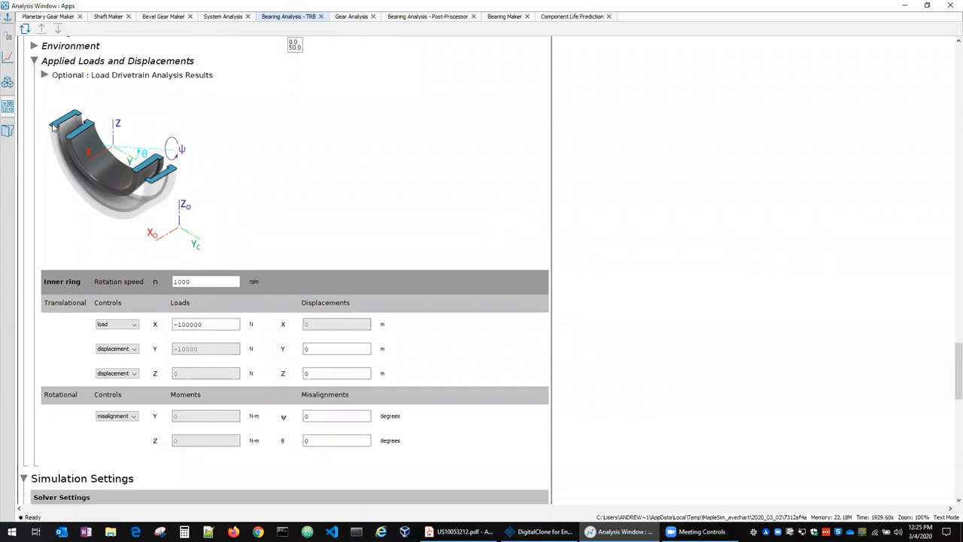
left_click(45, 76)
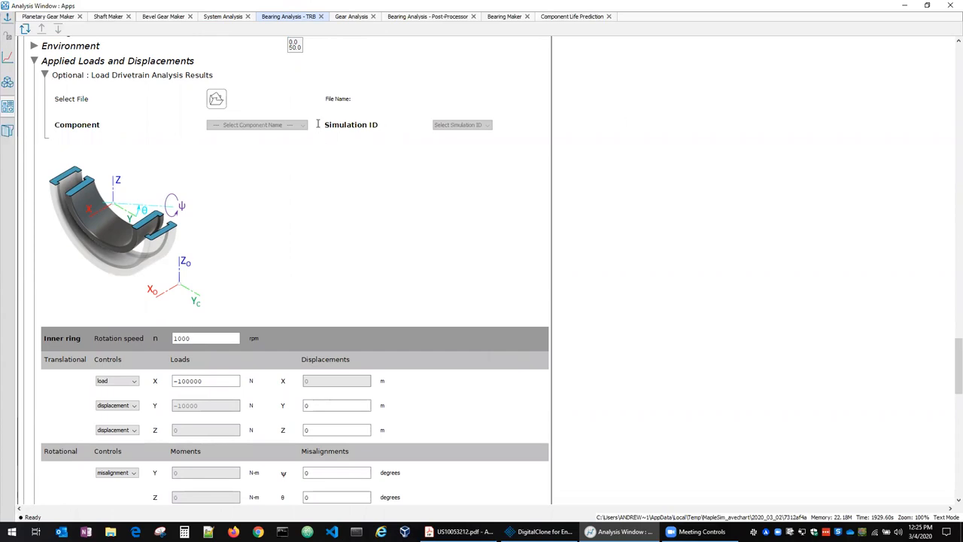
left_click(46, 75)
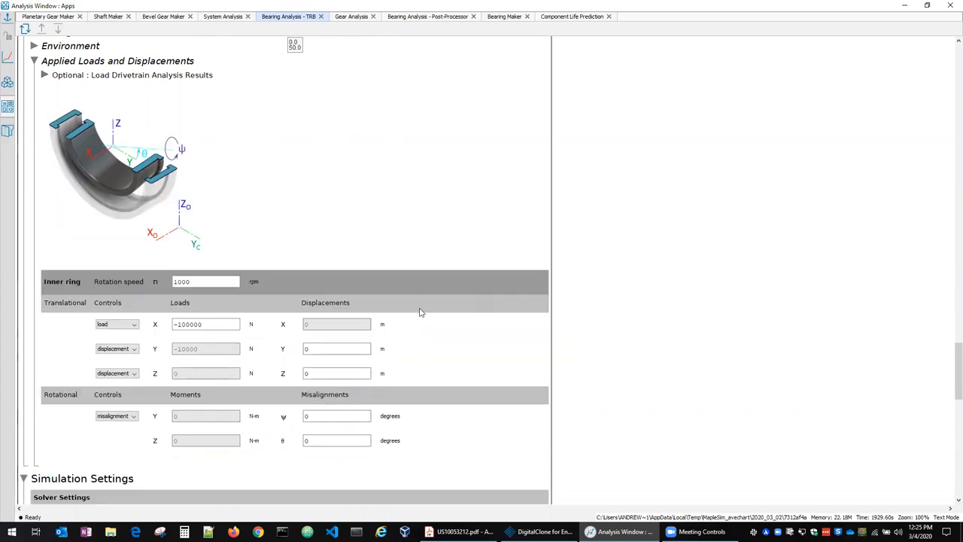
scroll("down", 3)
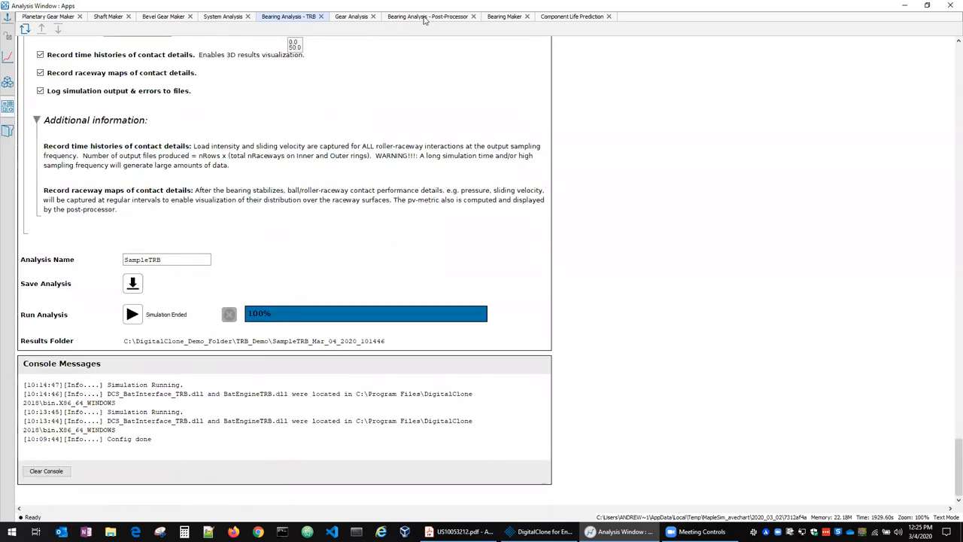
Show the Bearing Analysis post-processor with SampleTRB results as a 3D overlay.
left_click(427, 15)
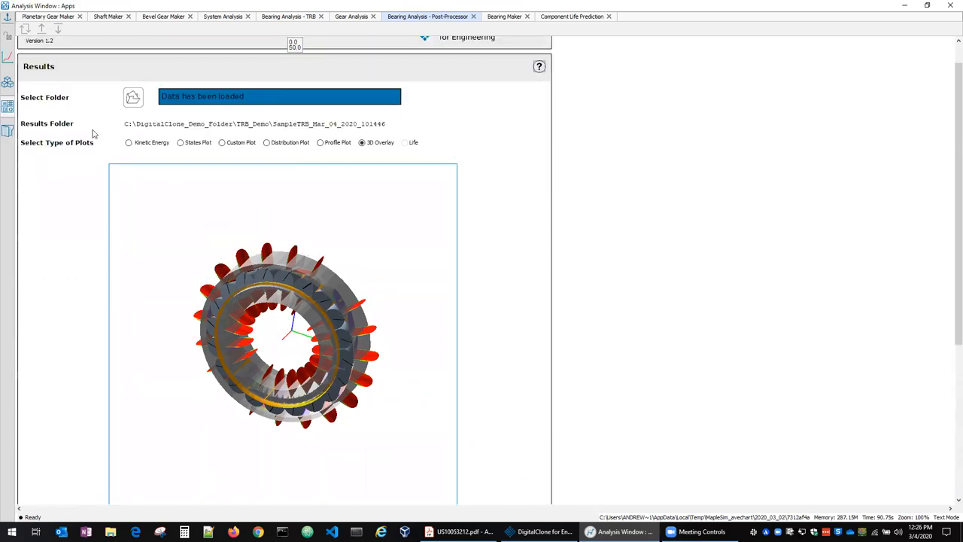
View the Kinetic Energy plot, then the States Plot, scrolling through quaternion, position, speed, acceleration, torque and force.
left_click(128, 142)
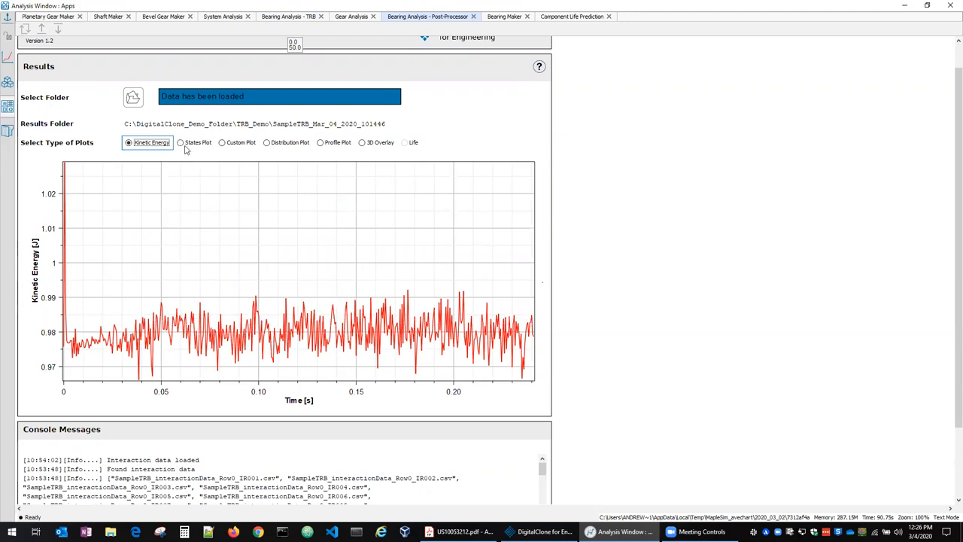
mouse_move(181, 146)
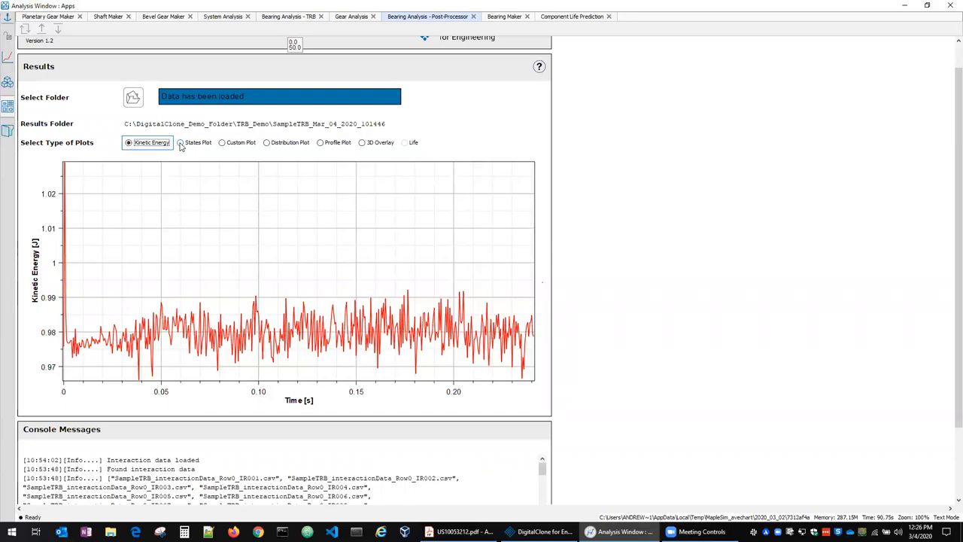
left_click(181, 142)
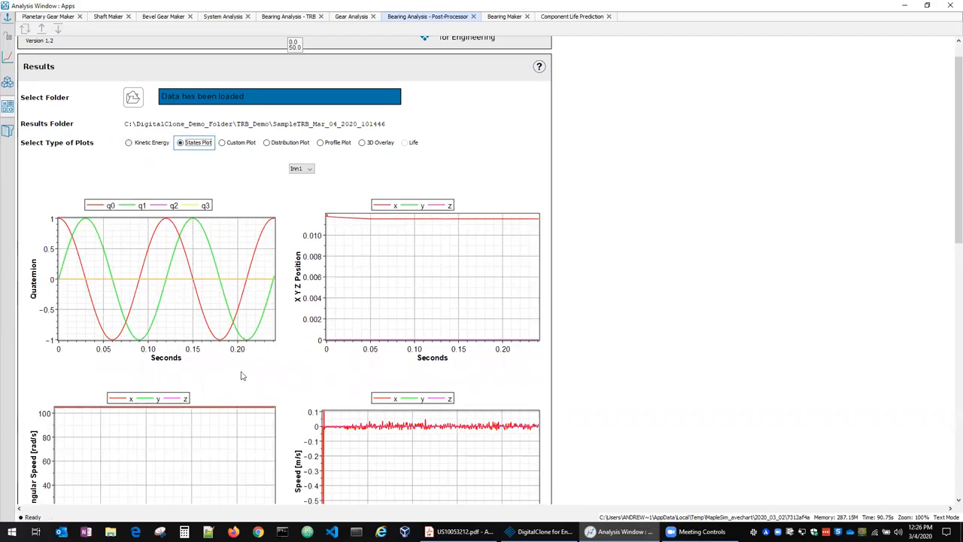
scroll("down", 3)
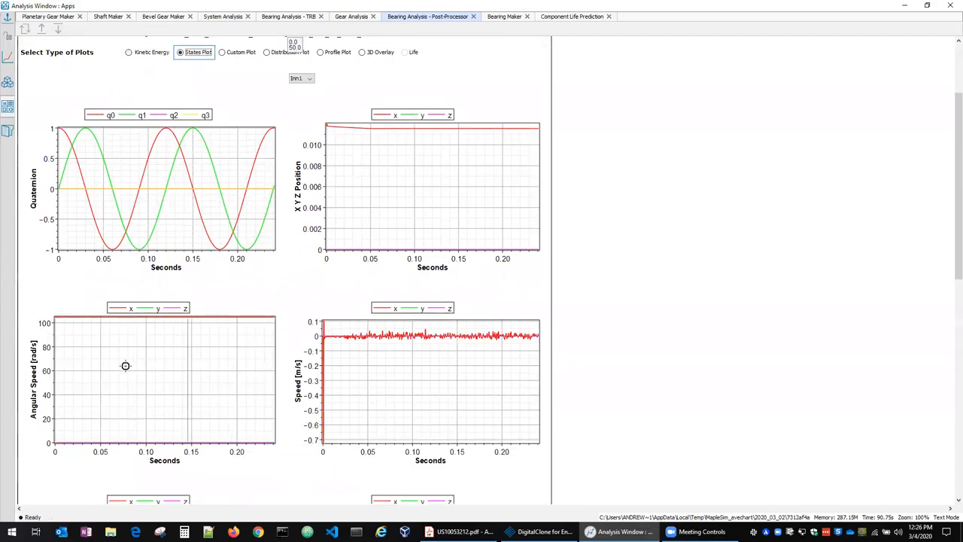
scroll("down", 3)
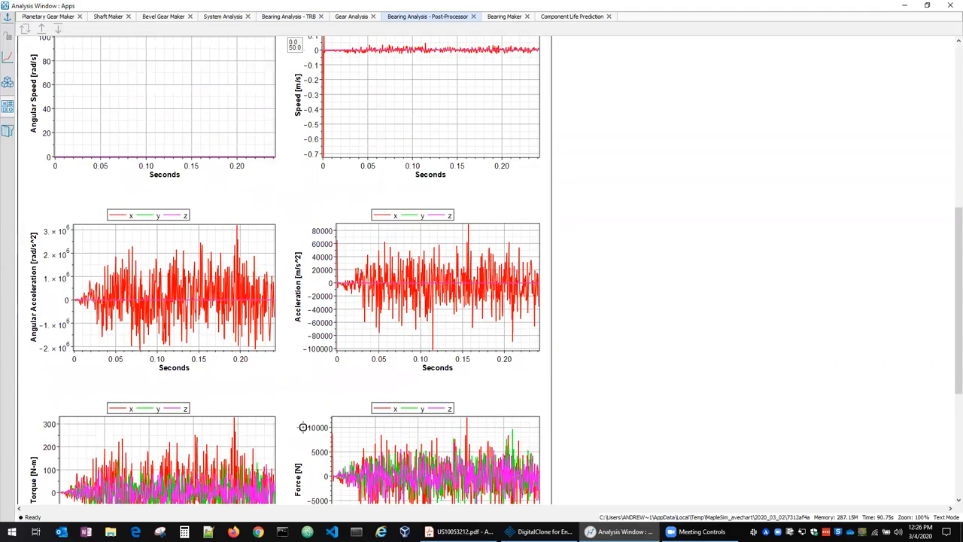
scroll("down", 3)
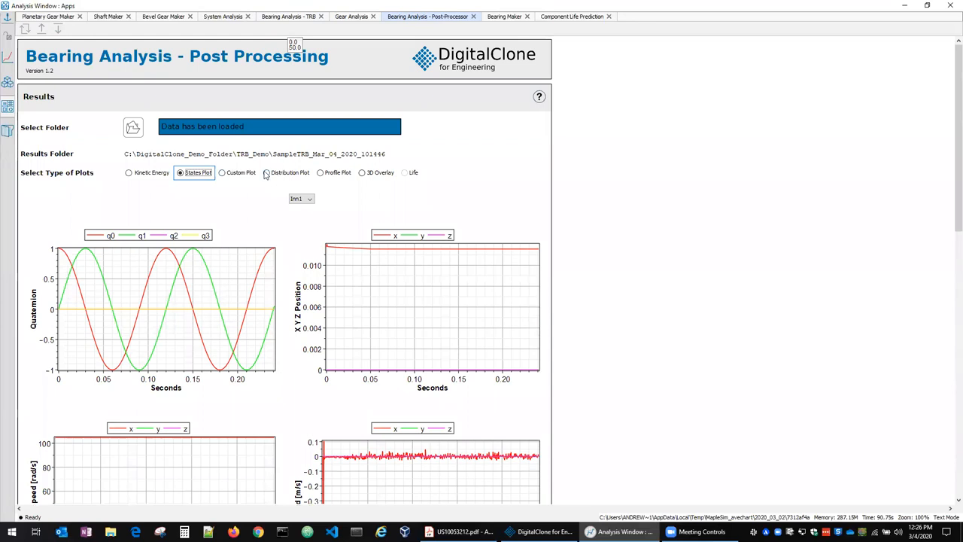
Show the Distribution Plot of sliding velocity, then Pressure [Pa] over angular position and axial distance.
left_click(267, 172)
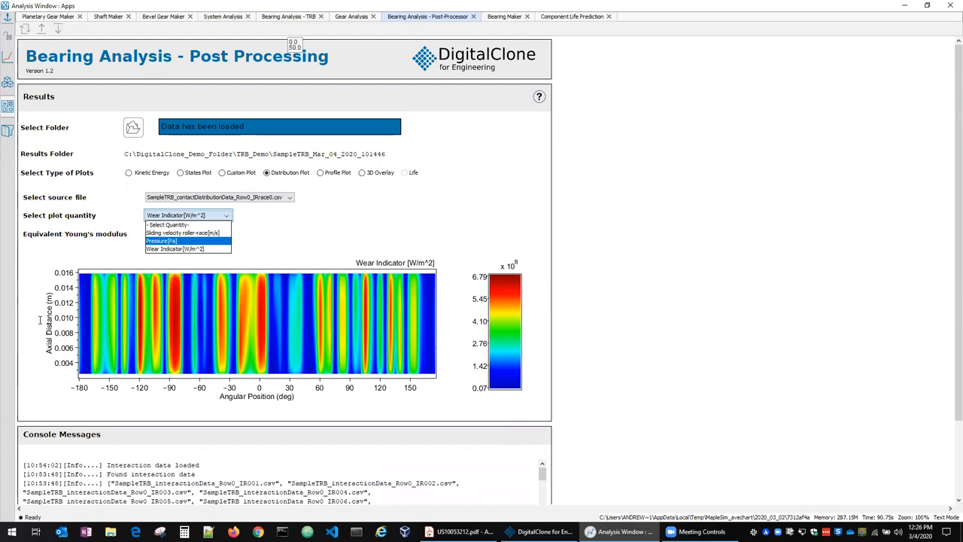
left_click(183, 232)
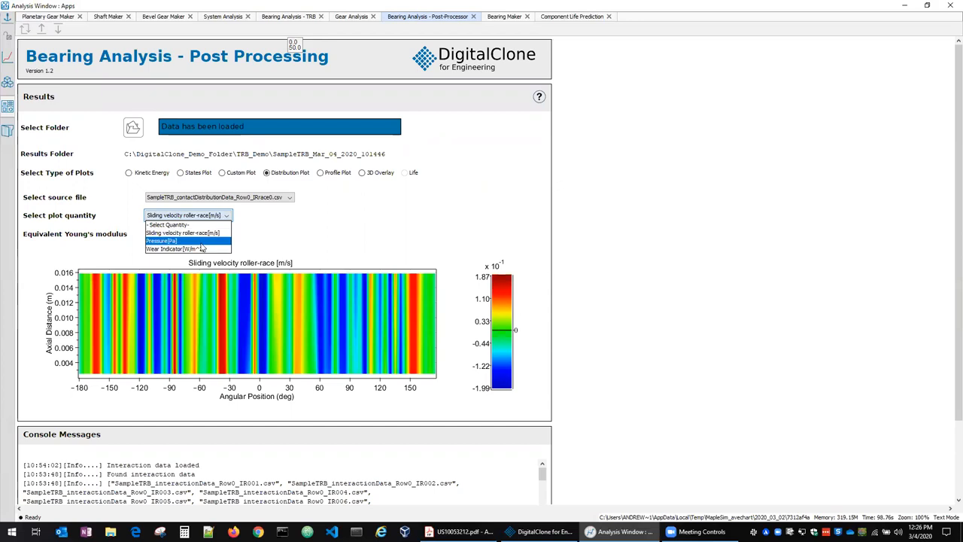
left_click(163, 240)
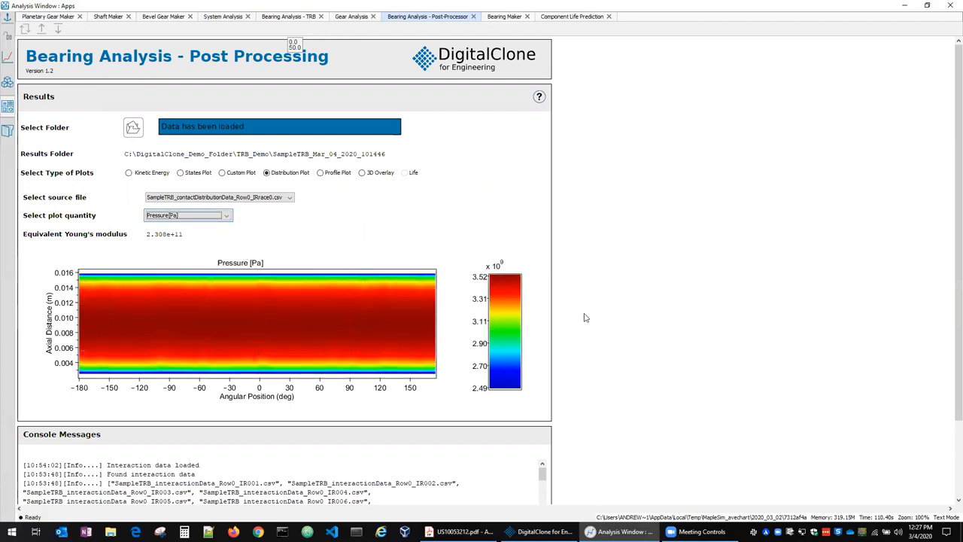
mouse_move(545, 229)
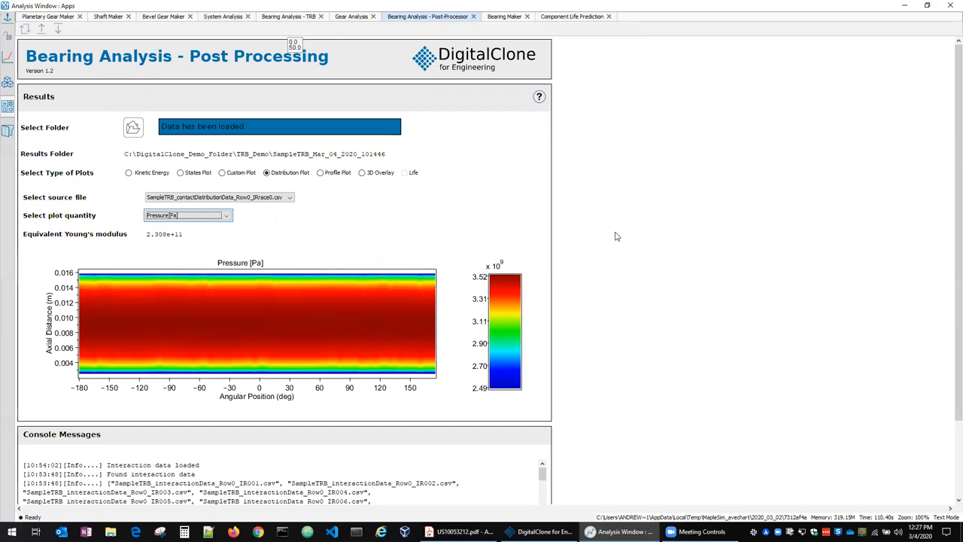
mouse_move(569, 200)
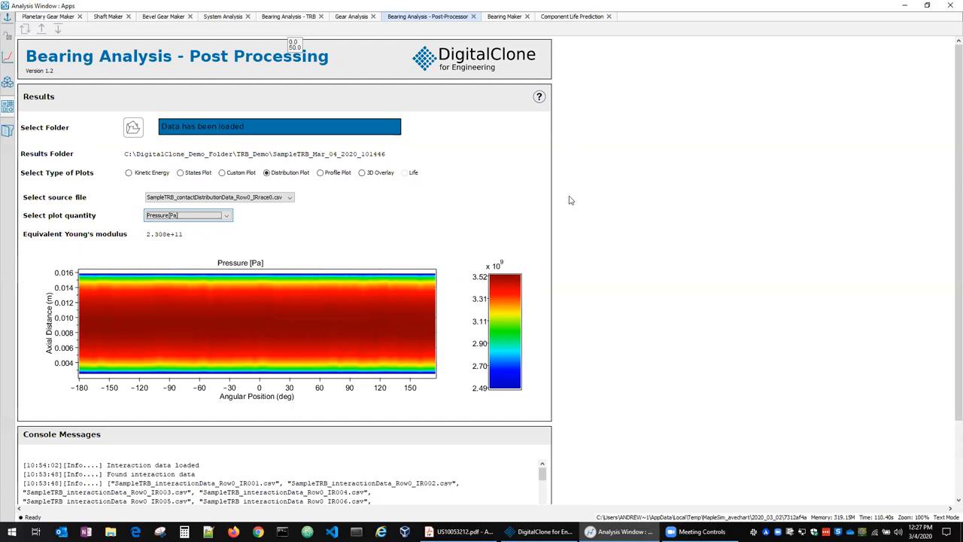
mouse_move(638, 211)
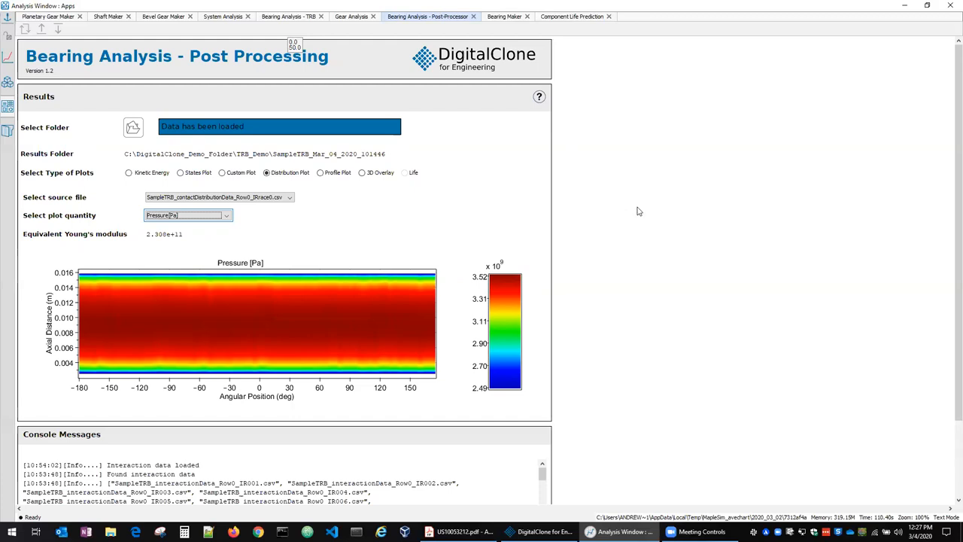
mouse_move(569, 24)
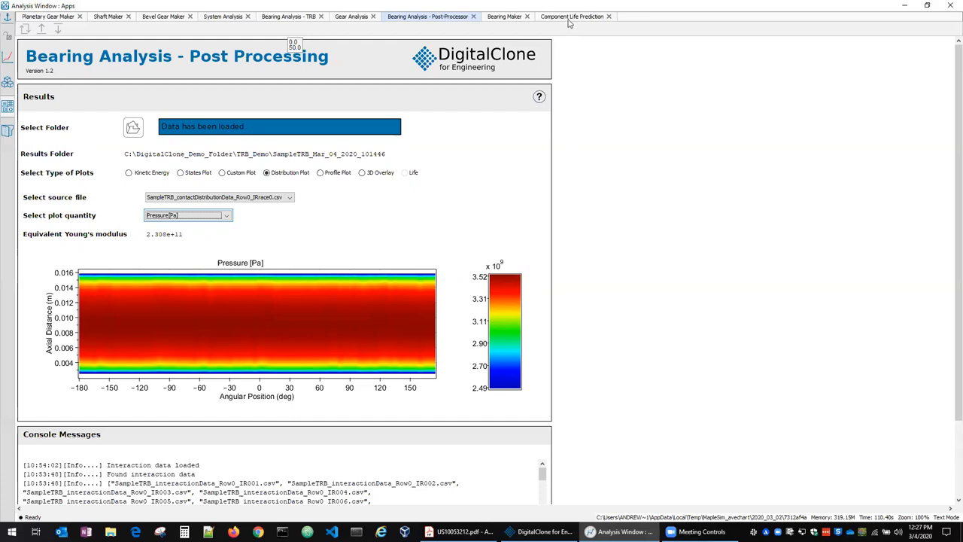
mouse_move(572, 16)
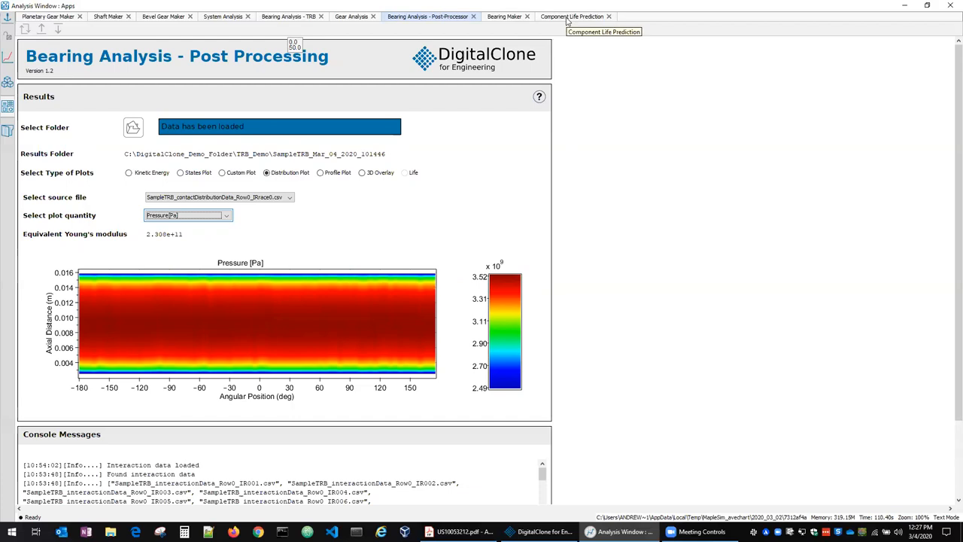
mouse_move(581, 136)
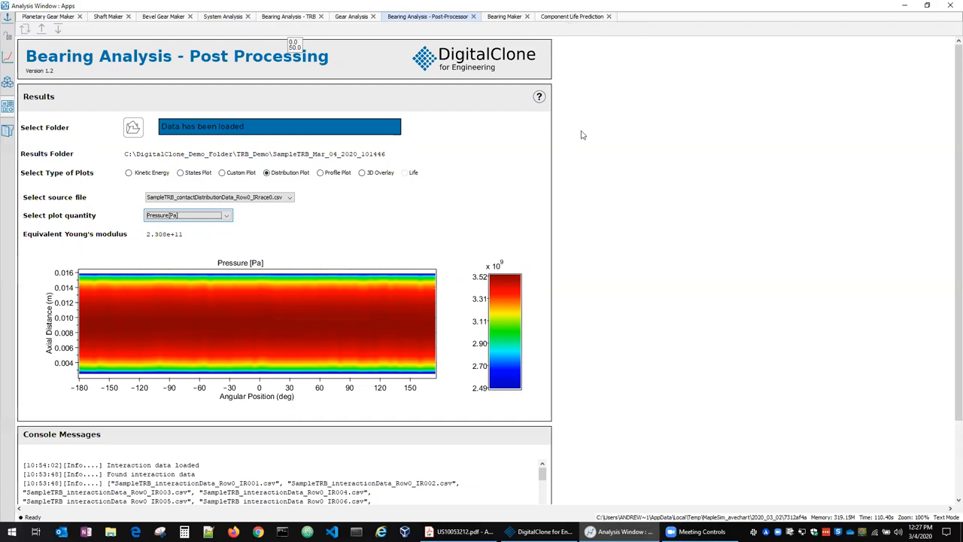
mouse_move(572, 223)
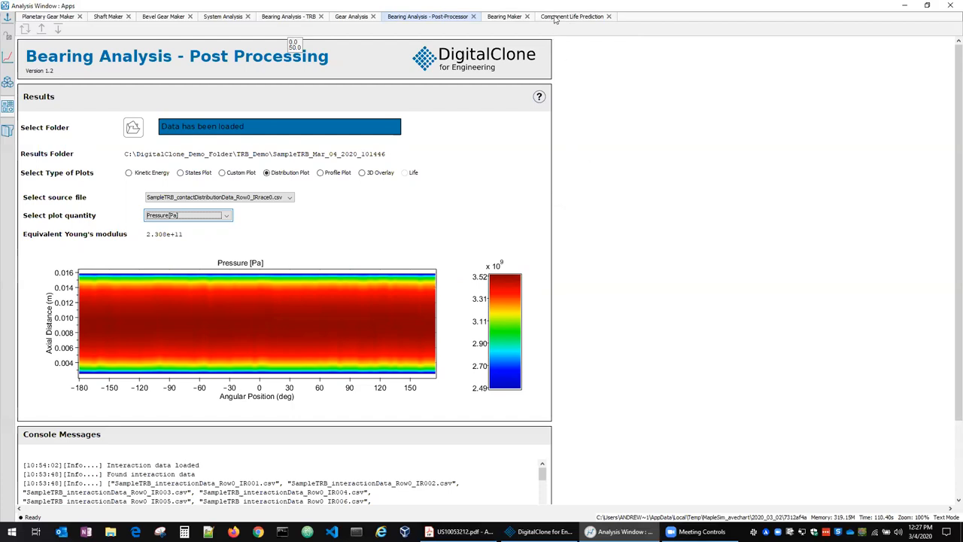
Show the Component Life Prediction app with login fields, EXTRACT_0 loads and material properties.
left_click(572, 15)
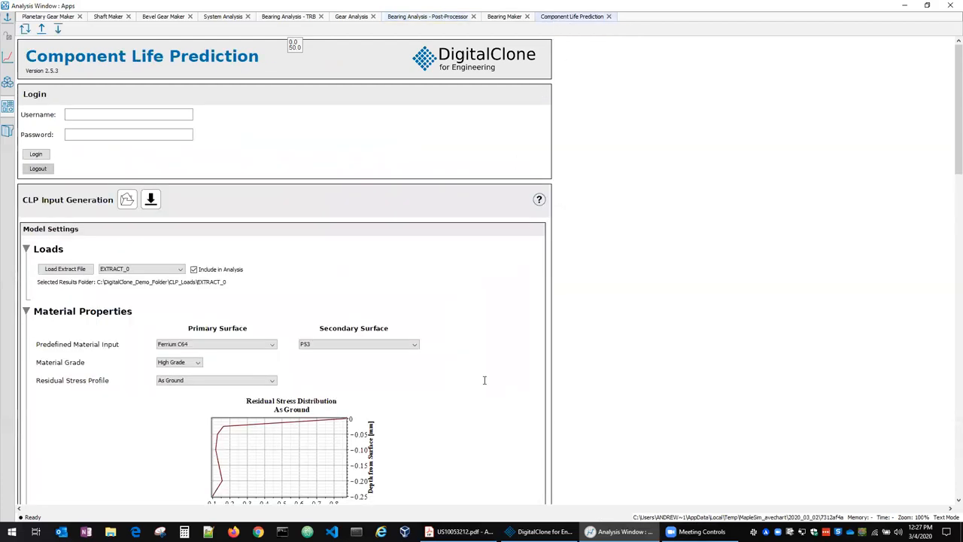
mouse_move(948, 115)
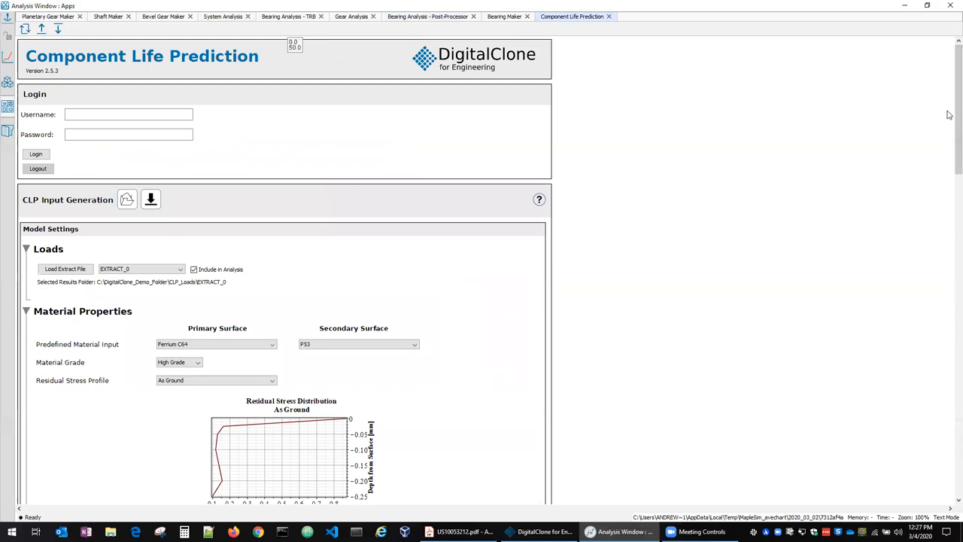
mouse_move(596, 382)
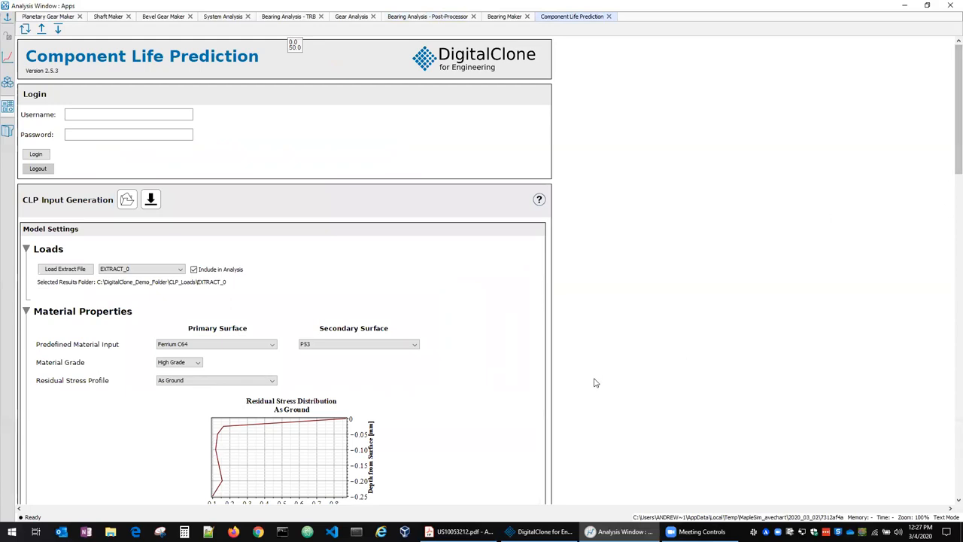
mouse_move(364, 91)
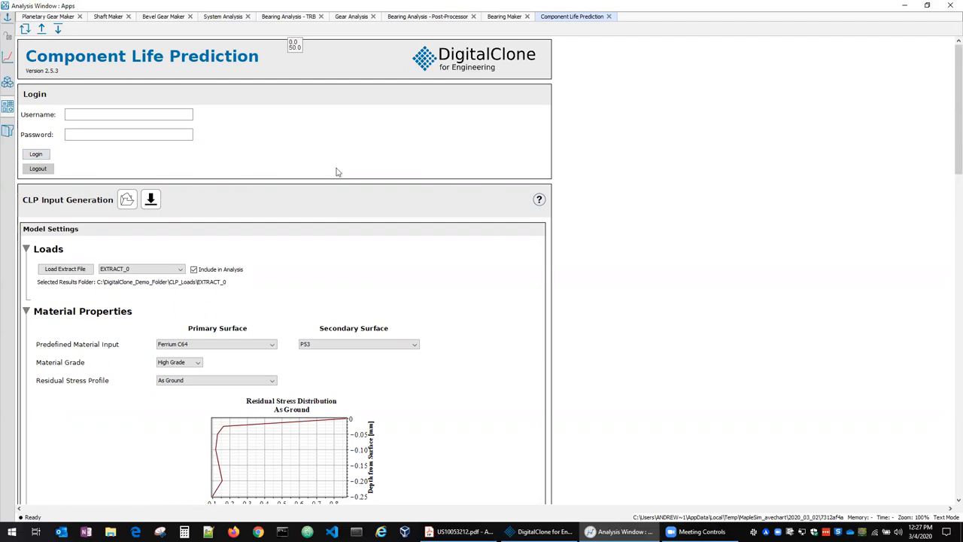
mouse_move(687, 265)
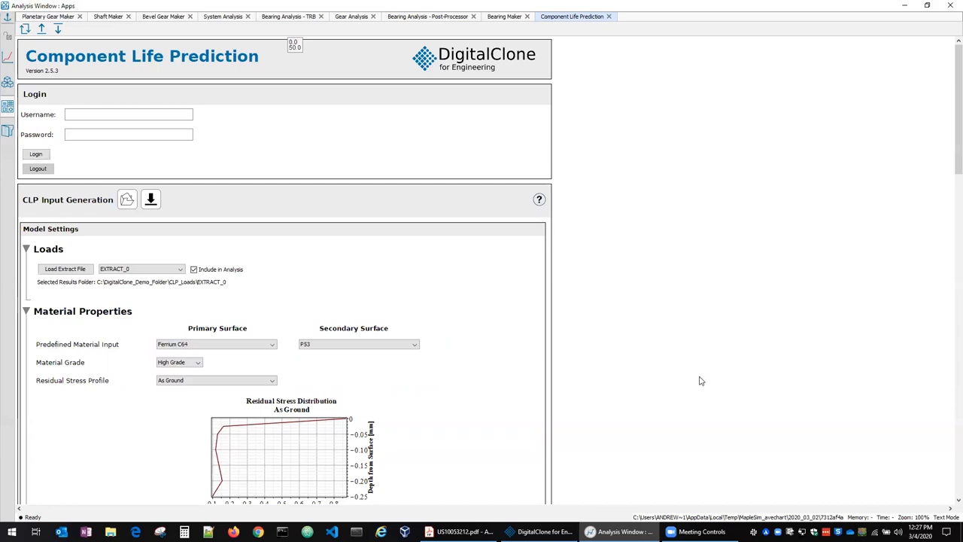
mouse_move(686, 342)
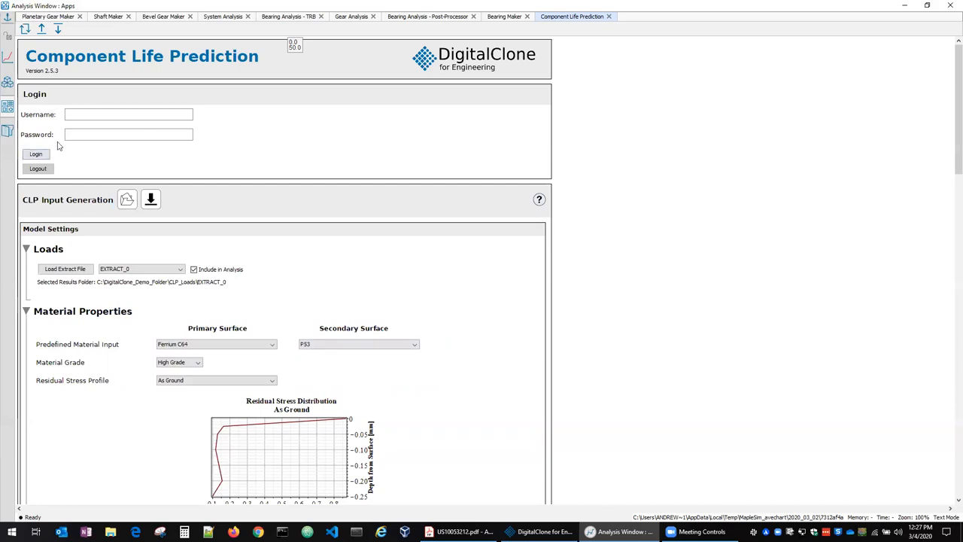
scroll("down", 3)
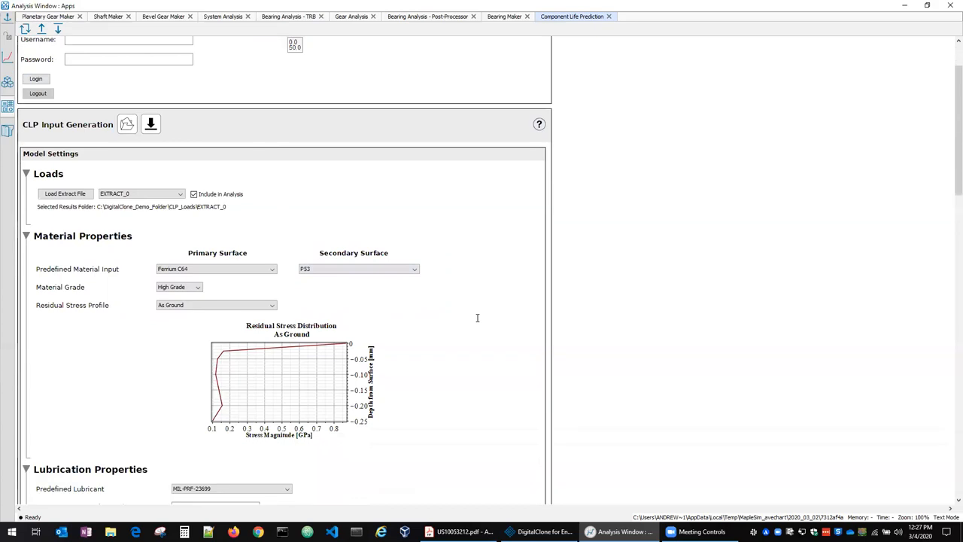
scroll("down", 3)
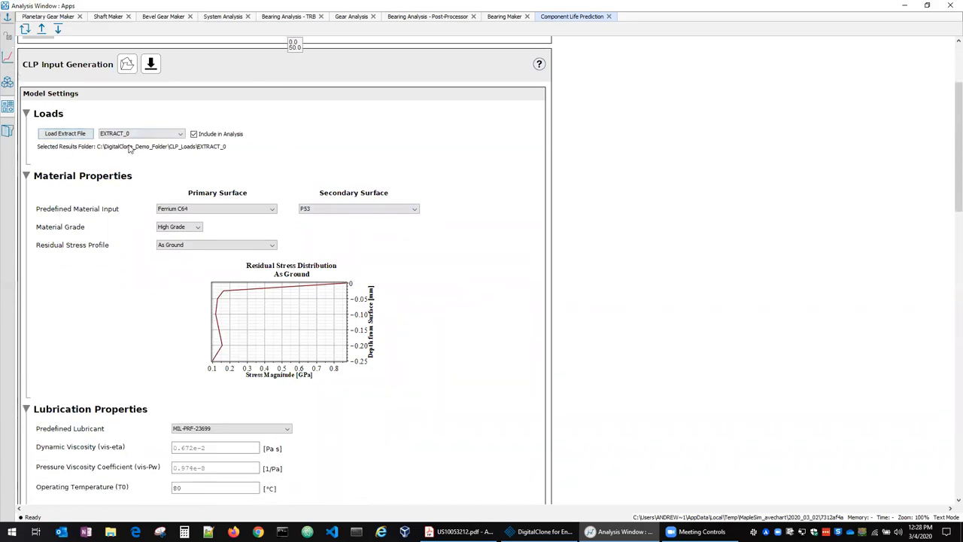
mouse_move(392, 161)
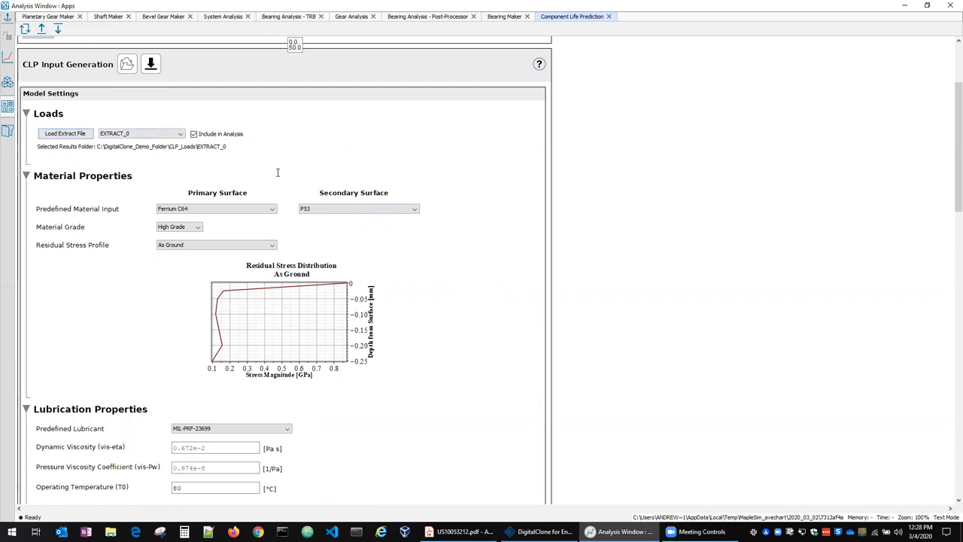
mouse_move(449, 160)
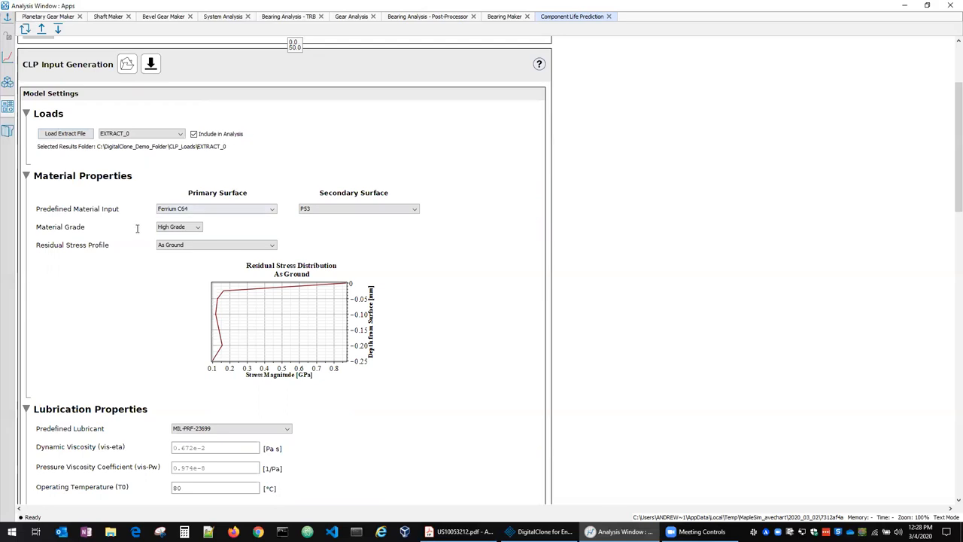
scroll("down", 3)
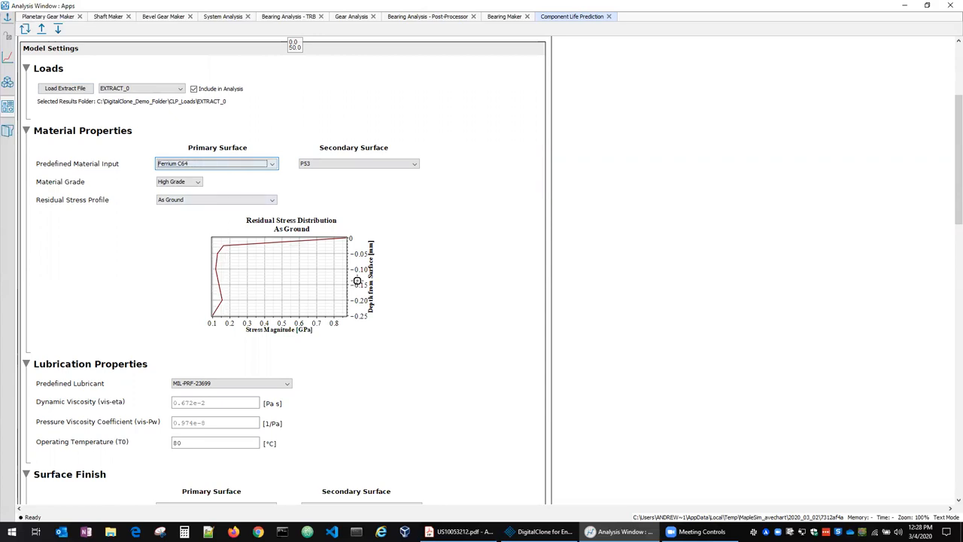
mouse_move(561, 282)
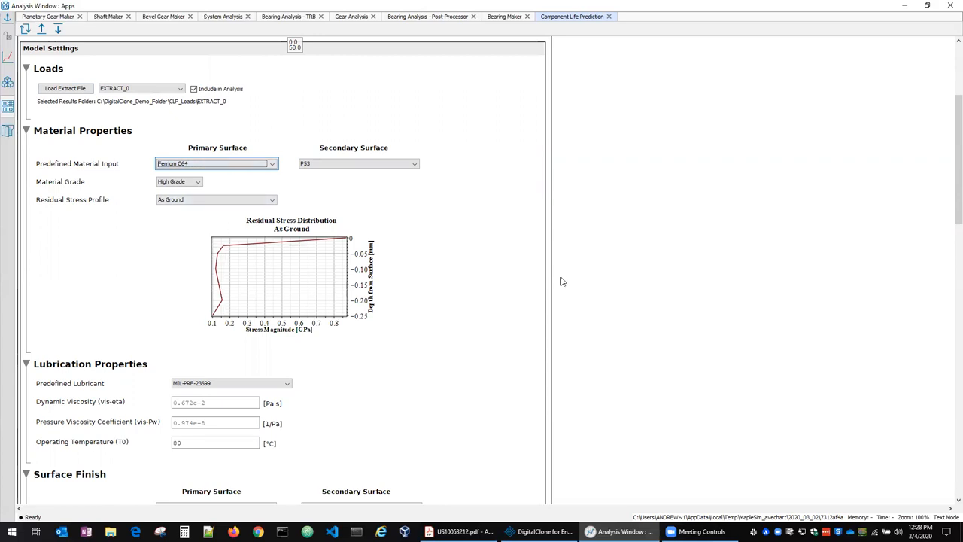
mouse_move(89, 271)
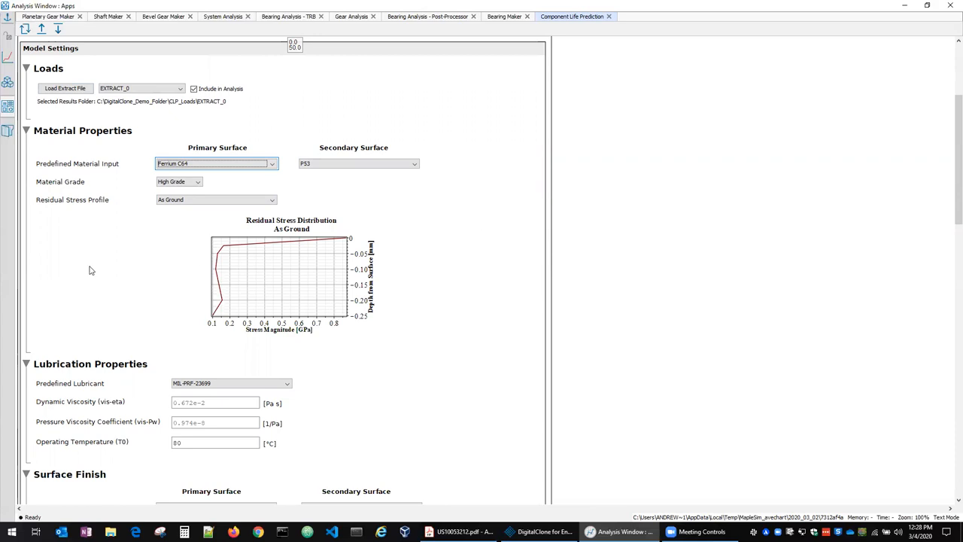
mouse_move(107, 266)
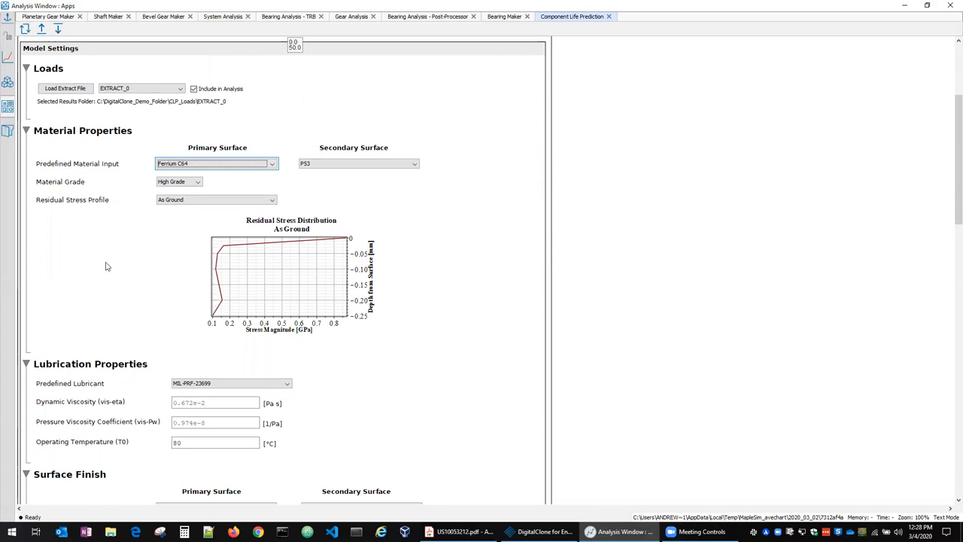
scroll("down", 3)
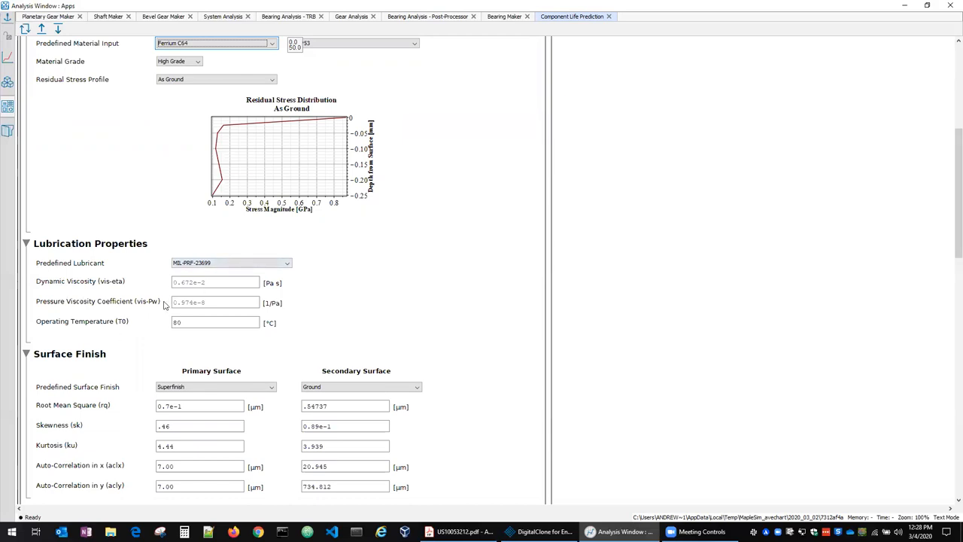
left_click(231, 262)
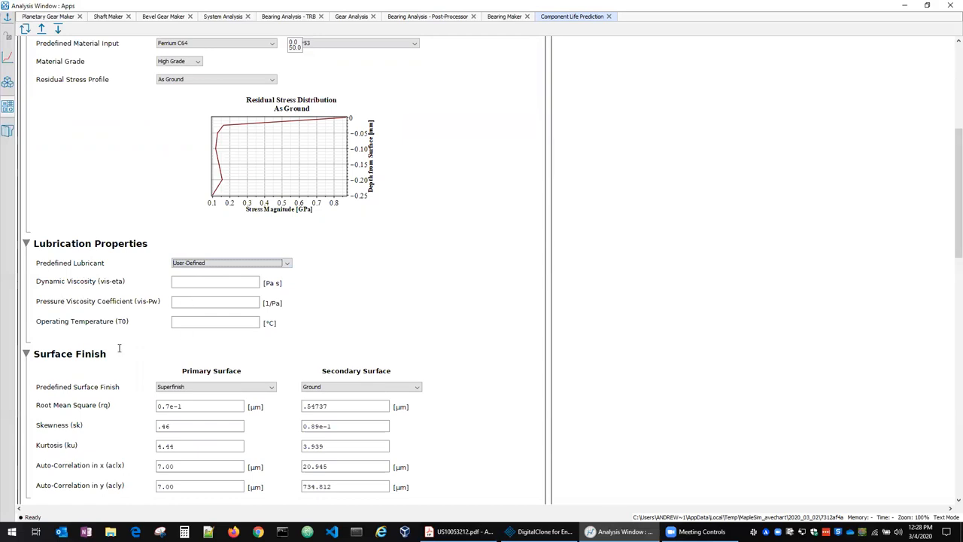
Keep Superfinish as the primary surface finish with the User-Defined lubricant.
scroll("down", 3)
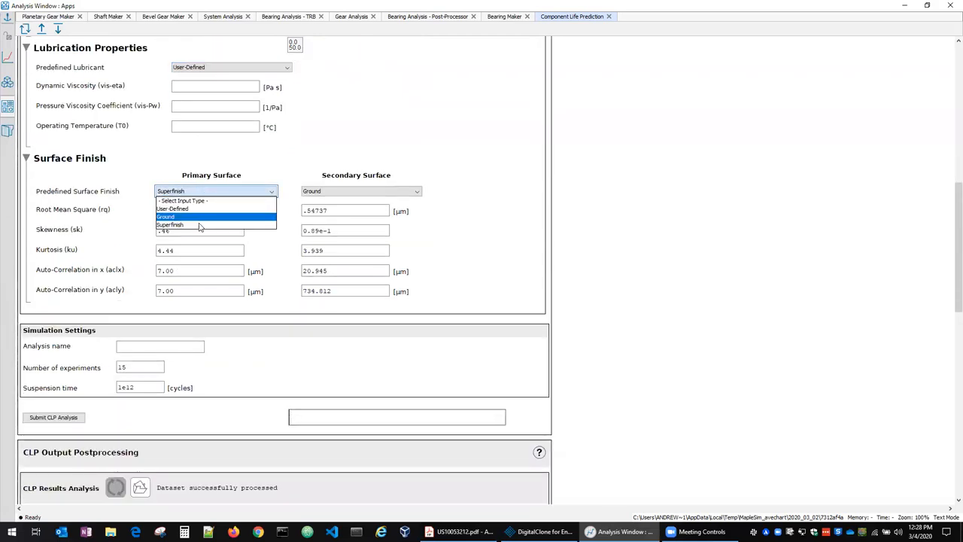
left_click(168, 225)
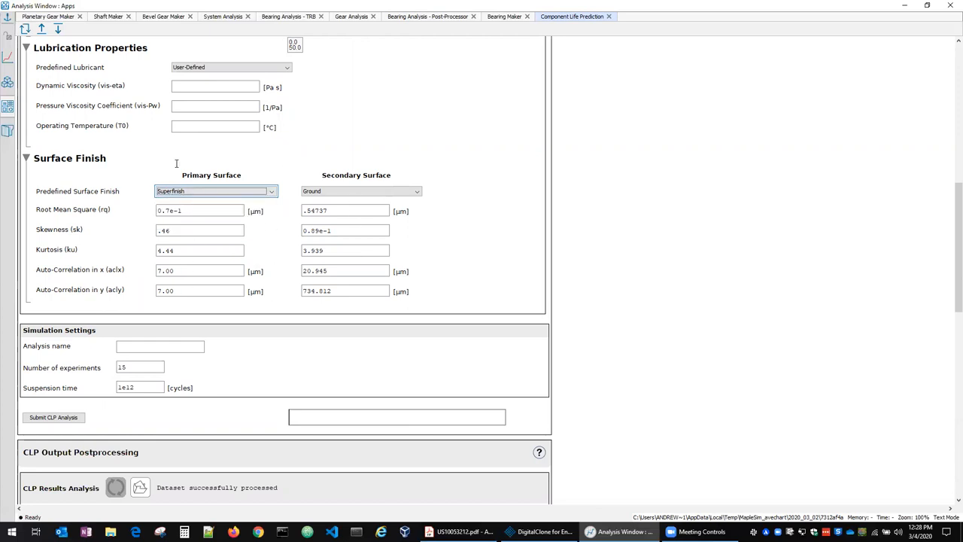
mouse_move(262, 340)
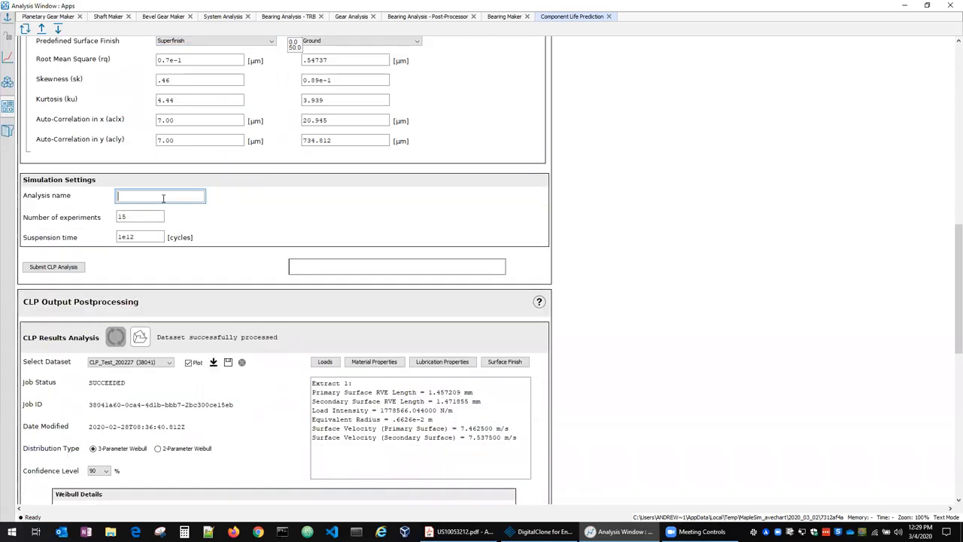
left_click(140, 216)
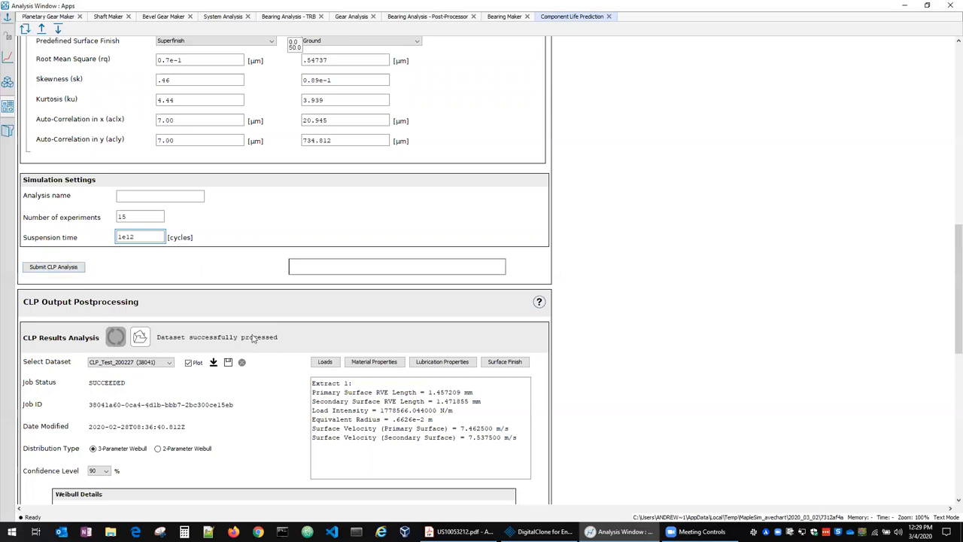
scroll("down", 3)
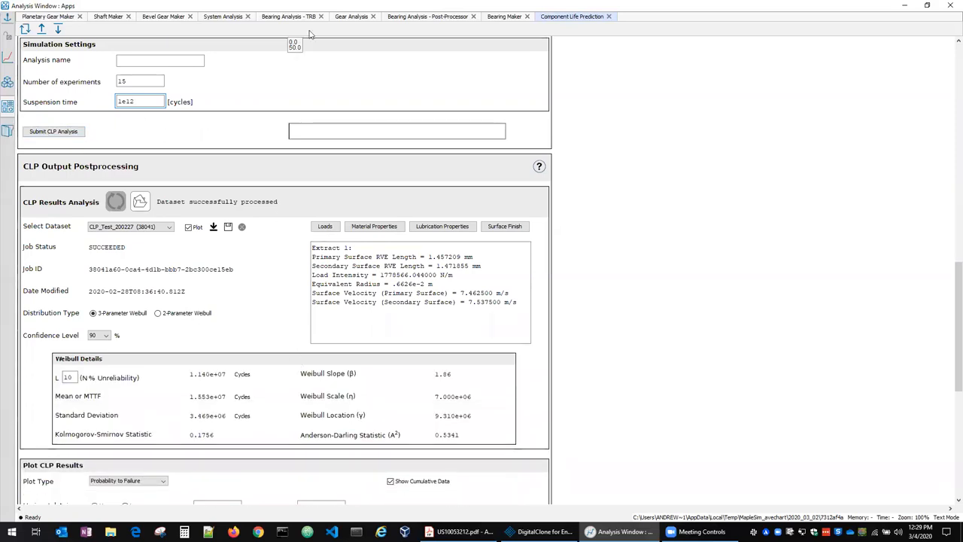
scroll("down", 3)
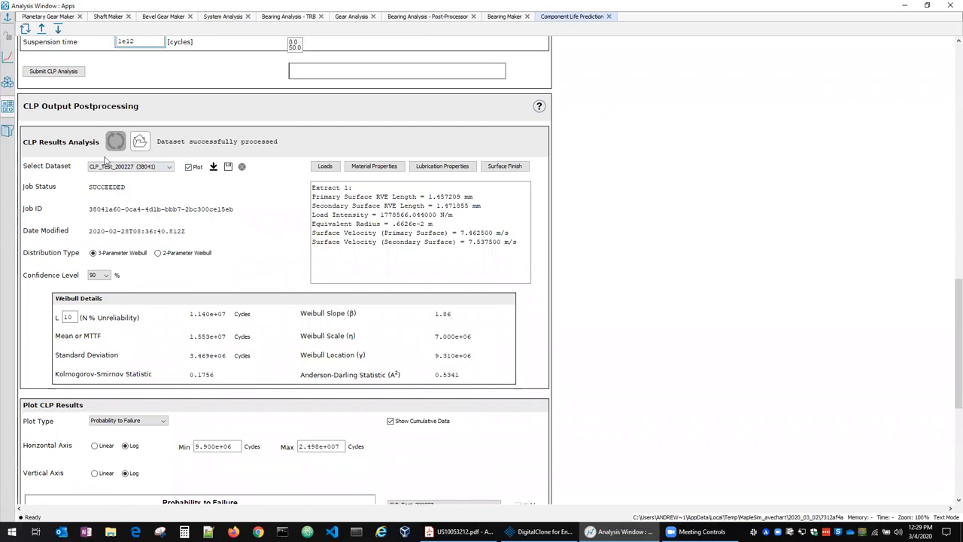
mouse_move(157, 198)
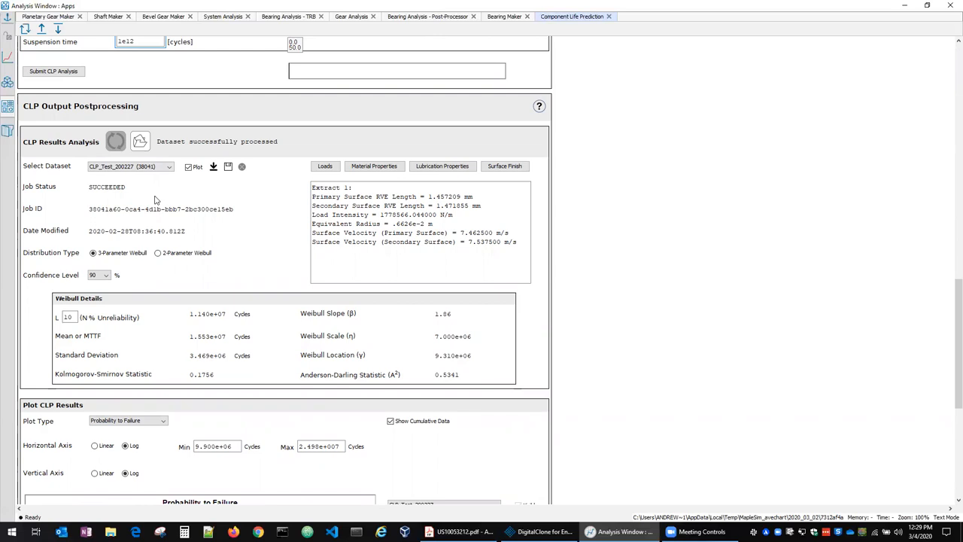
mouse_move(154, 187)
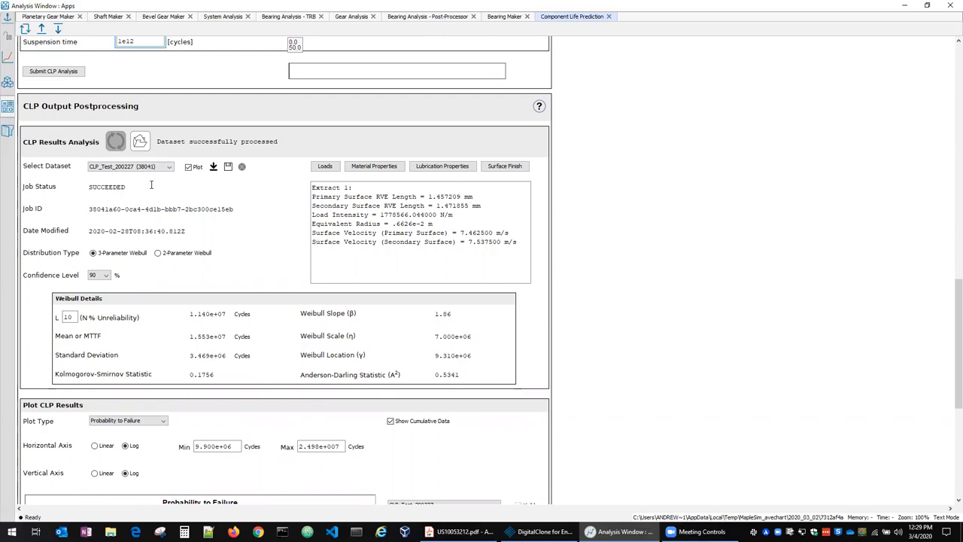
mouse_move(153, 216)
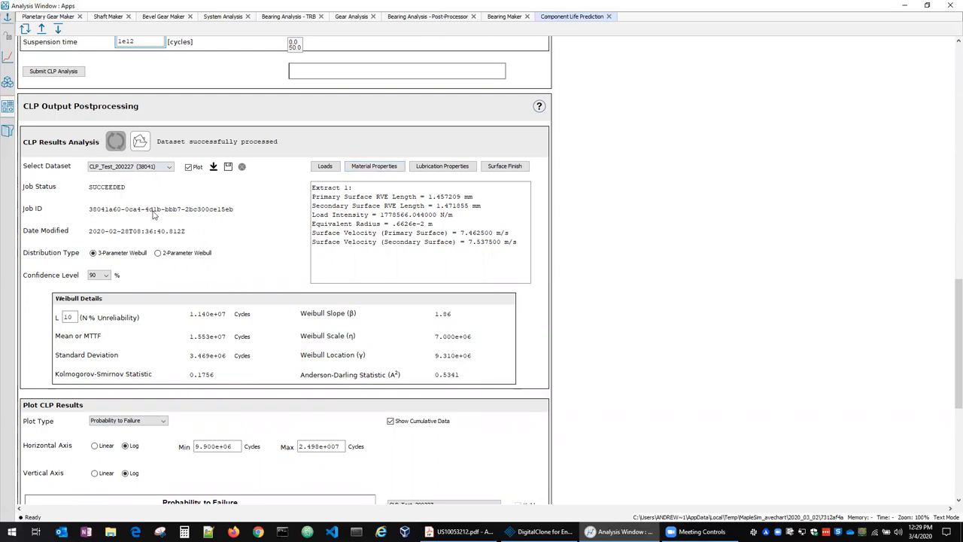
mouse_move(149, 180)
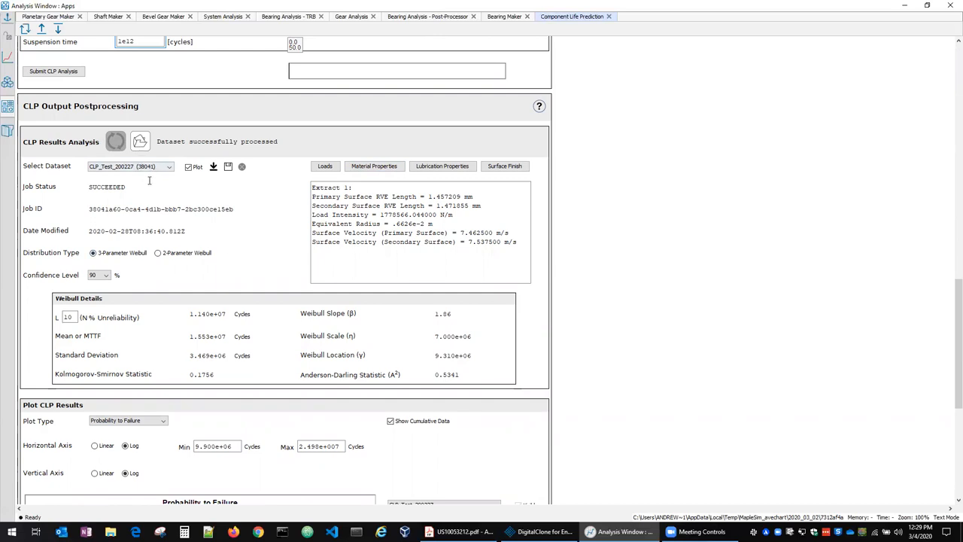
mouse_move(151, 210)
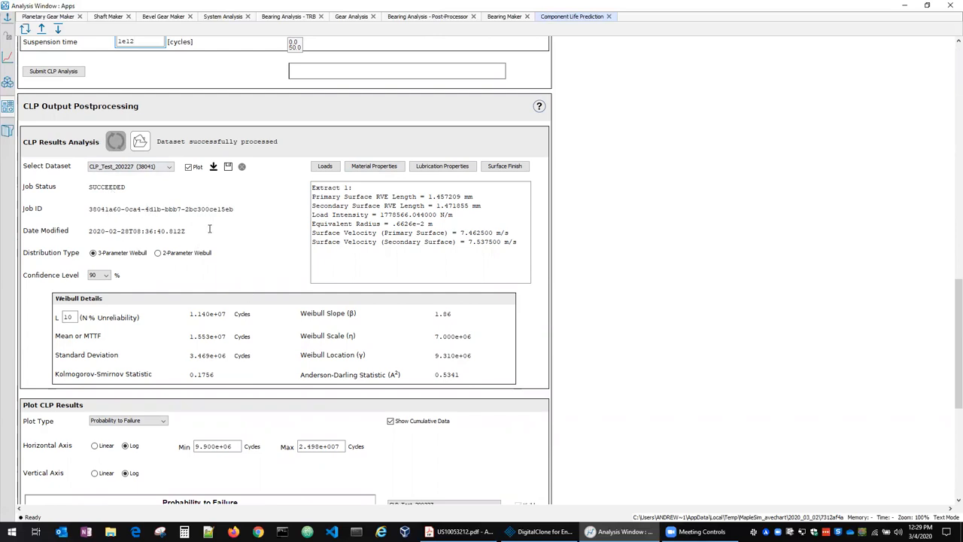
mouse_move(243, 228)
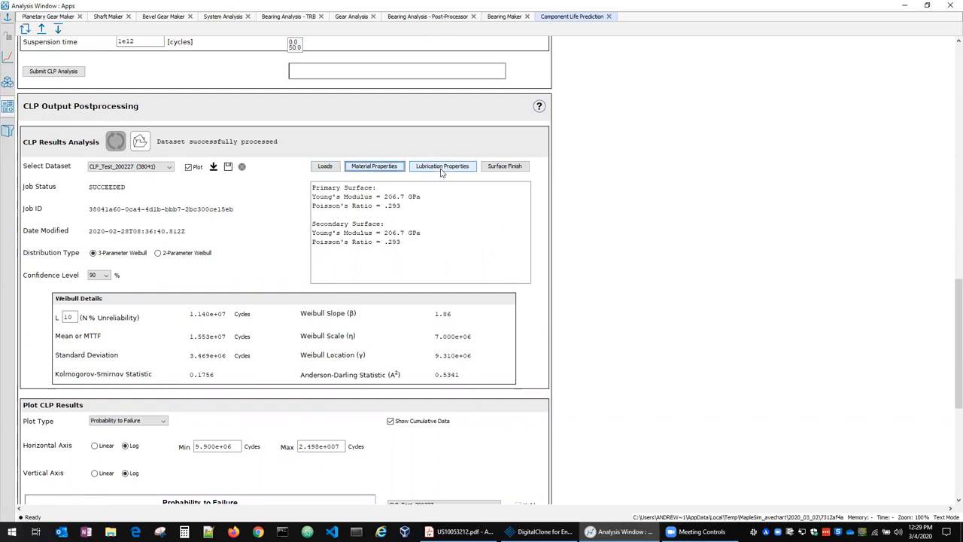
left_click(504, 166)
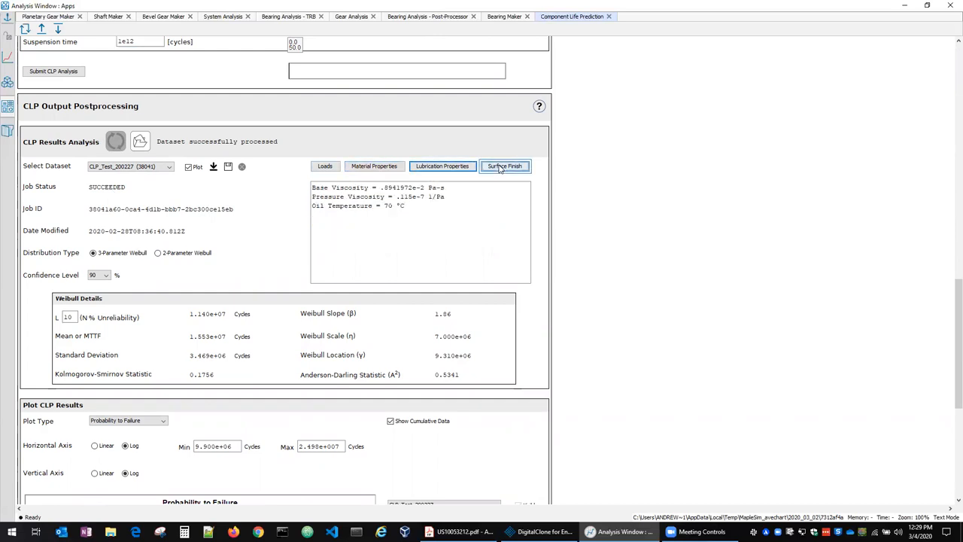
left_click(326, 166)
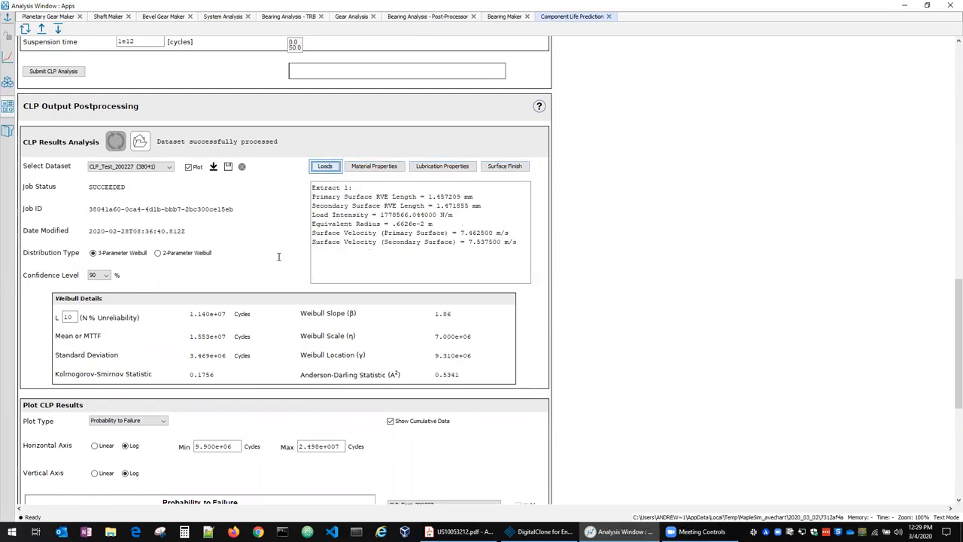
scroll("down", 3)
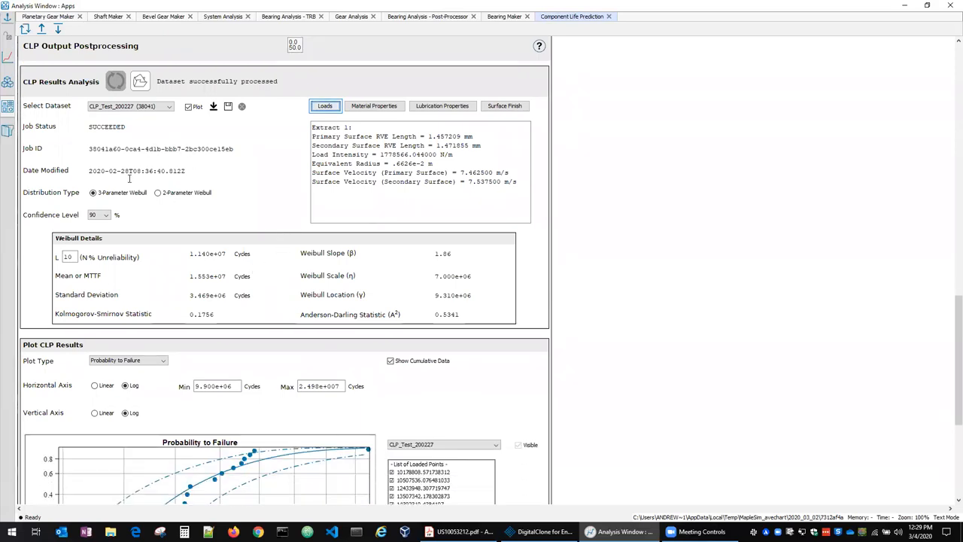
mouse_move(313, 304)
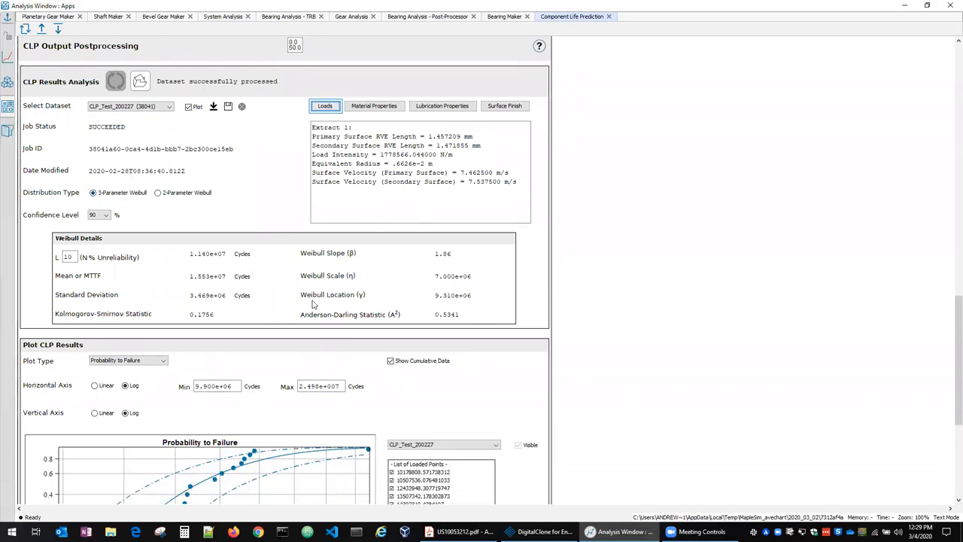
Select the 2-Parameter Weibull distribution type and view the redrawn Probability to Failure plot.
scroll("down", 3)
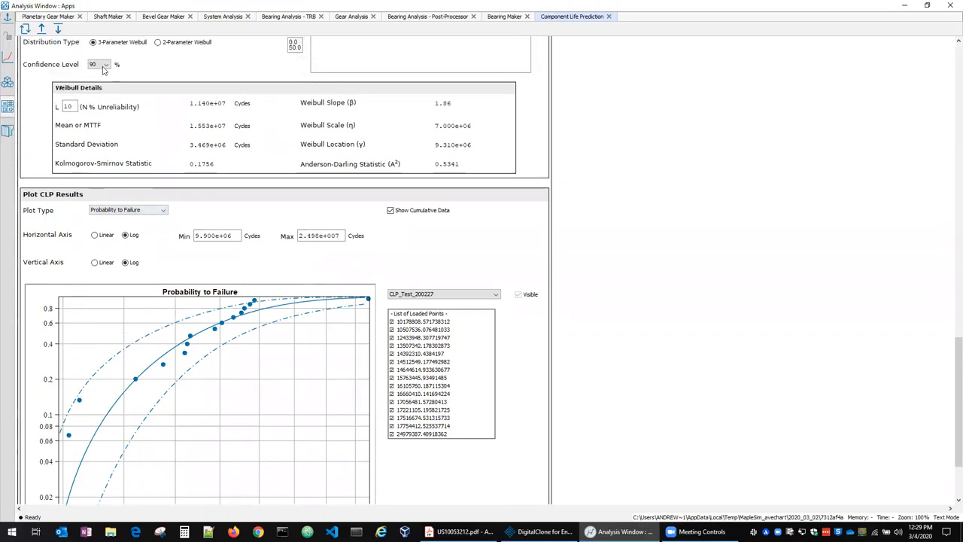
left_click(105, 63)
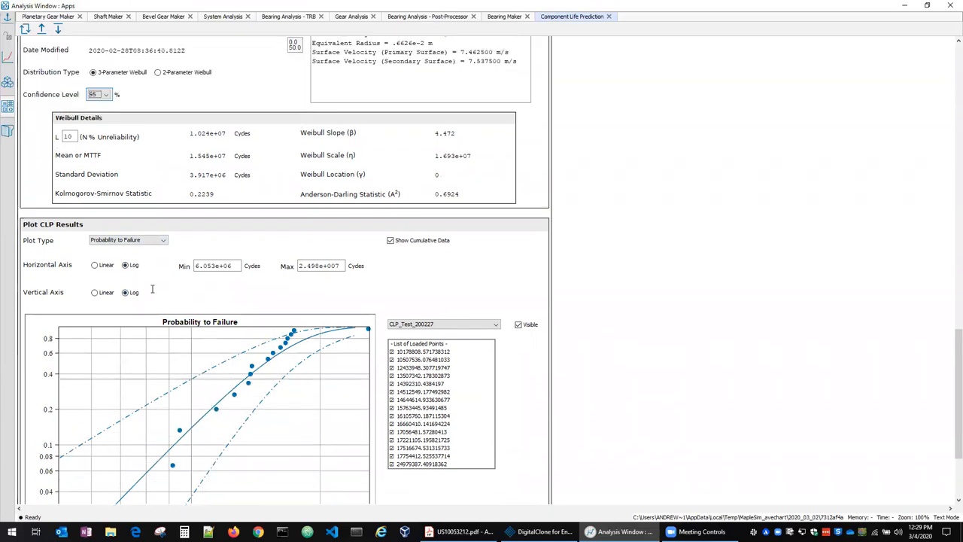
scroll("down", 3)
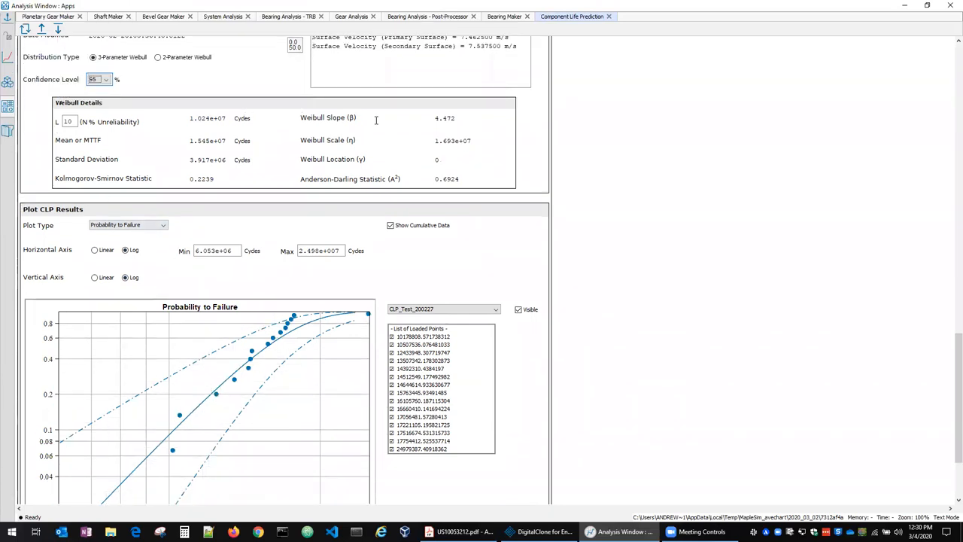
mouse_move(429, 159)
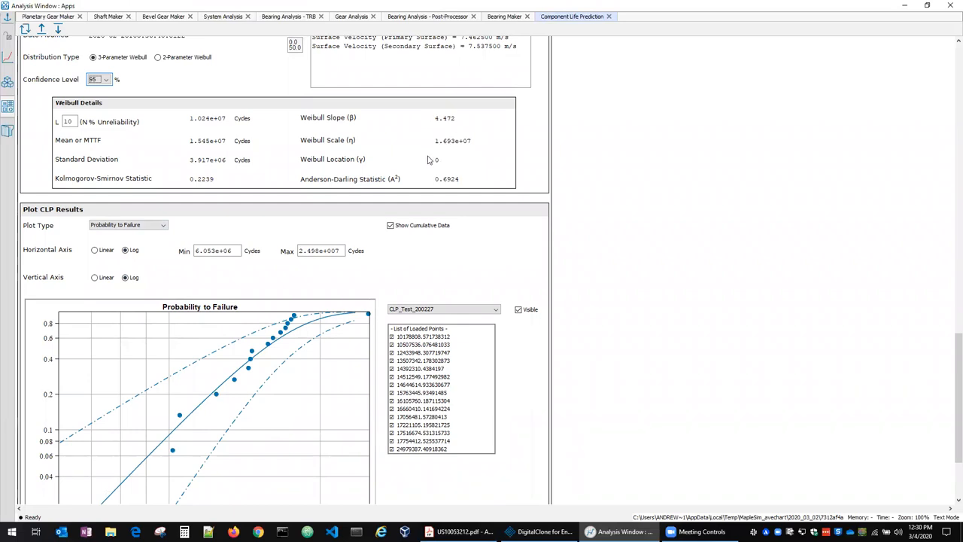
mouse_move(186, 193)
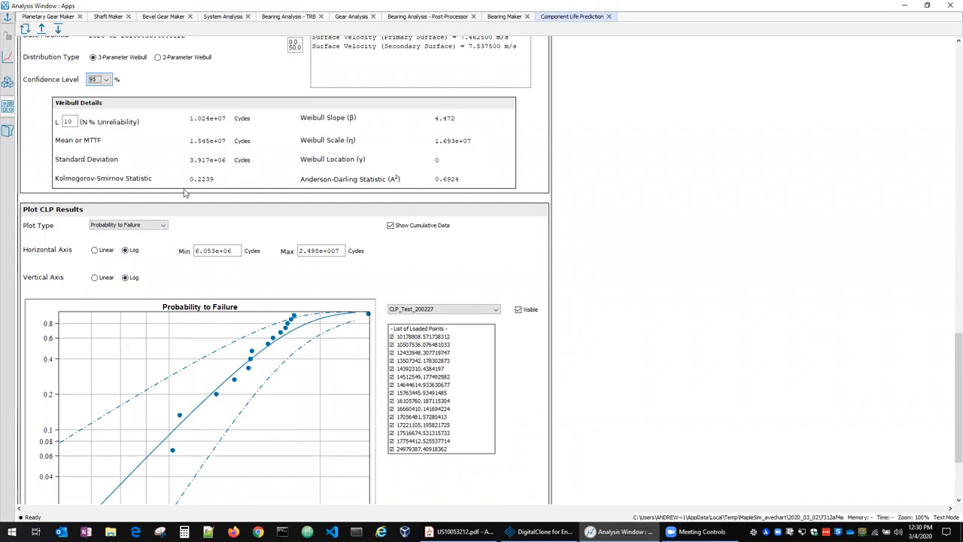
mouse_move(220, 195)
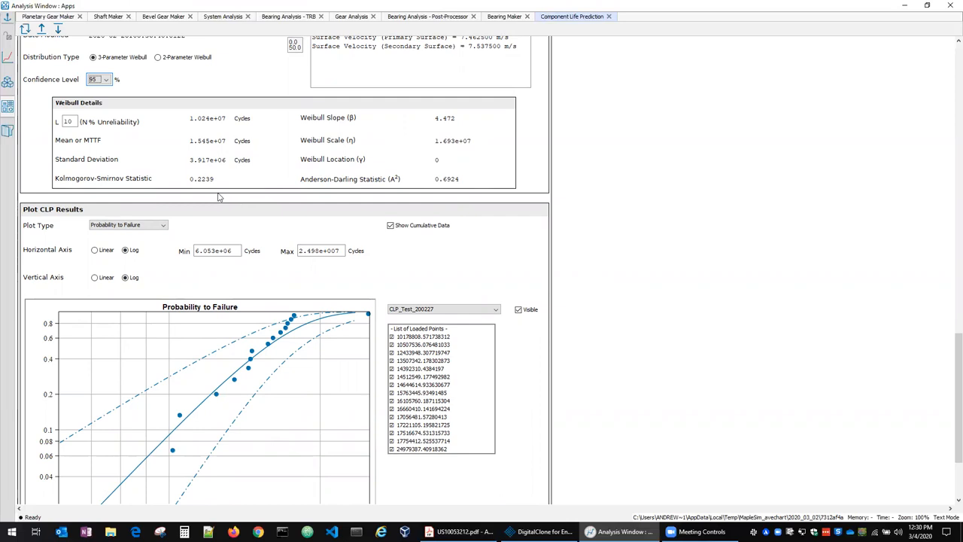
mouse_move(232, 218)
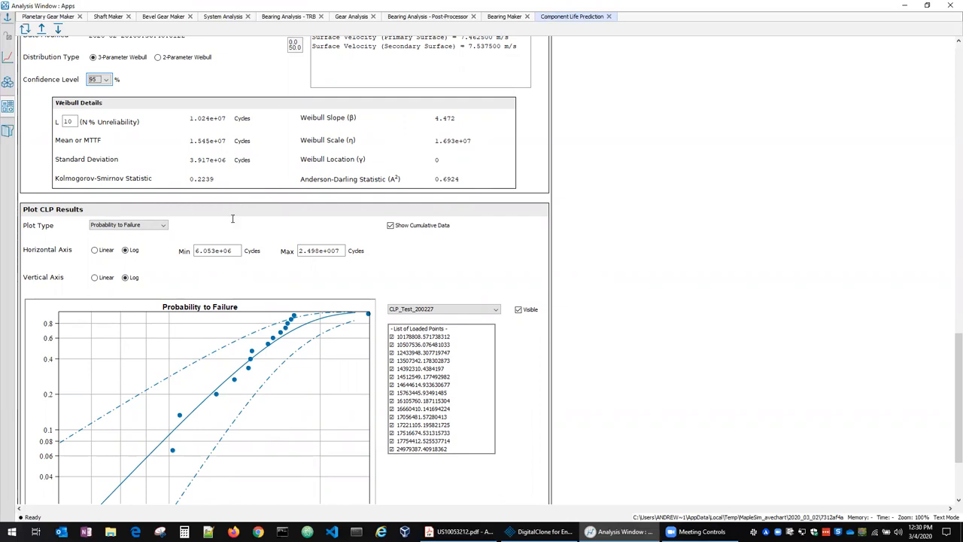
mouse_move(265, 143)
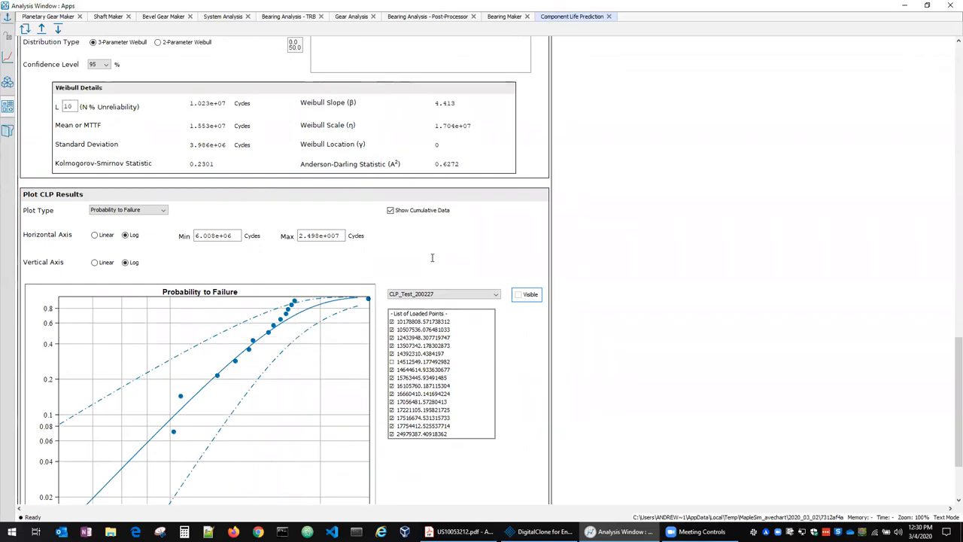
scroll("down", 3)
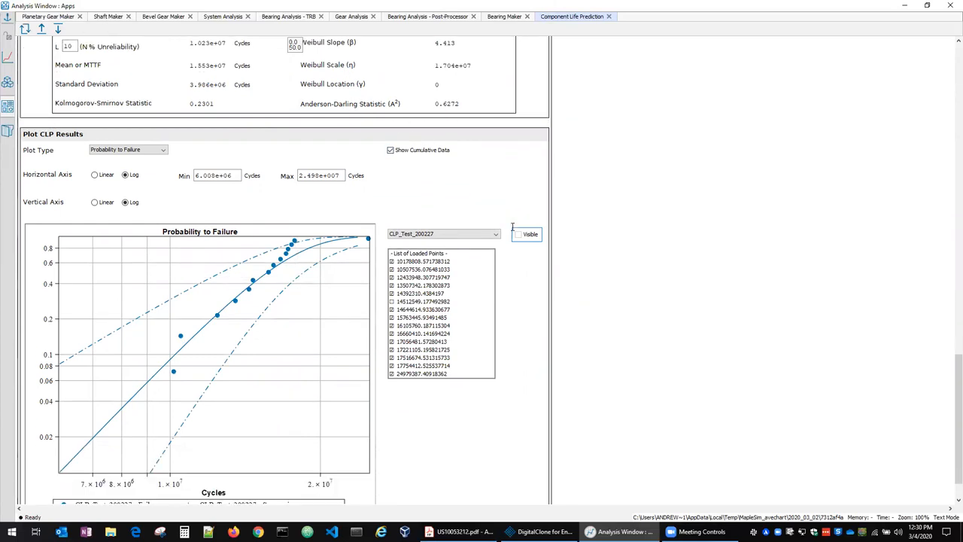